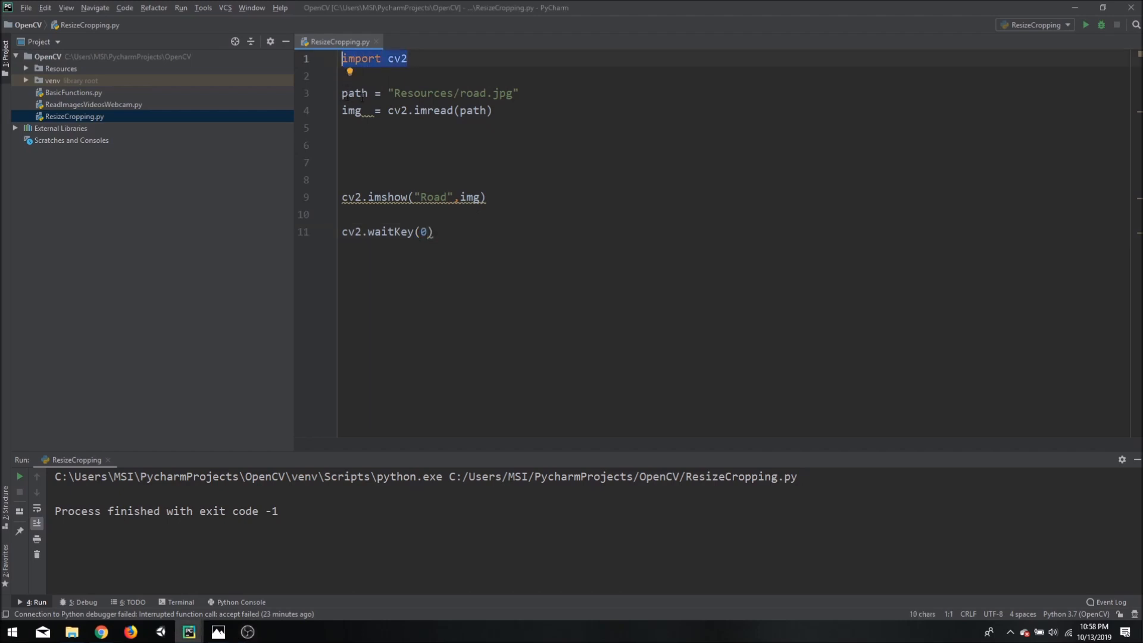
# - Add cv2.waitKey(0) and run the script to display the Road image window
pyautogui.doubleClick(474, 93)
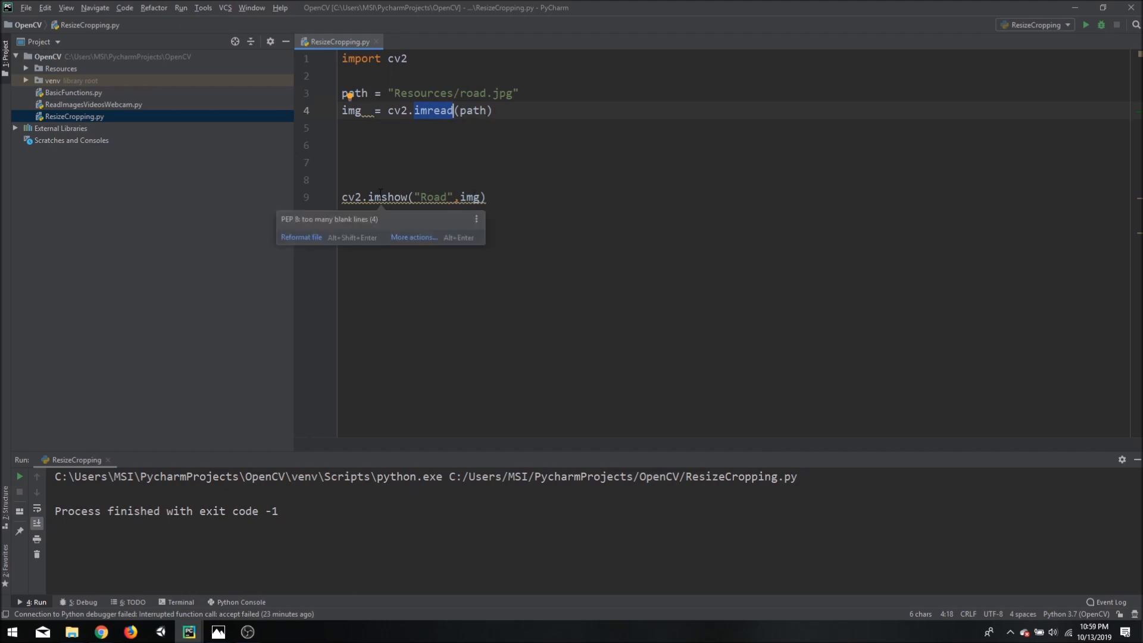
pyautogui.write('cv2.waitKey(0)')
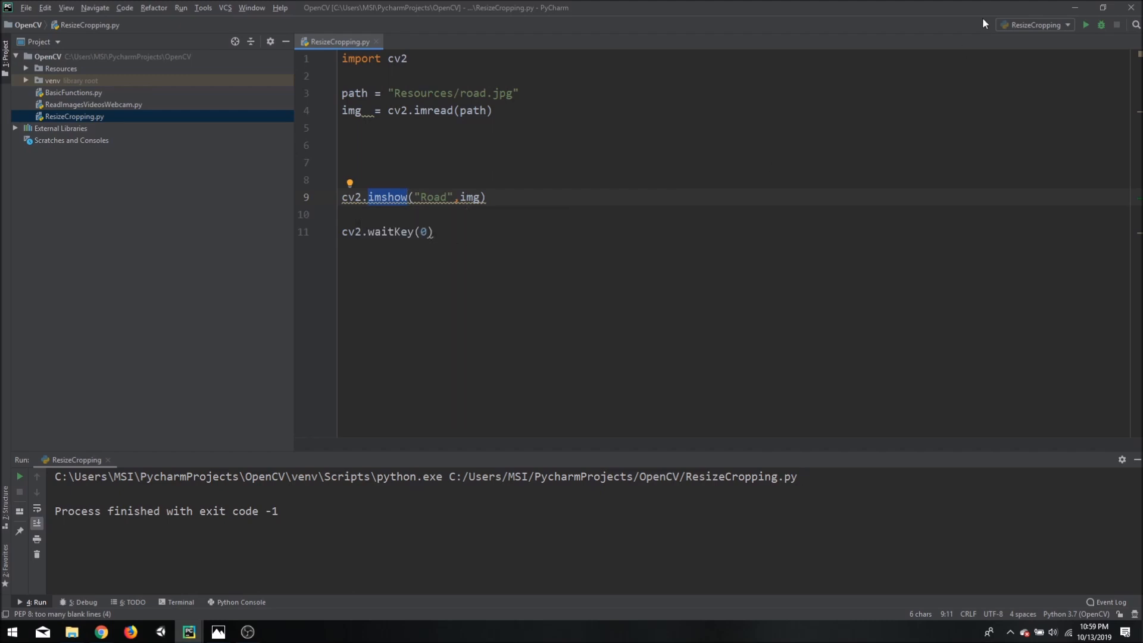
pyautogui.click(1085, 24)
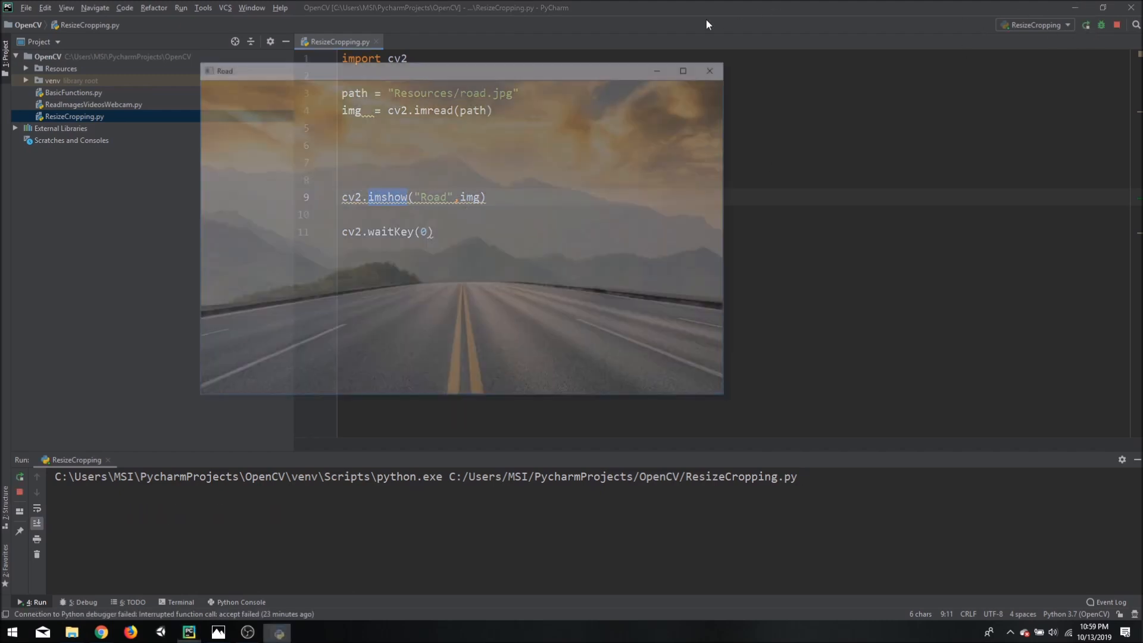
pyautogui.moveTo(462, 71); pyautogui.dragTo(416, 98)
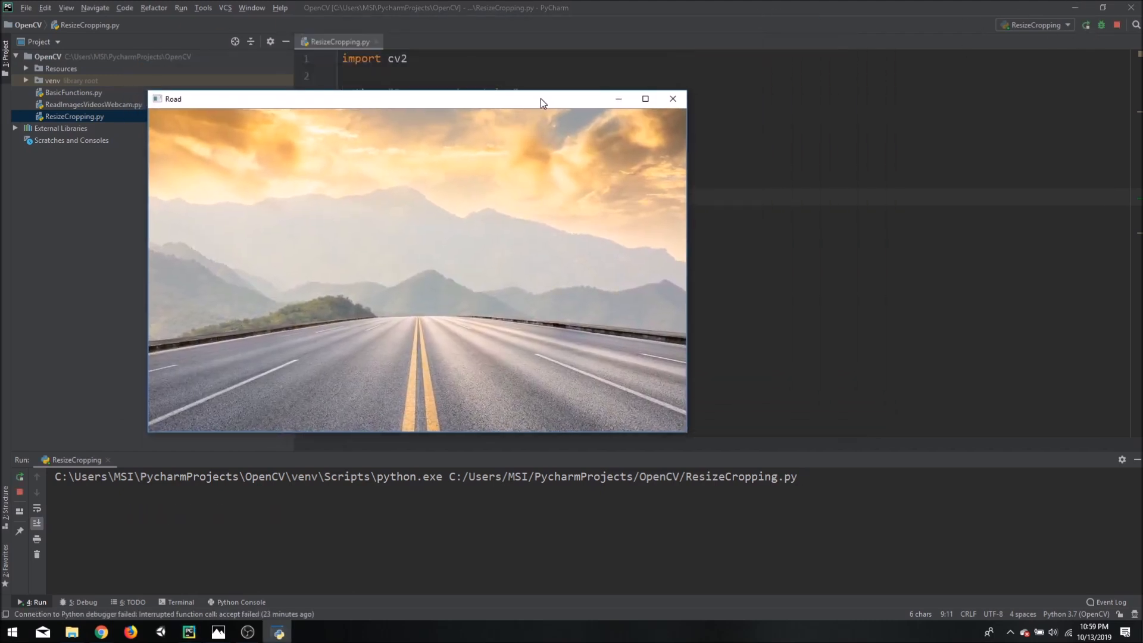
pyautogui.moveTo(954, 5)
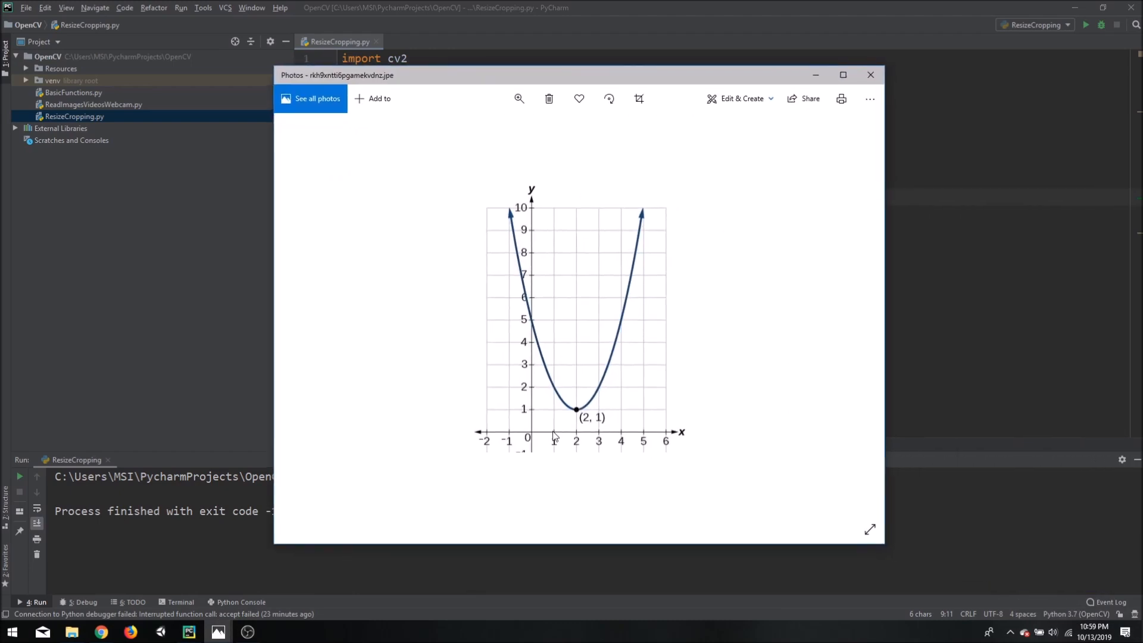
pyautogui.moveTo(539, 429)
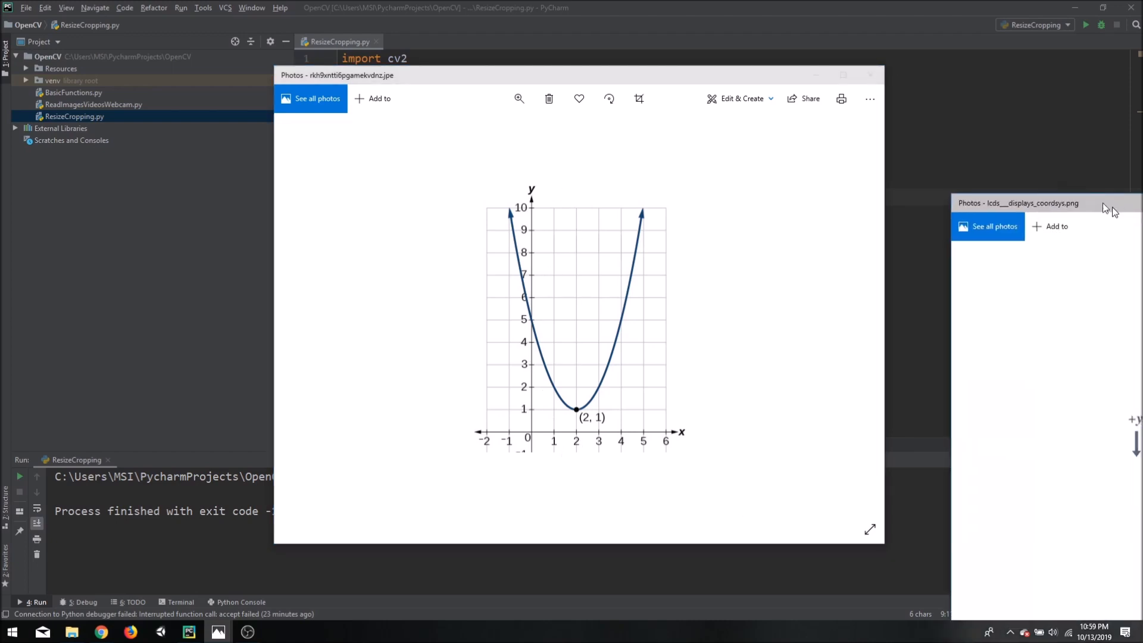
pyautogui.click(1018, 202)
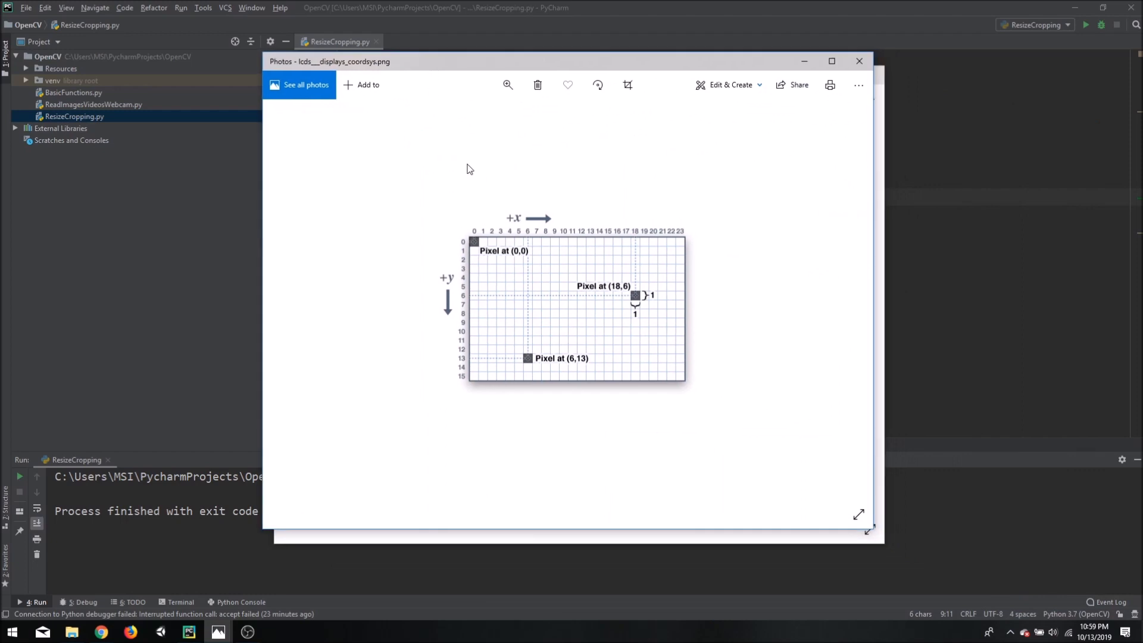
pyautogui.moveTo(677, 224)
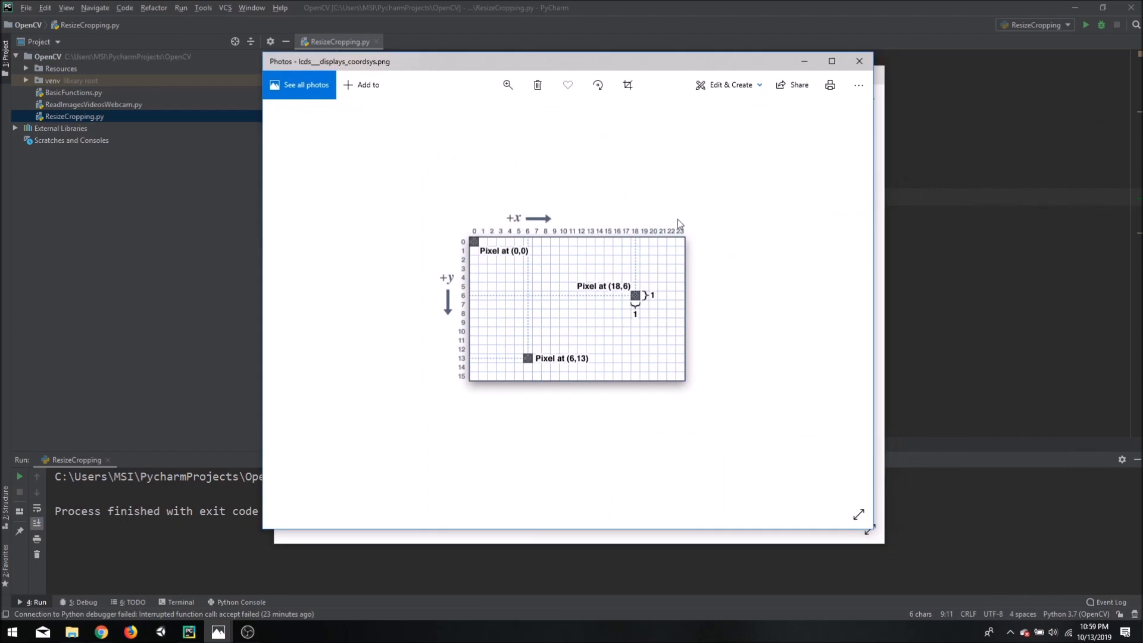
pyautogui.moveTo(459, 247)
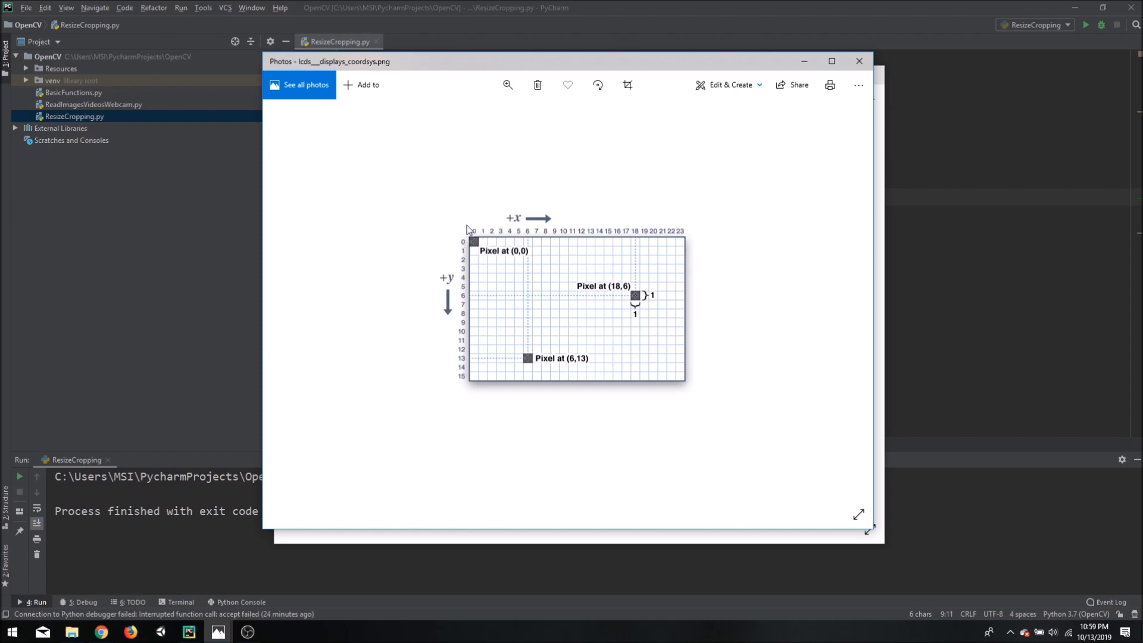
pyautogui.moveTo(674, 383)
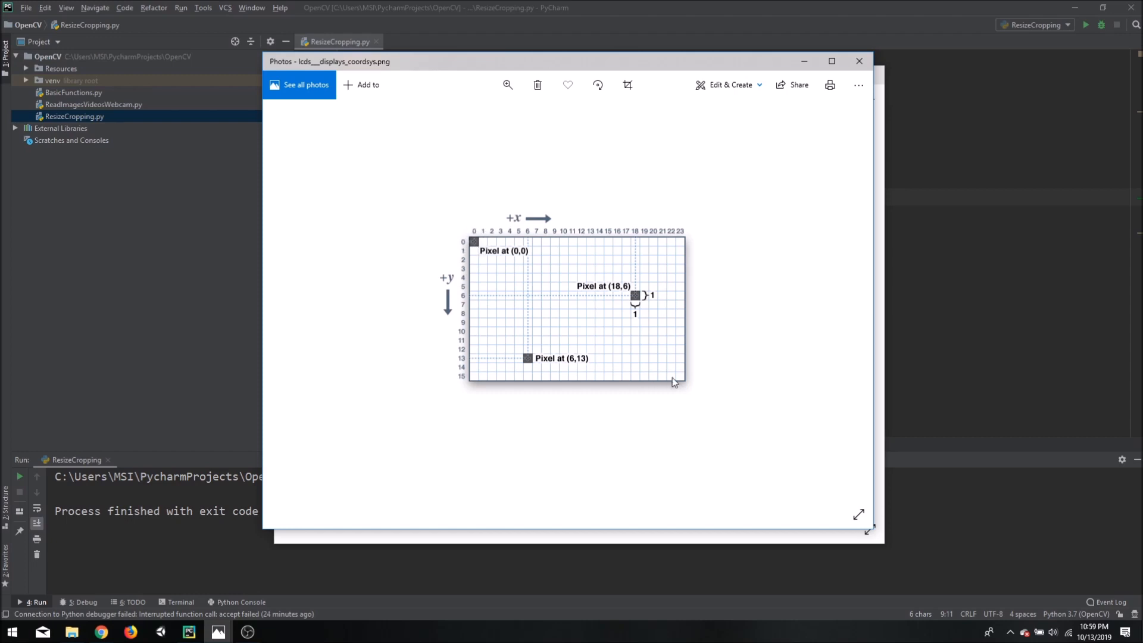
pyautogui.moveTo(666, 282)
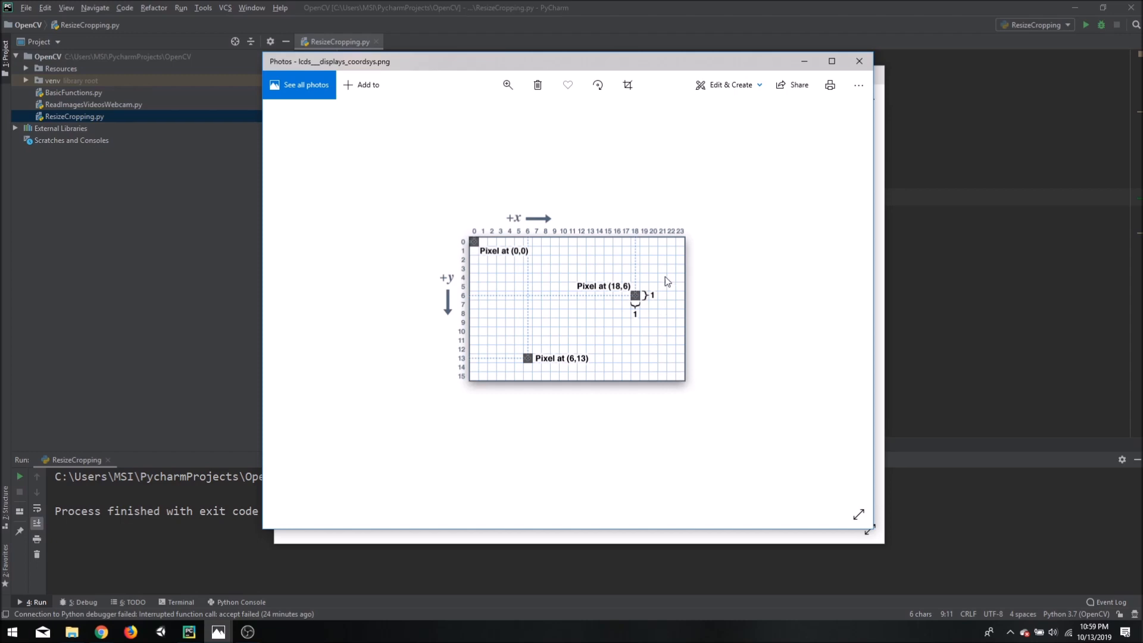
pyautogui.moveTo(672, 249)
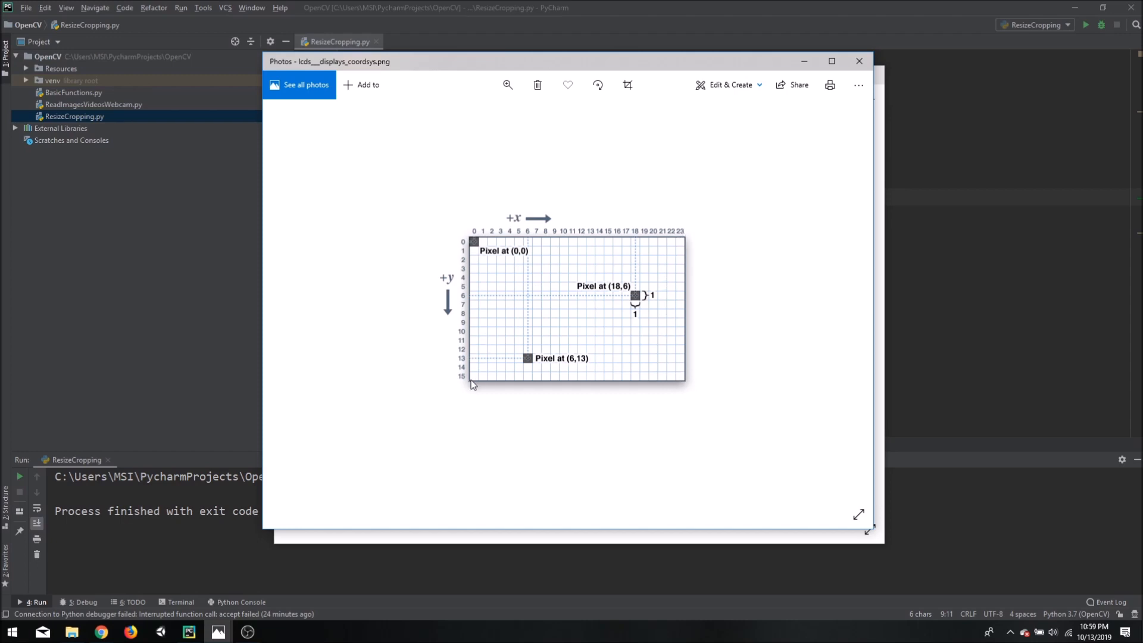
pyautogui.moveTo(642, 330)
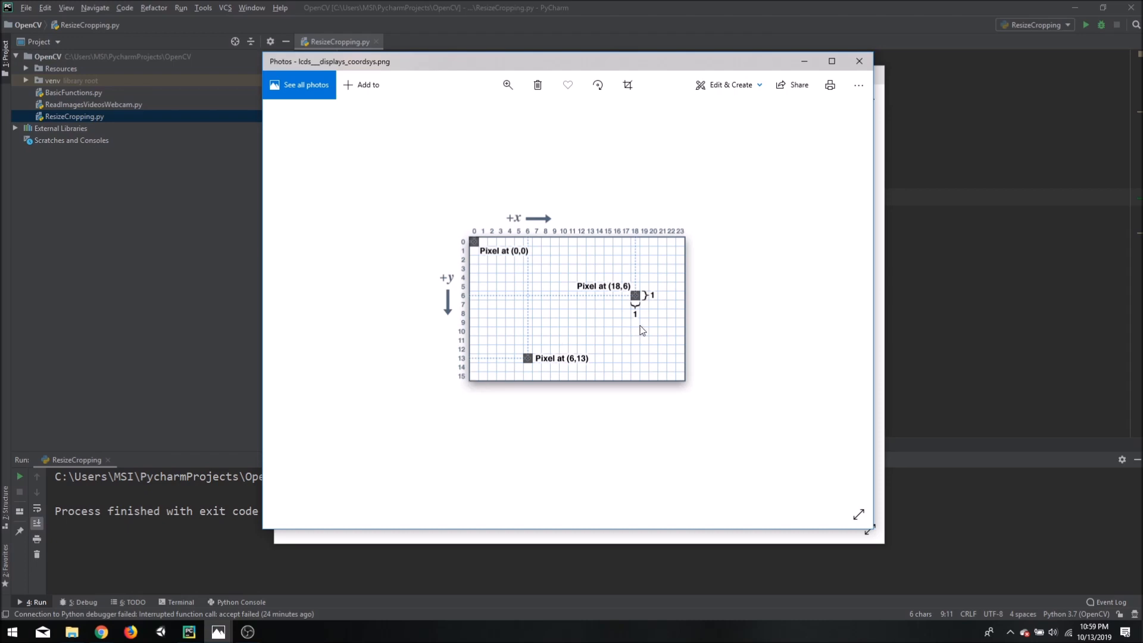
pyautogui.moveTo(682, 381)
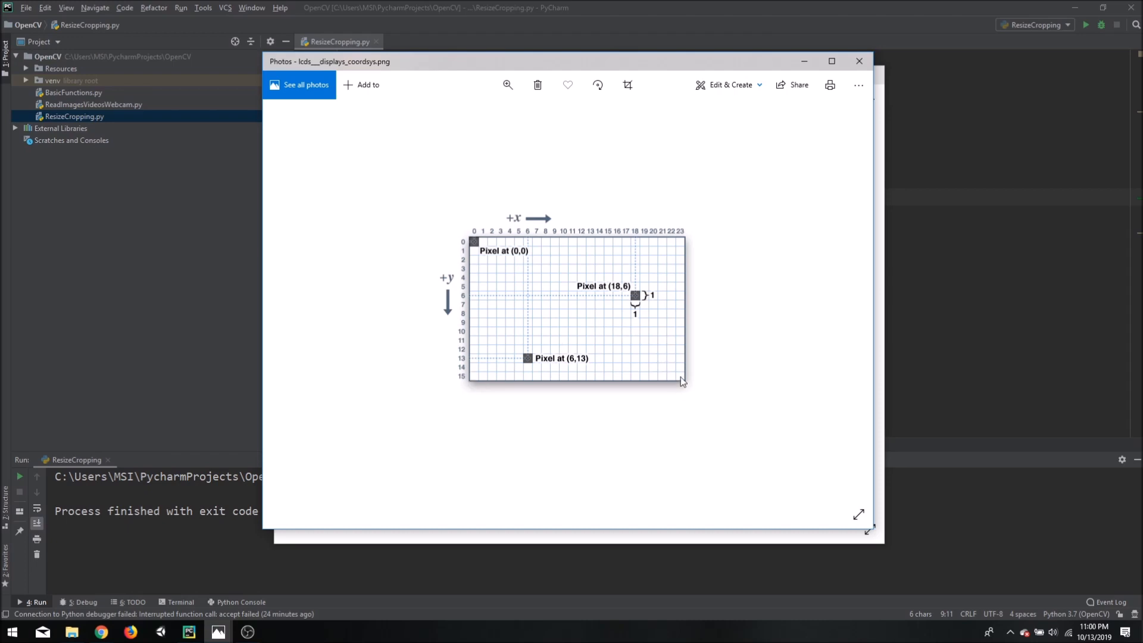
pyautogui.moveTo(682, 81)
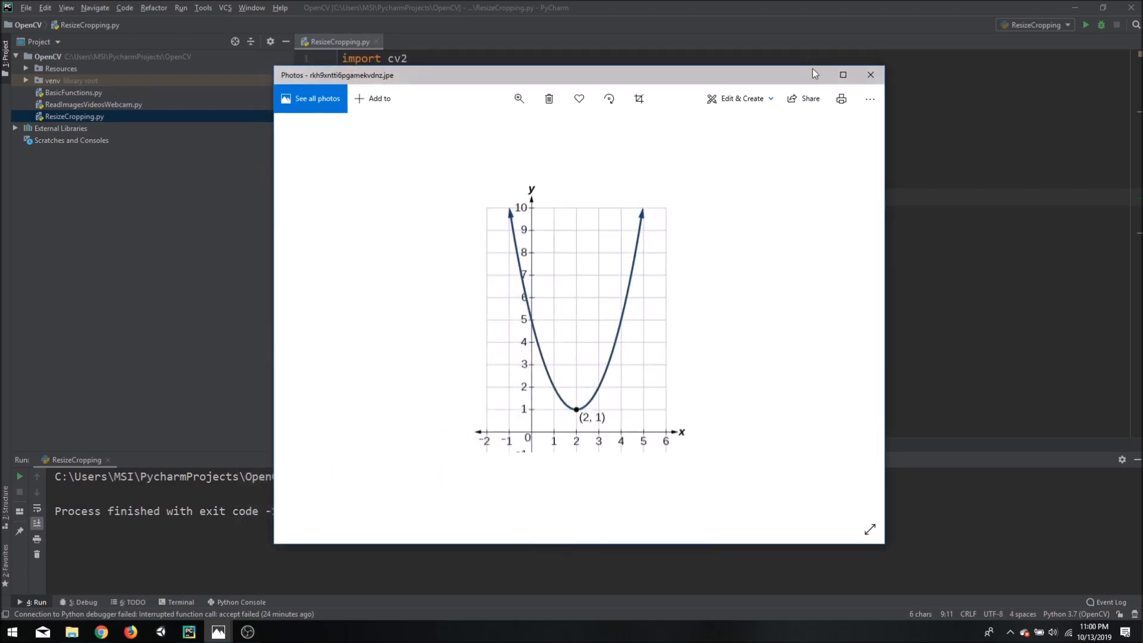
# - Add print(img.shape), rerun, and highlight the 540 and 900 values in the output
pyautogui.click(870, 74)
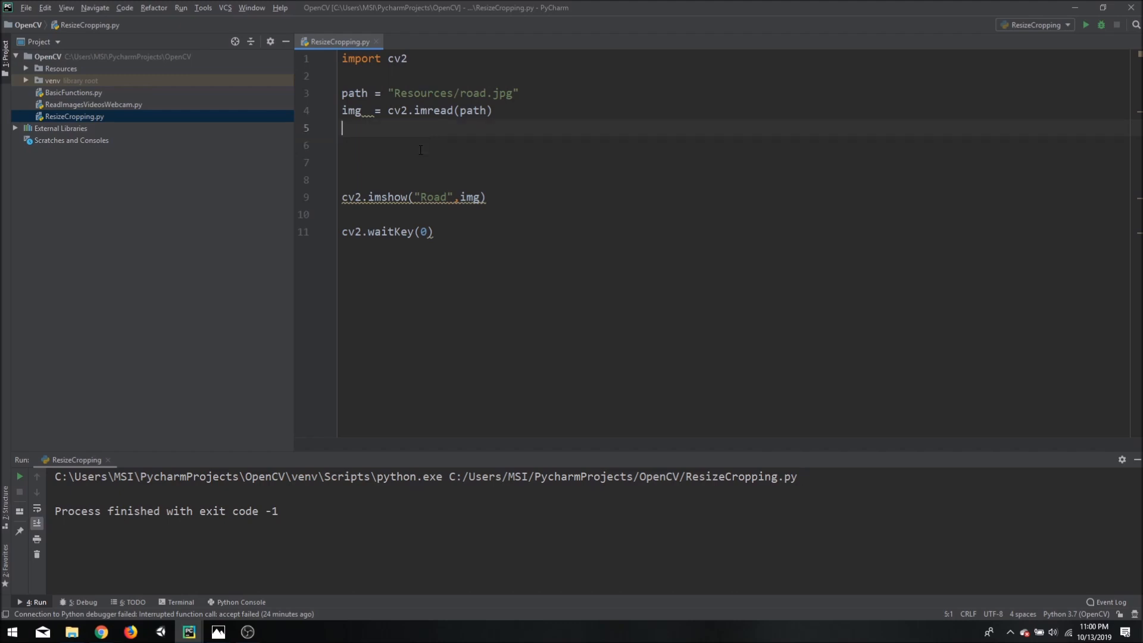
pyautogui.write('print(')
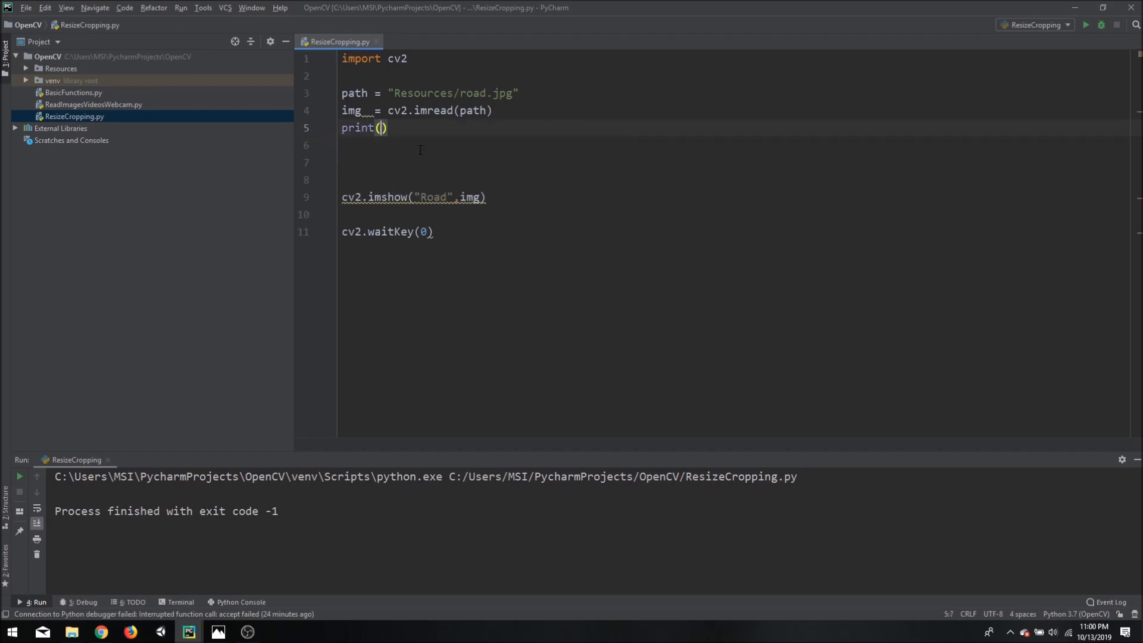
pyautogui.write('img.')
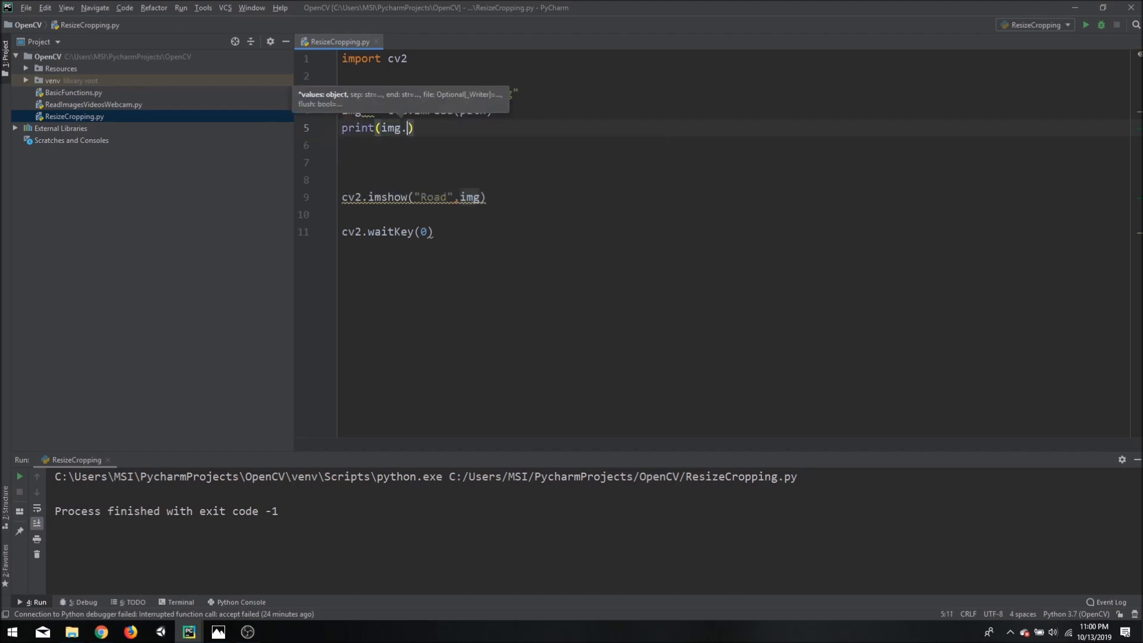
pyautogui.write('shape')
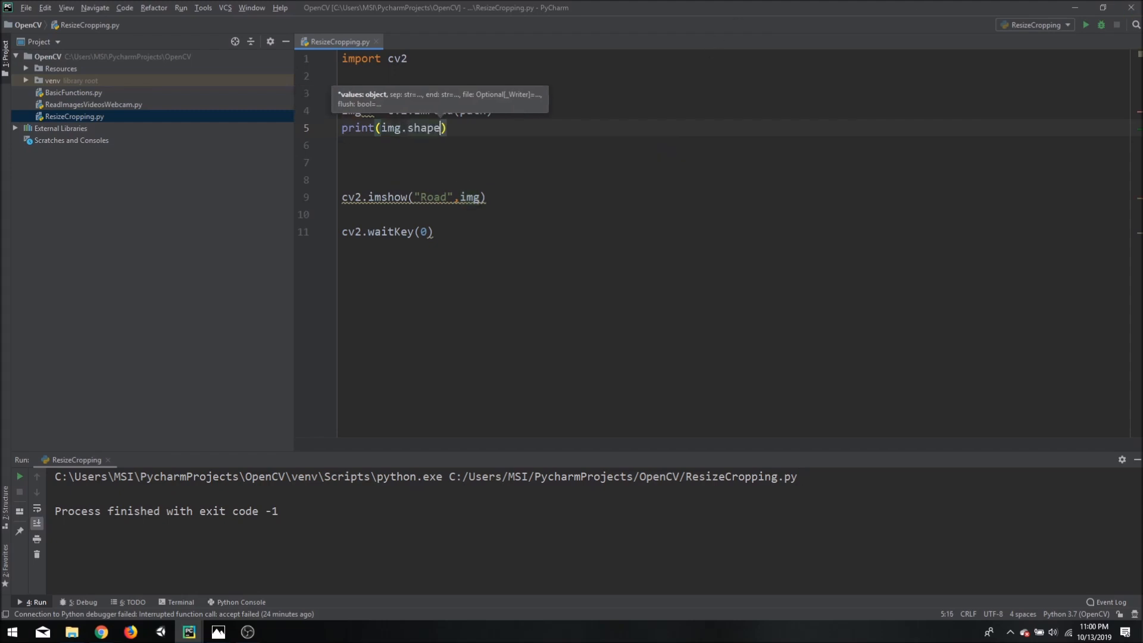
pyautogui.click(1084, 24)
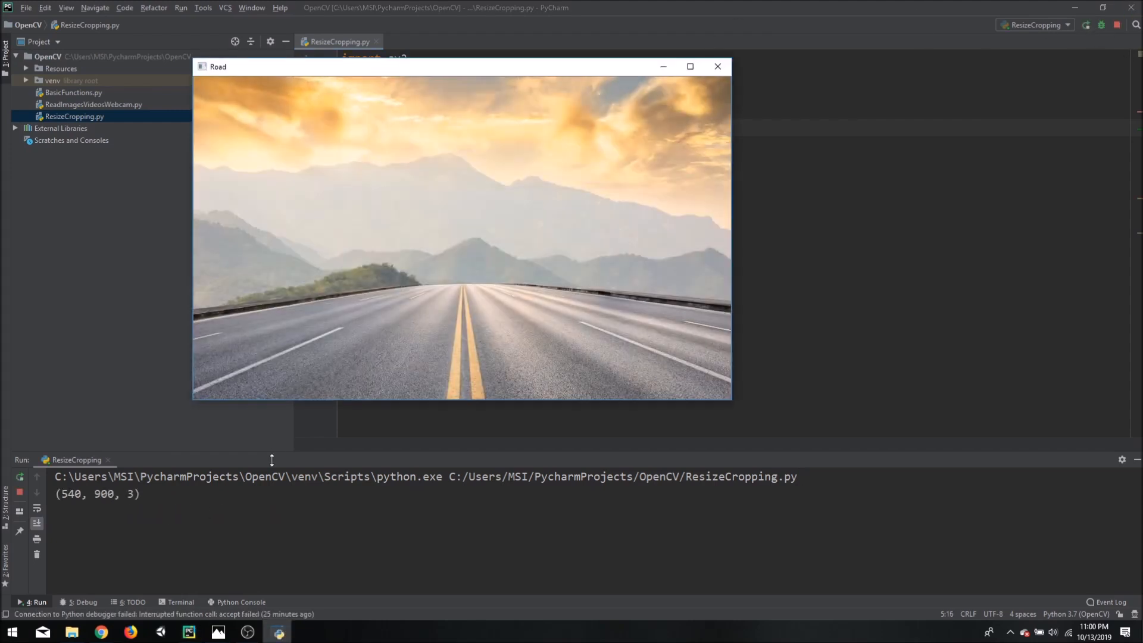
pyautogui.click(717, 66)
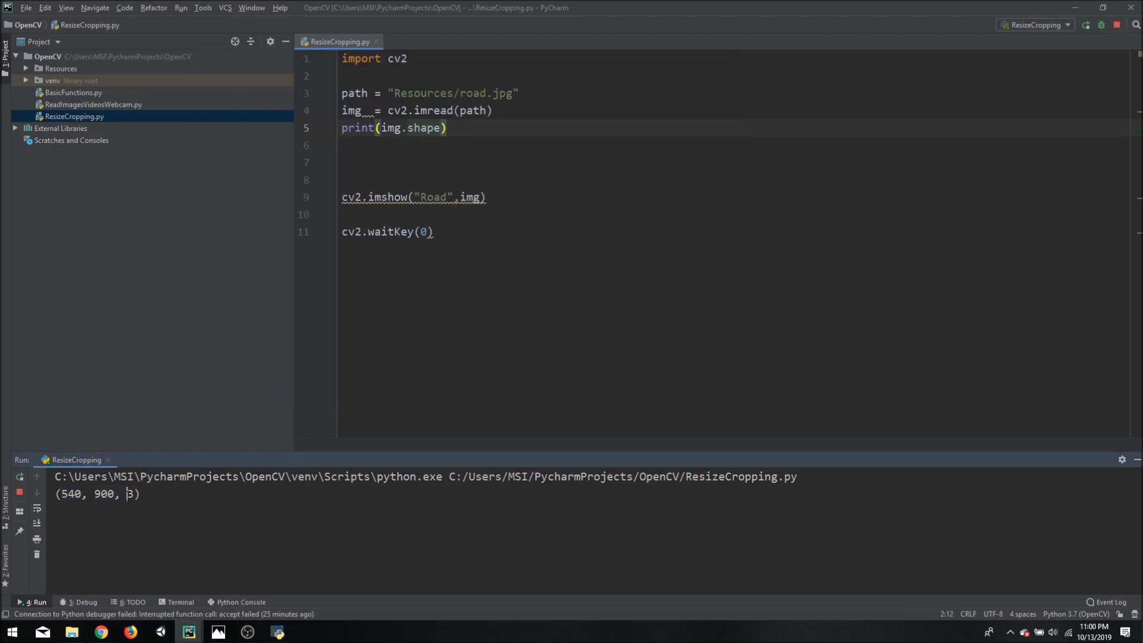
pyautogui.doubleClick(130, 493)
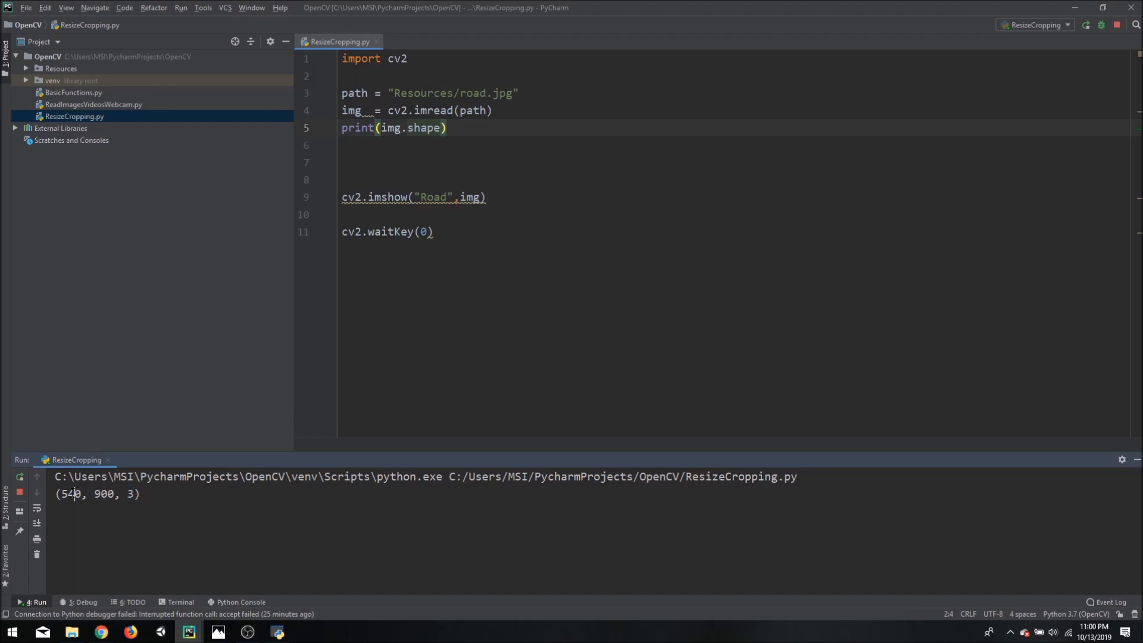
pyautogui.doubleClick(71, 494)
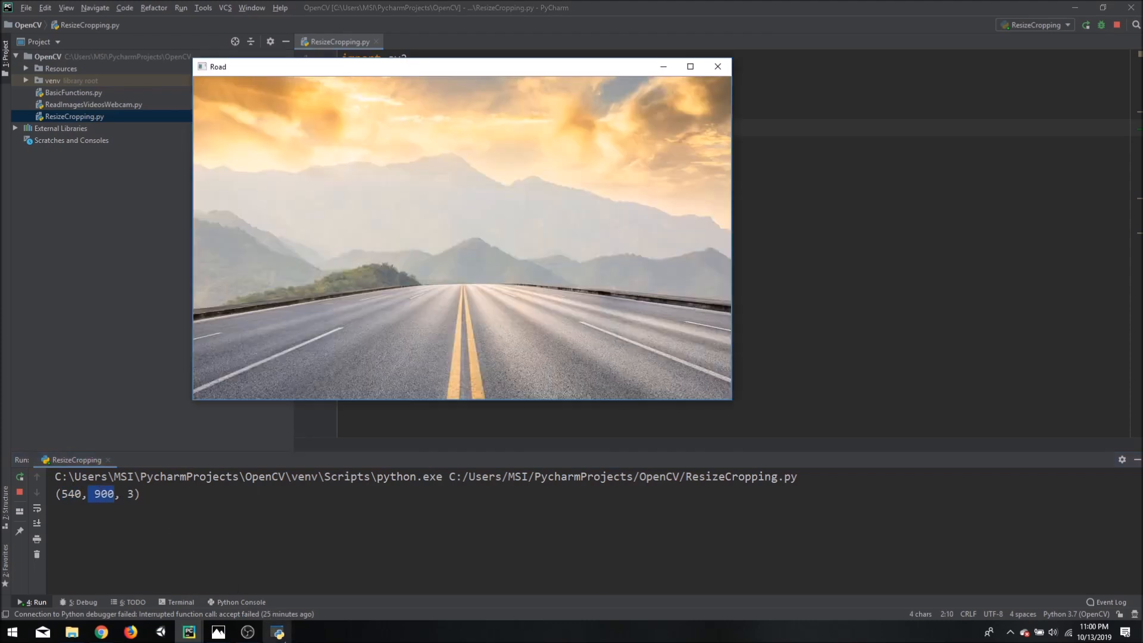
pyautogui.moveTo(460, 385)
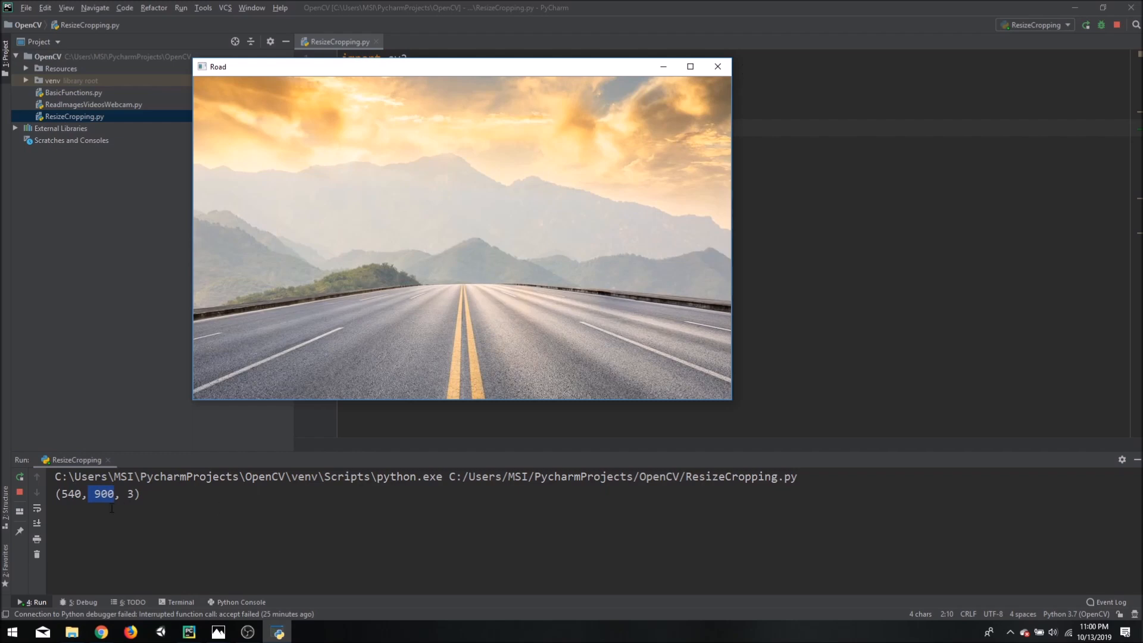
pyautogui.moveTo(108, 504)
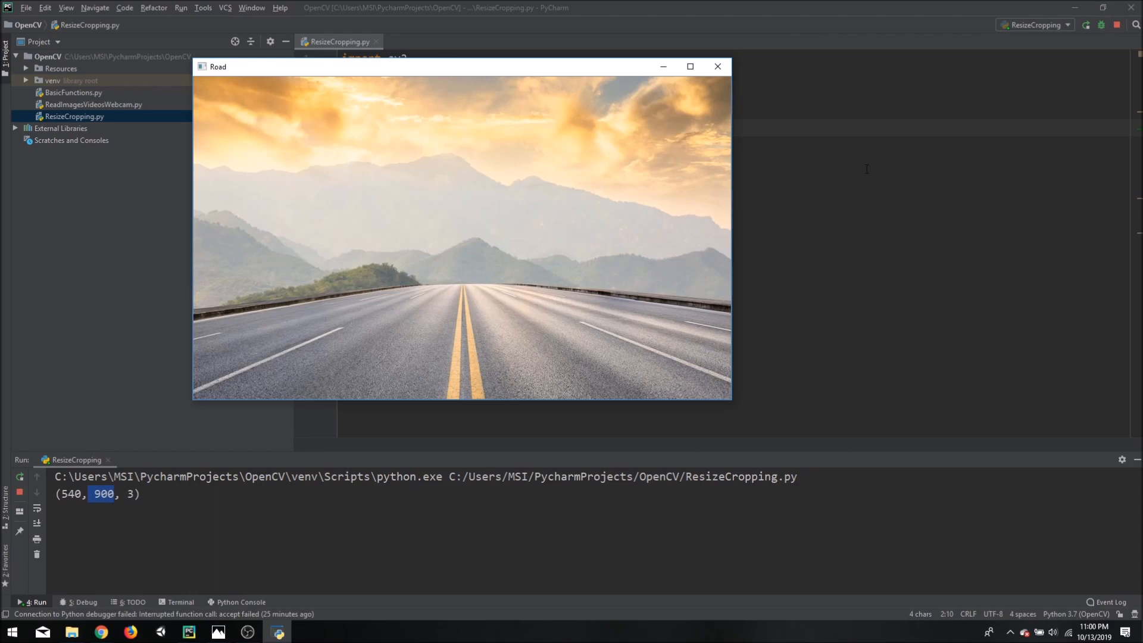
pyautogui.moveTo(694, 255)
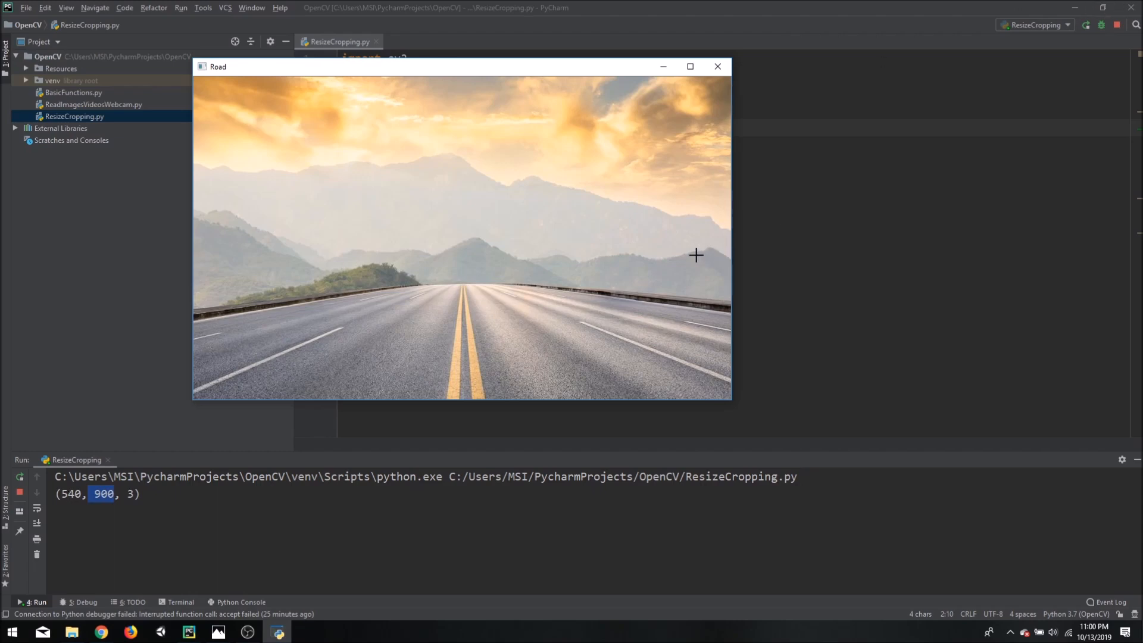
pyautogui.moveTo(828, 237)
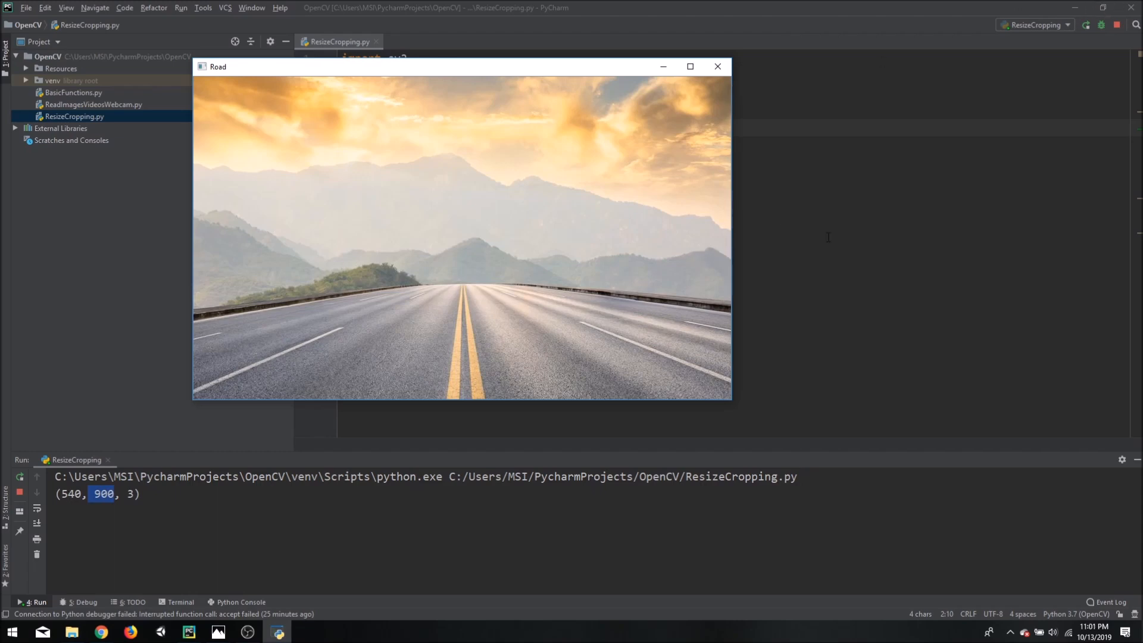
# - Define width, height = 400, 400 on line 7
pyautogui.click(717, 66)
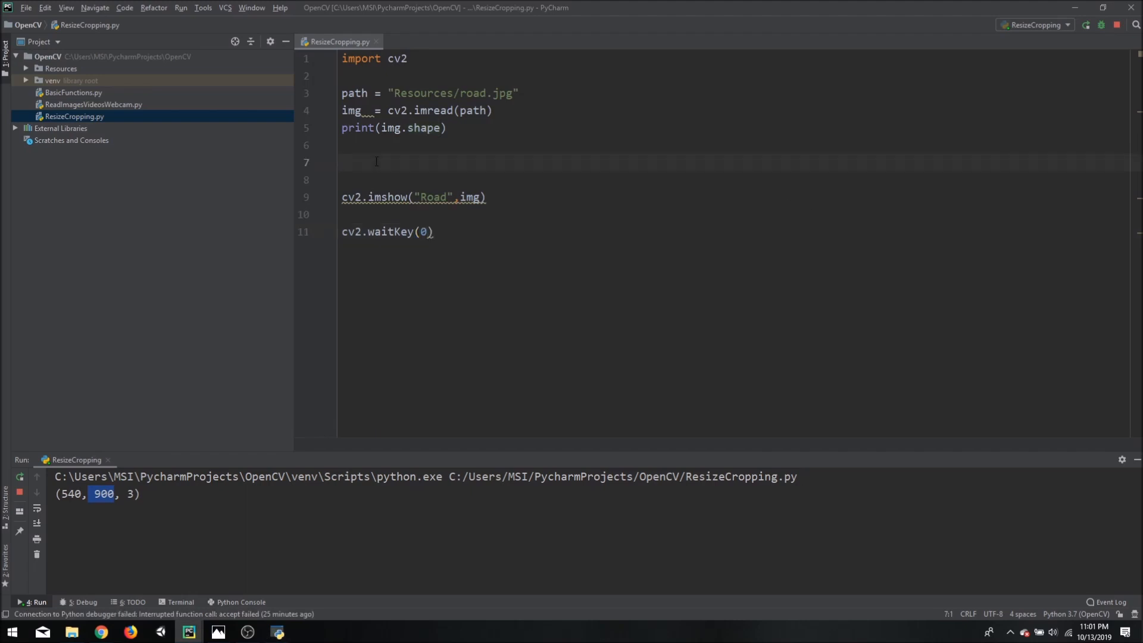
pyautogui.write('width')
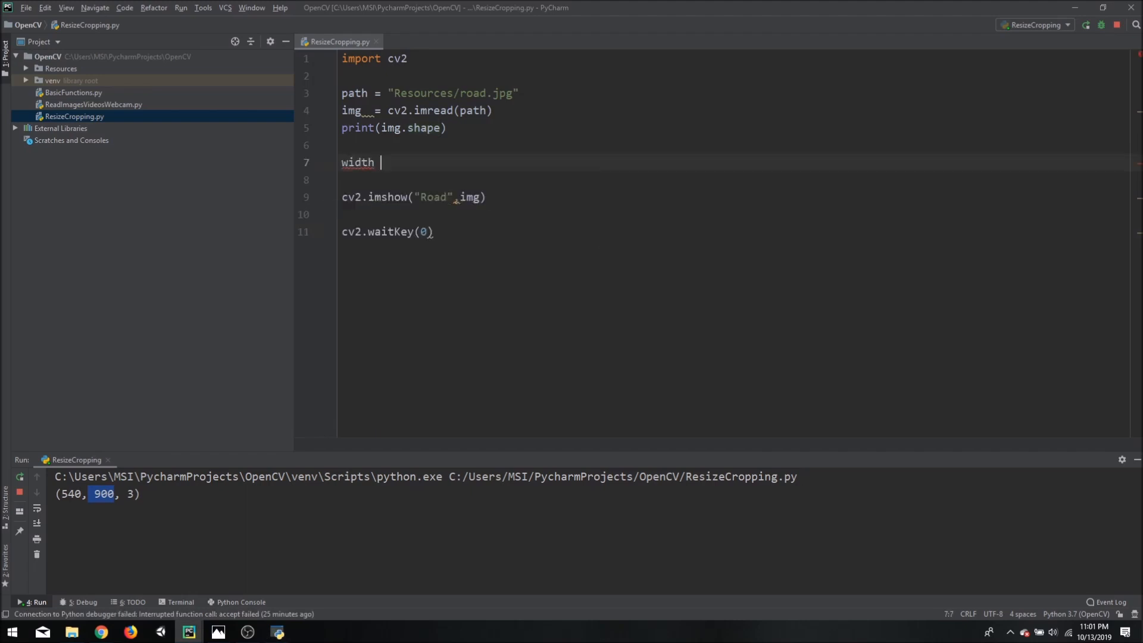
pyautogui.write(',he')
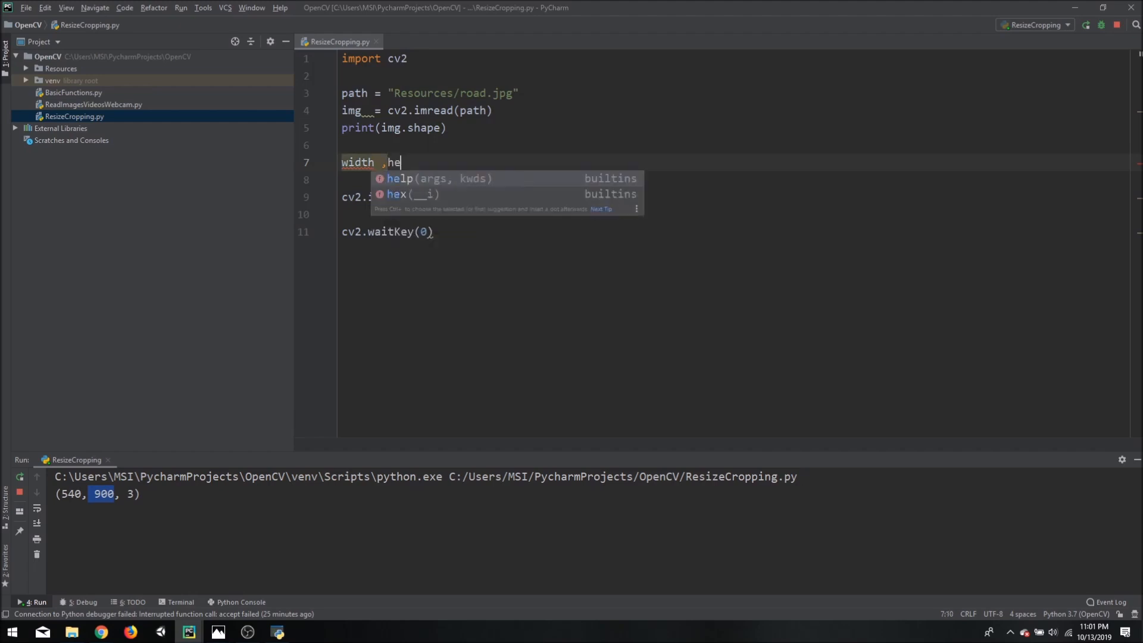
pyautogui.write('ight = 4')
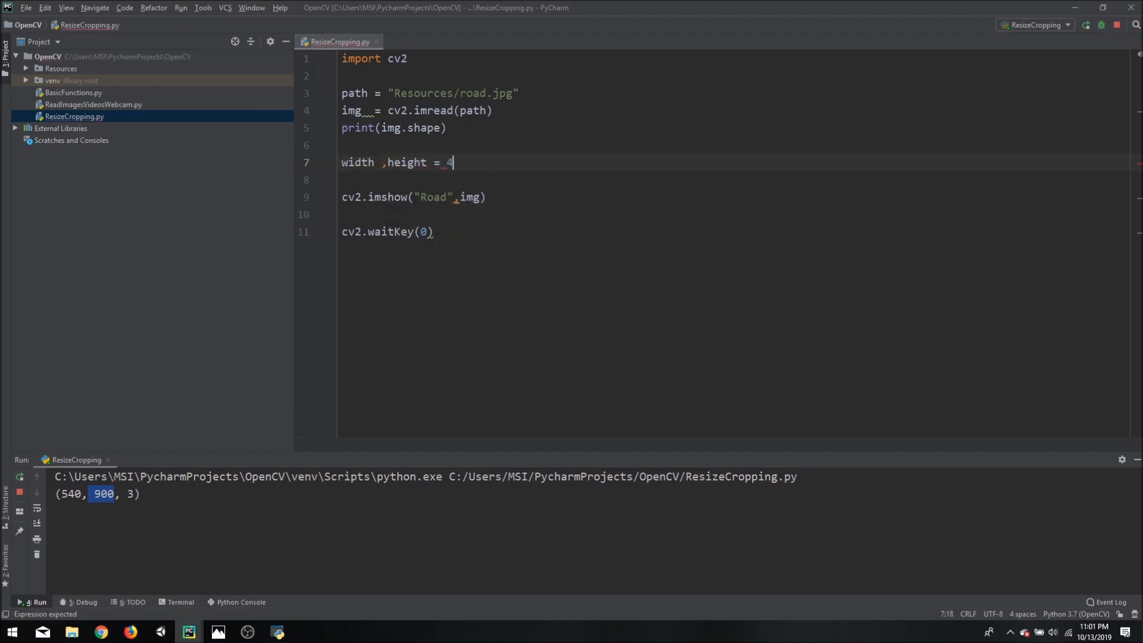
pyautogui.write('00 , 400')
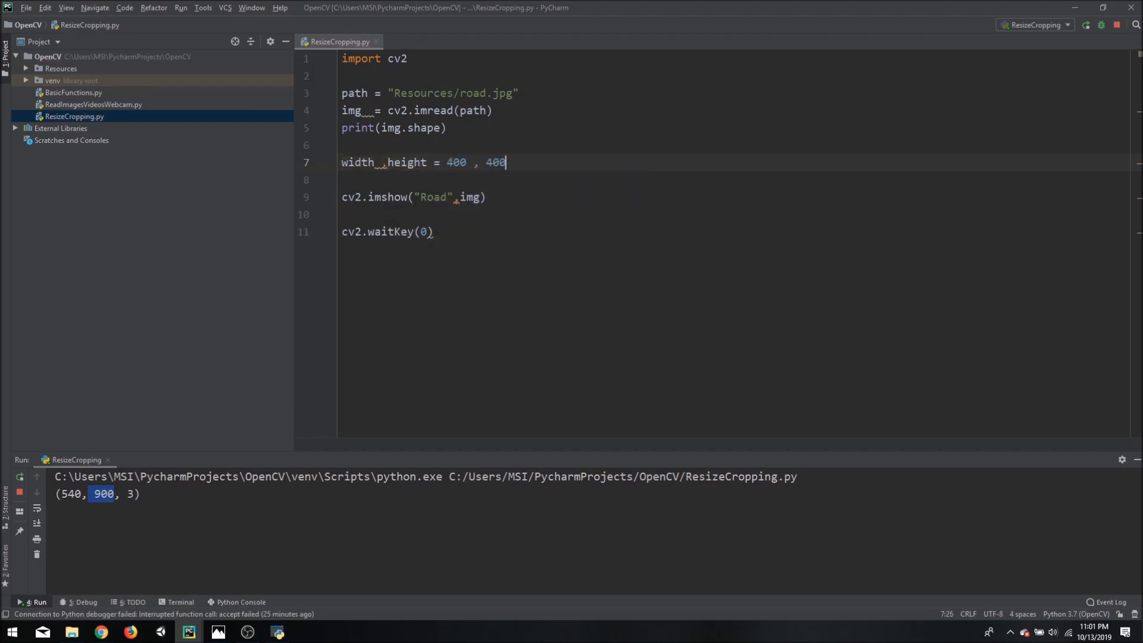
pyautogui.press('Enter')
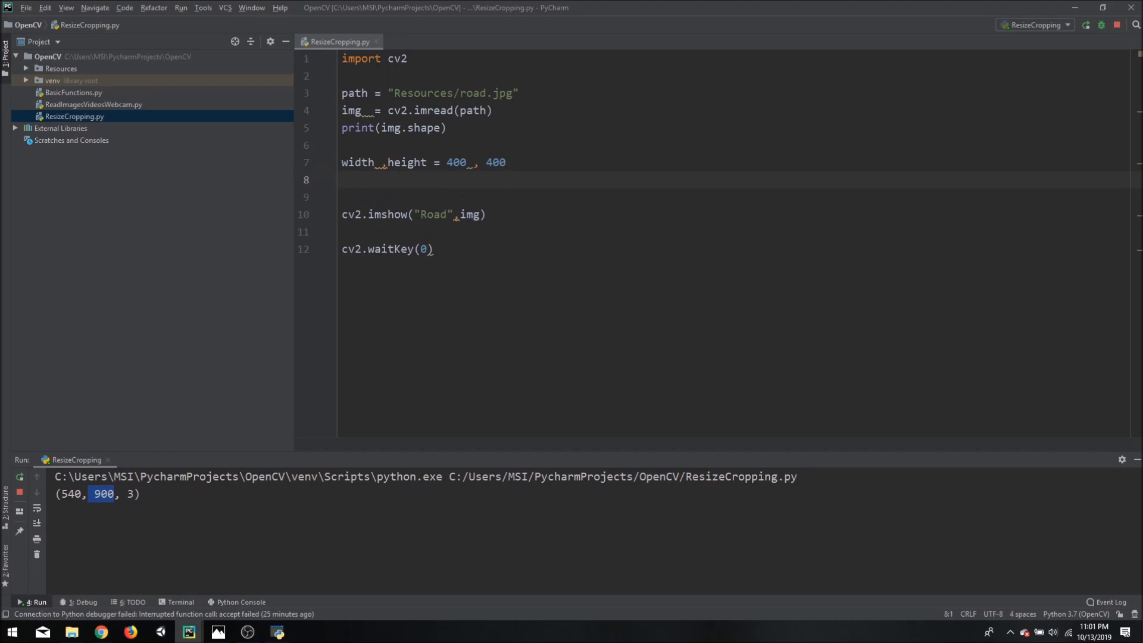
# - Create imgResize = cv2.resize(img, (width, height))
pyautogui.write('imgRes')
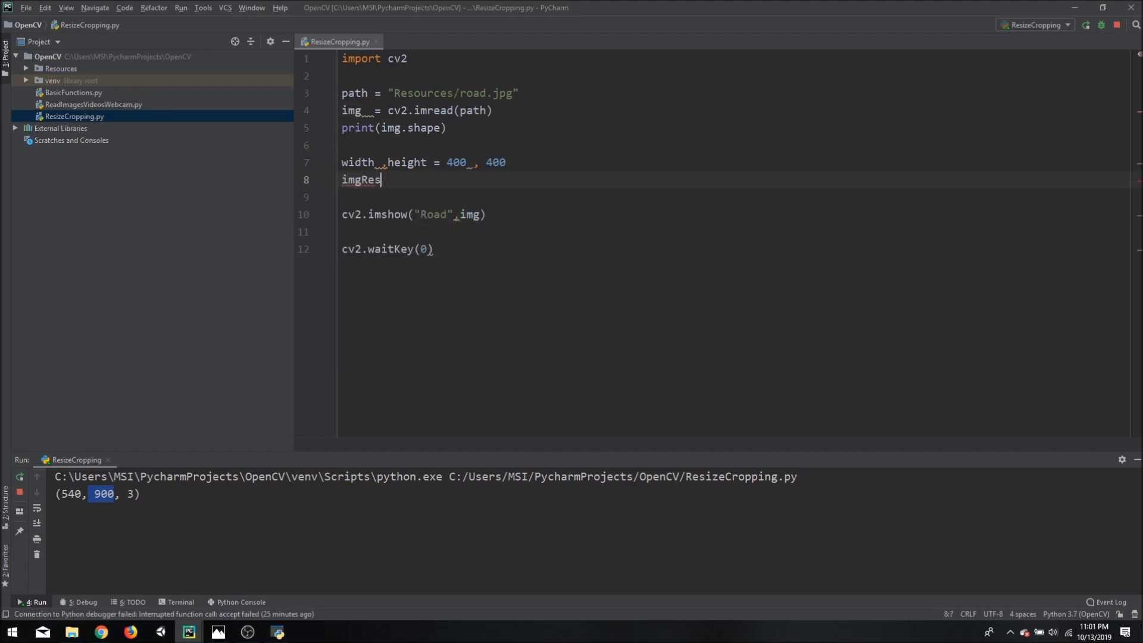
pyautogui.write('ize =')
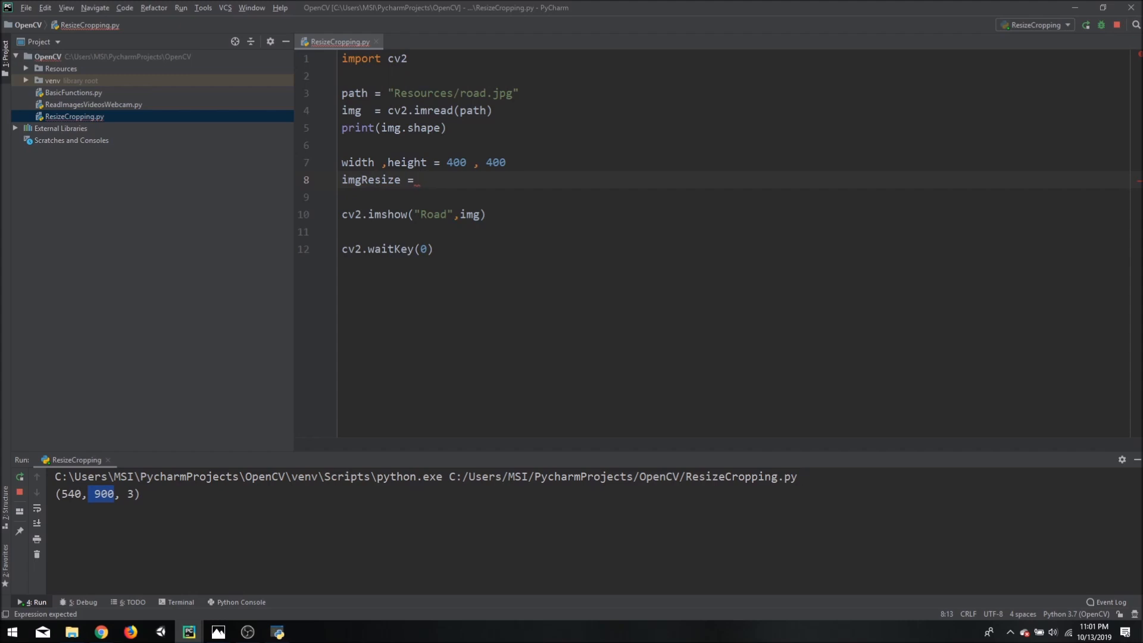
pyautogui.write('cv2.r')
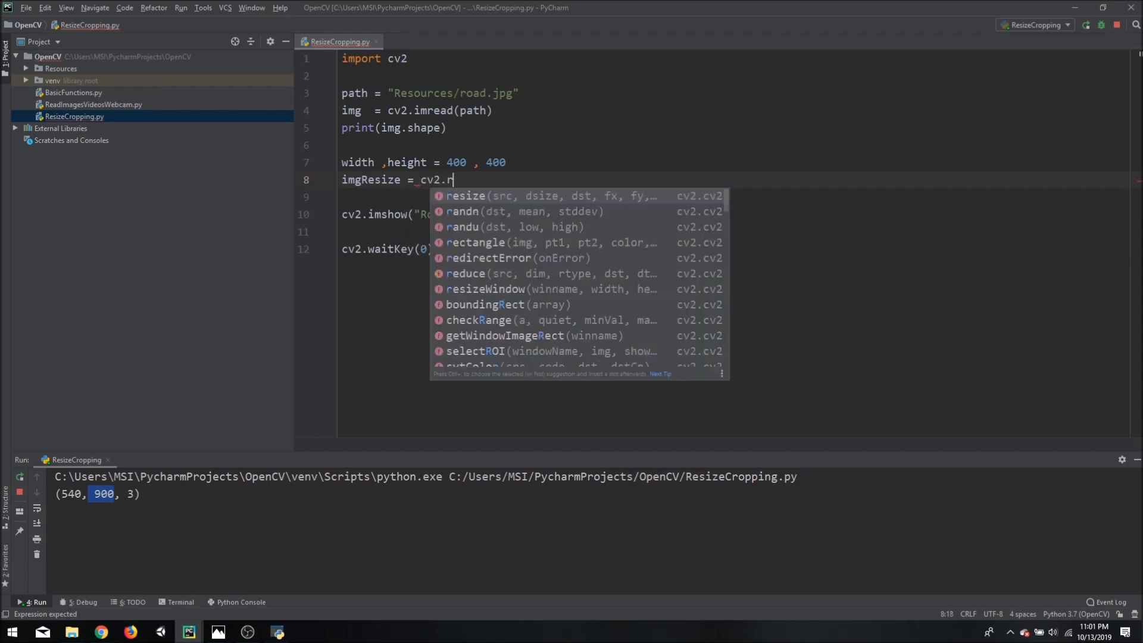
pyautogui.click(465, 196)
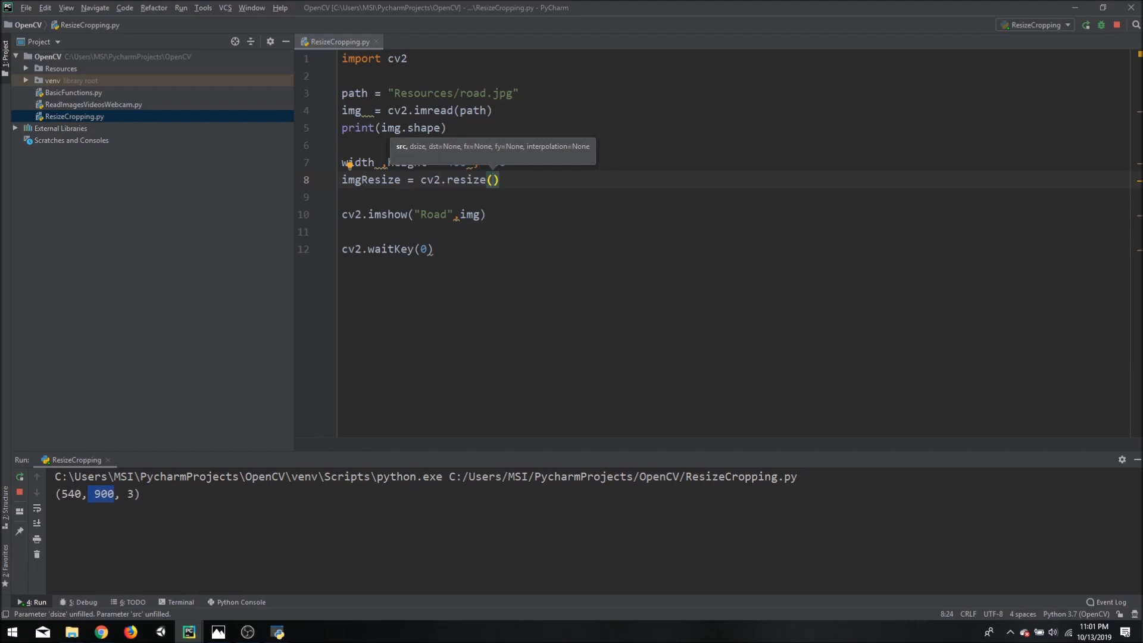
pyautogui.write('img')
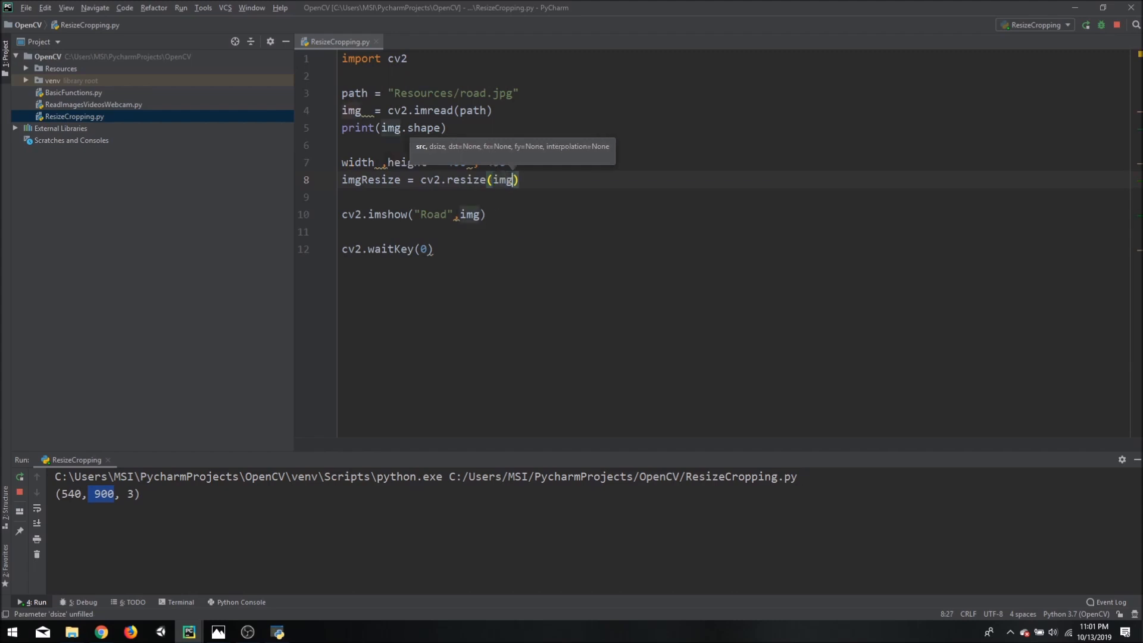
pyautogui.write(',()')
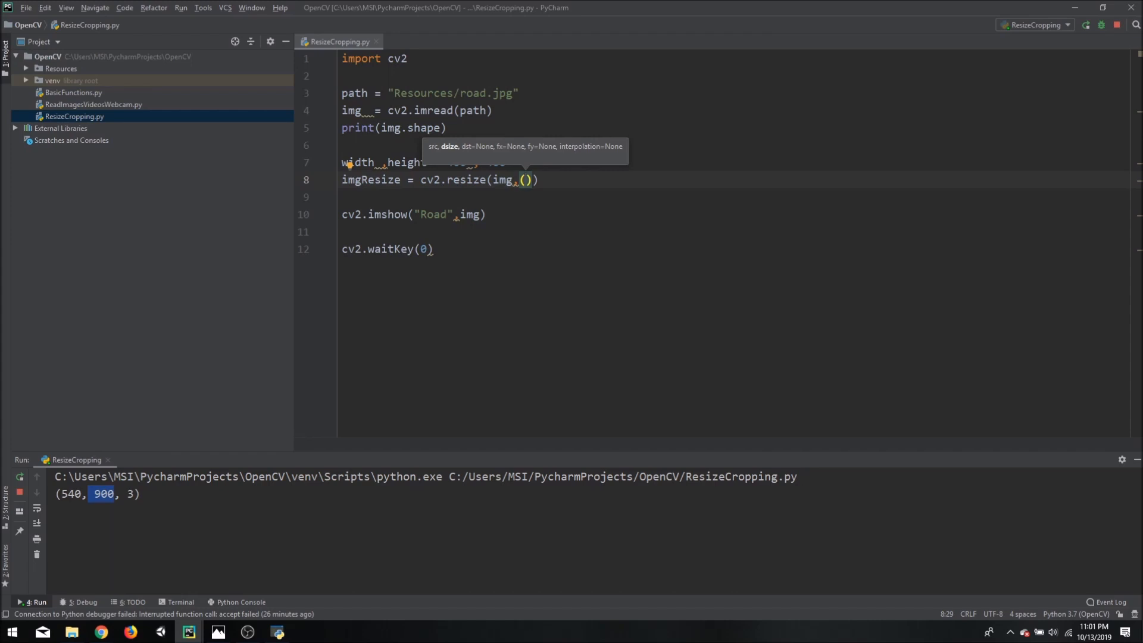
pyautogui.write('width,')
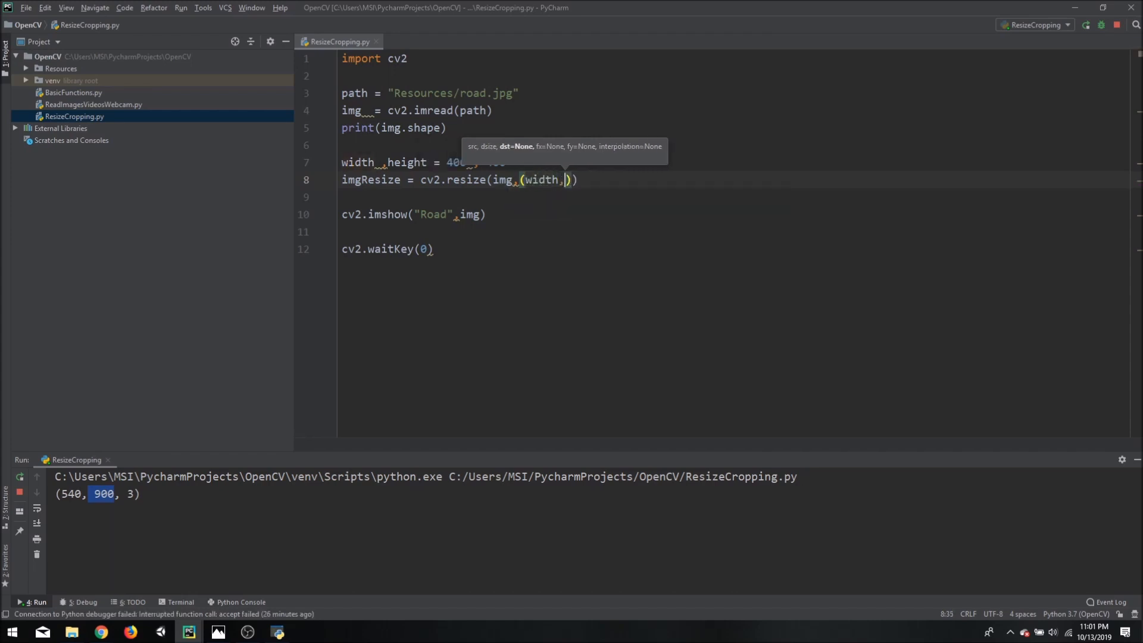
pyautogui.write('height')
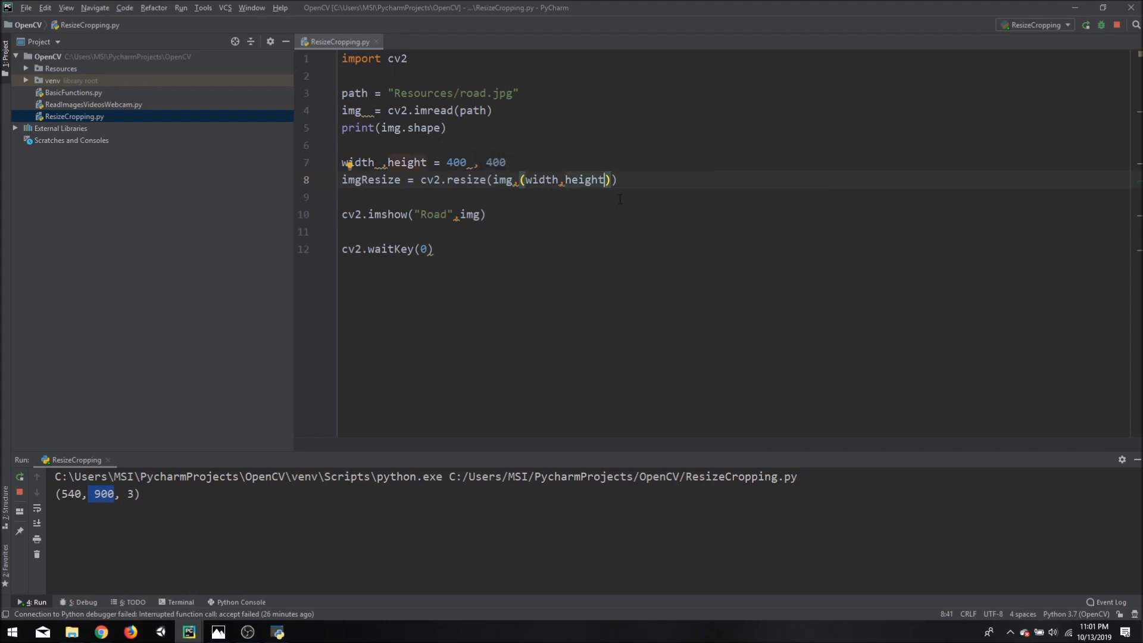
pyautogui.moveTo(331, 175)
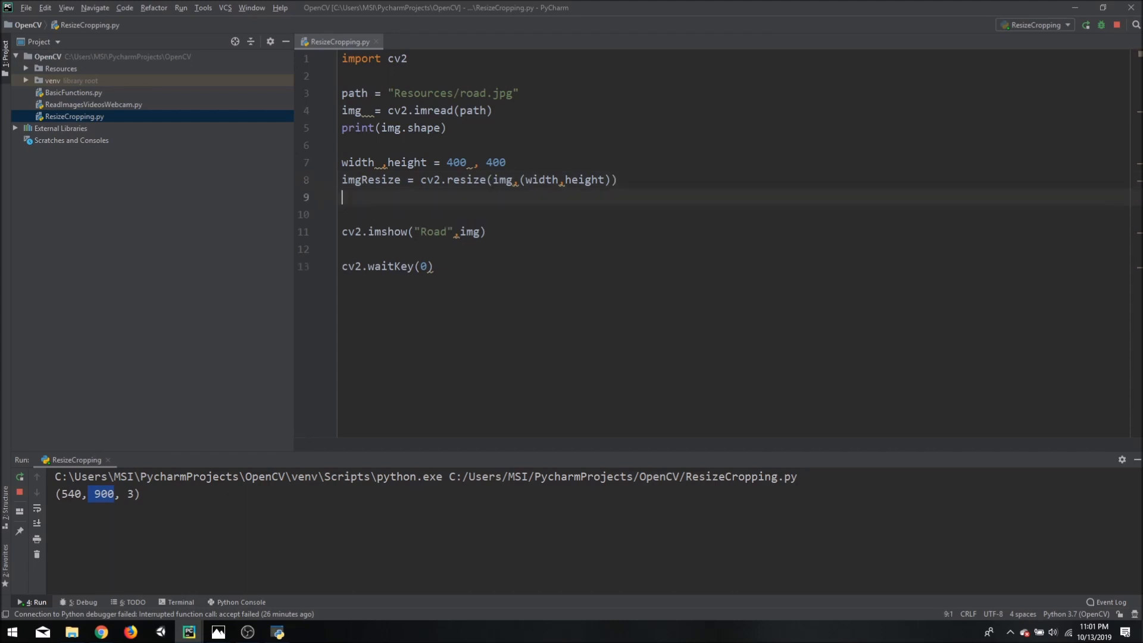
# - Add print(imgResize) below the resize line
pyautogui.write('print(')
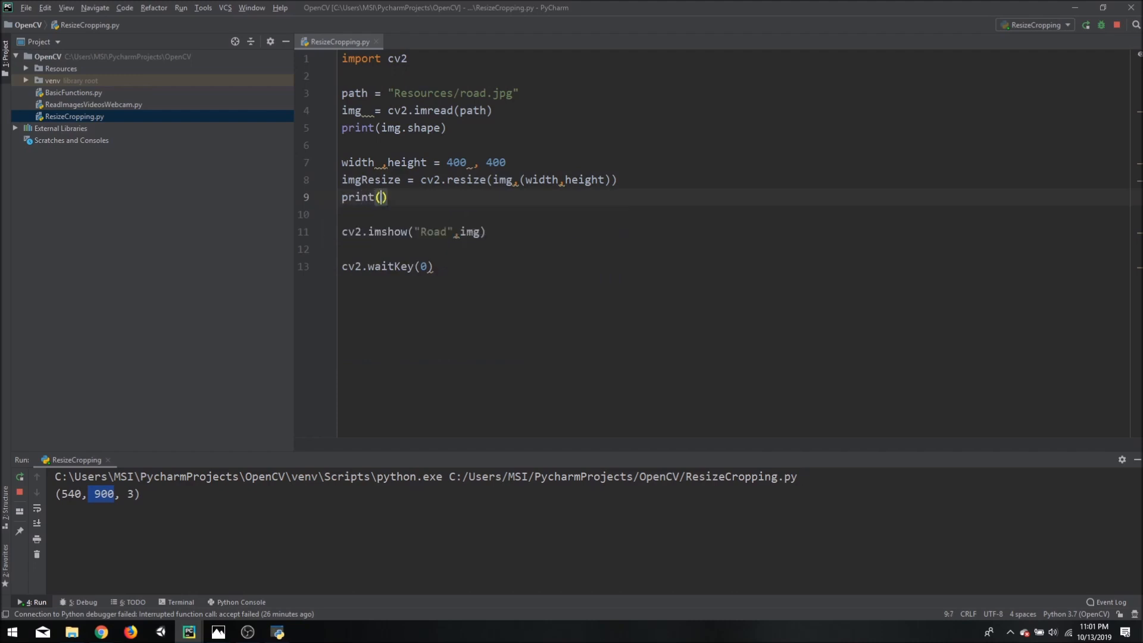
pyautogui.write('img')
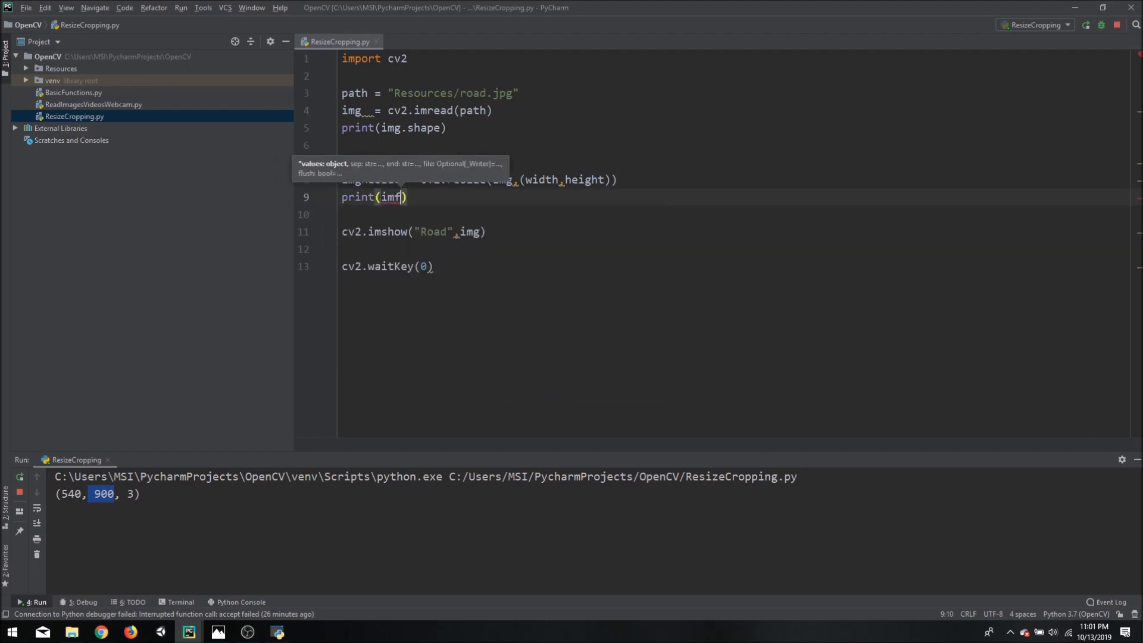
pyautogui.press('backspace')
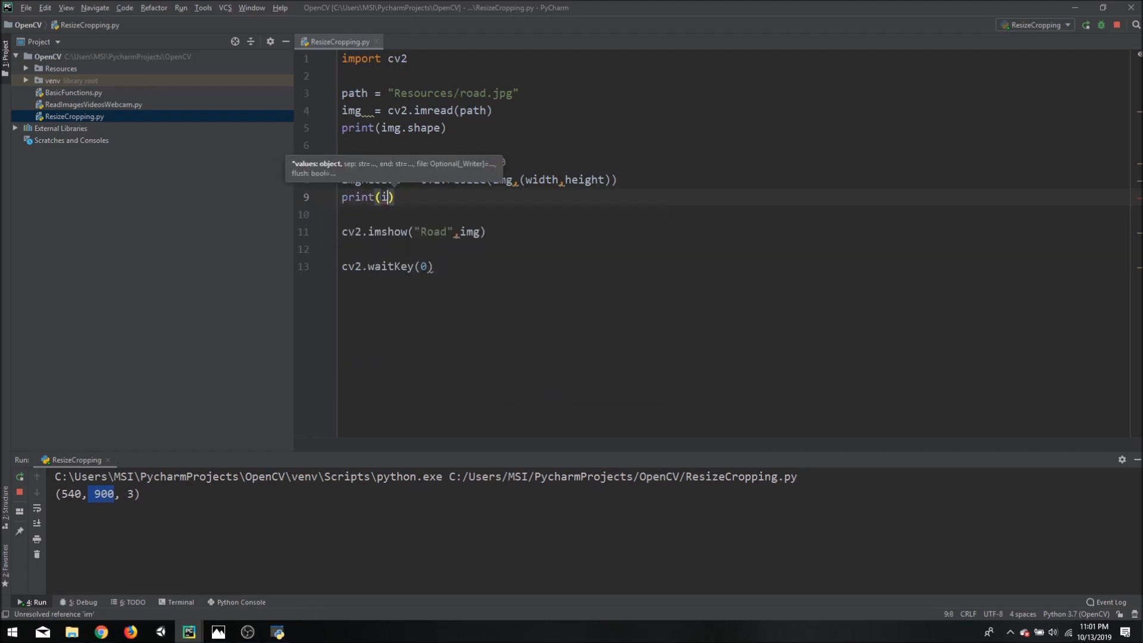
pyautogui.write('mgResize')
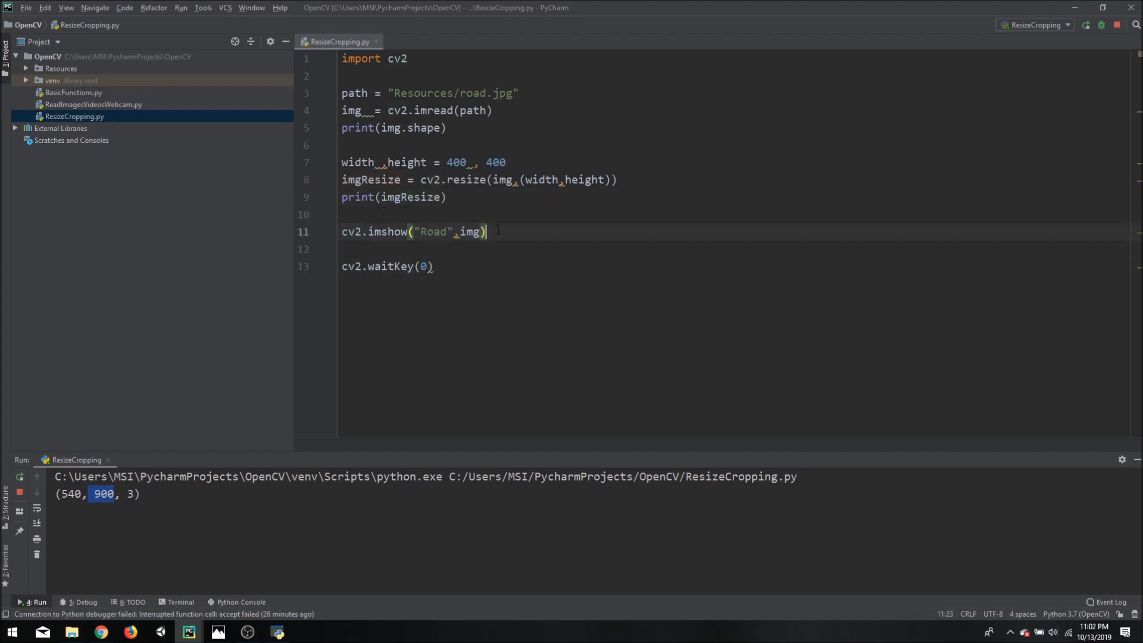
# - Add cv2.imshow("Road Resized", imgResize), then stop and rerun the script
pyautogui.write('cv2.imshow("Road",i')
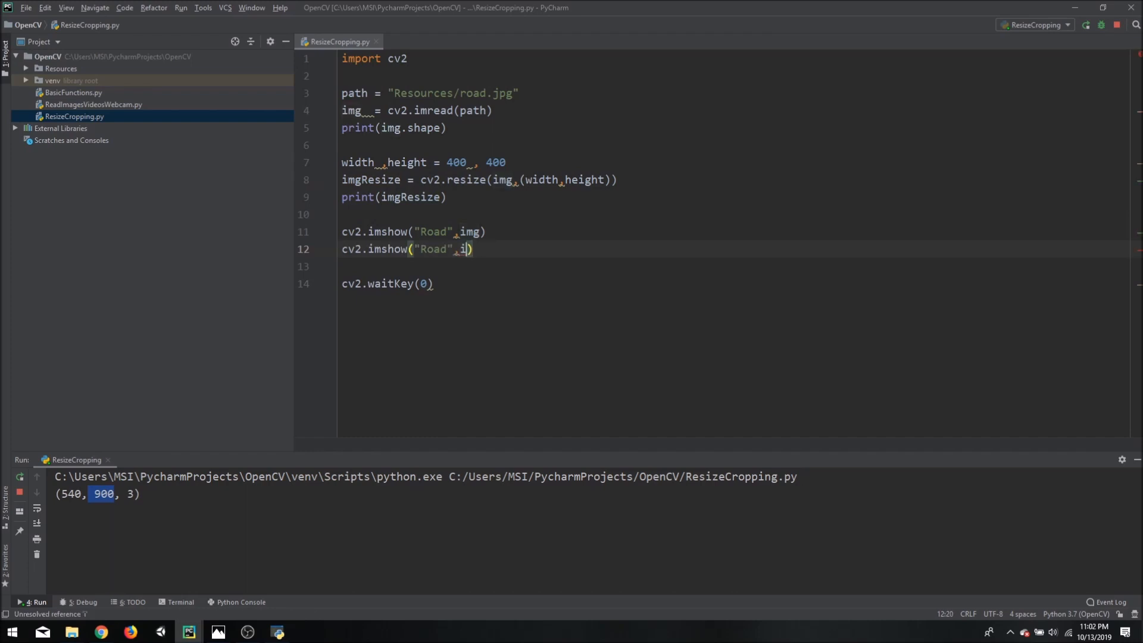
pyautogui.write('mgResize')
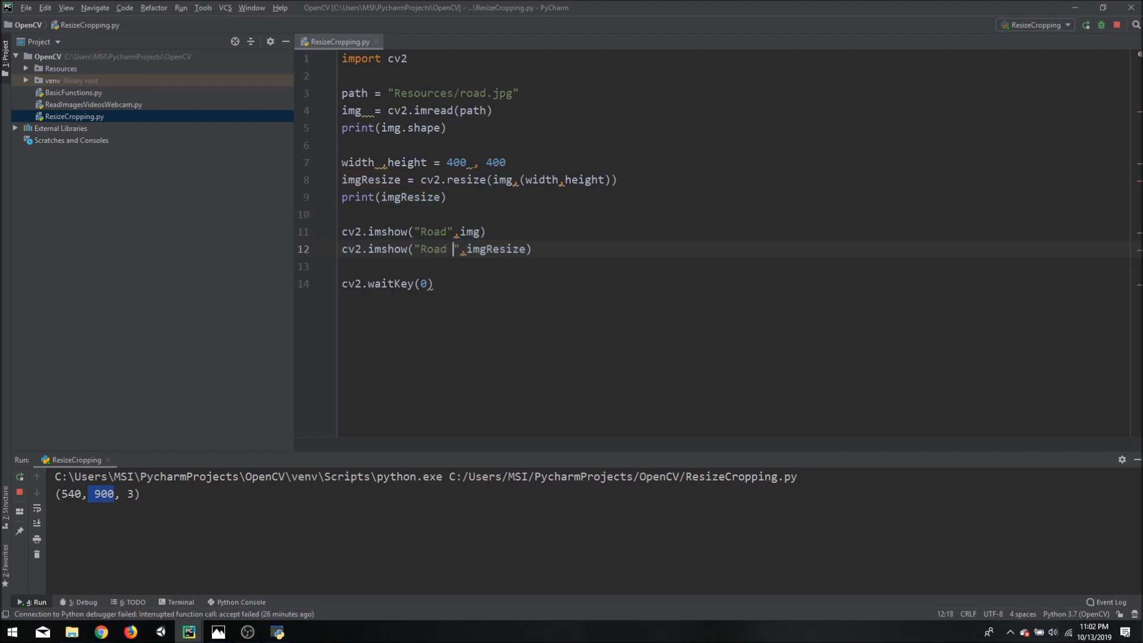
pyautogui.write('Res')
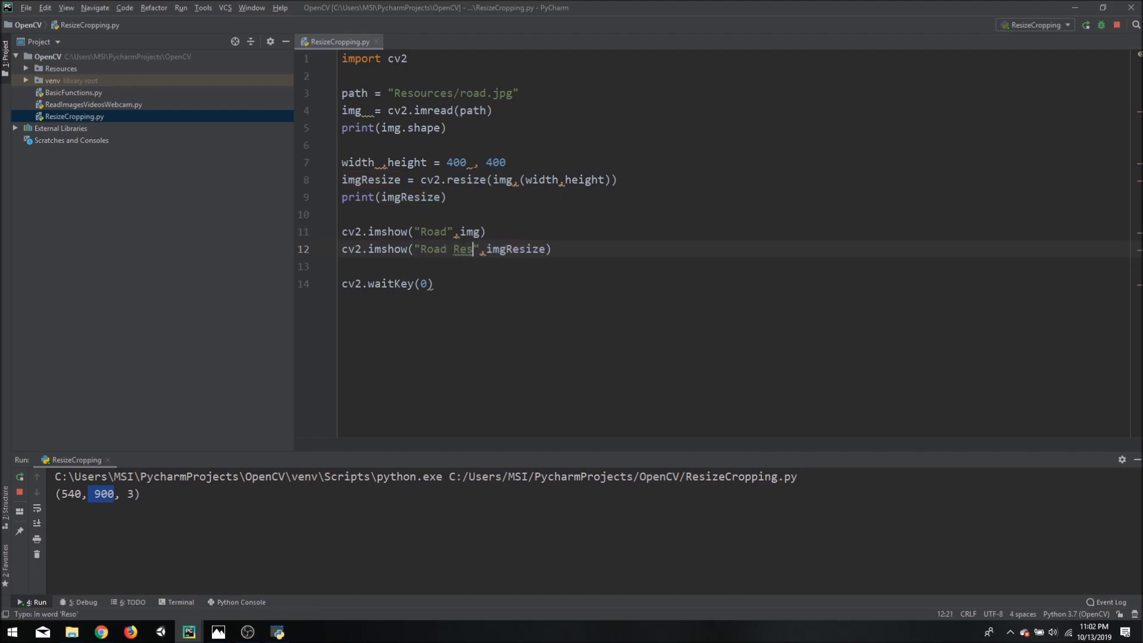
pyautogui.write('ized')
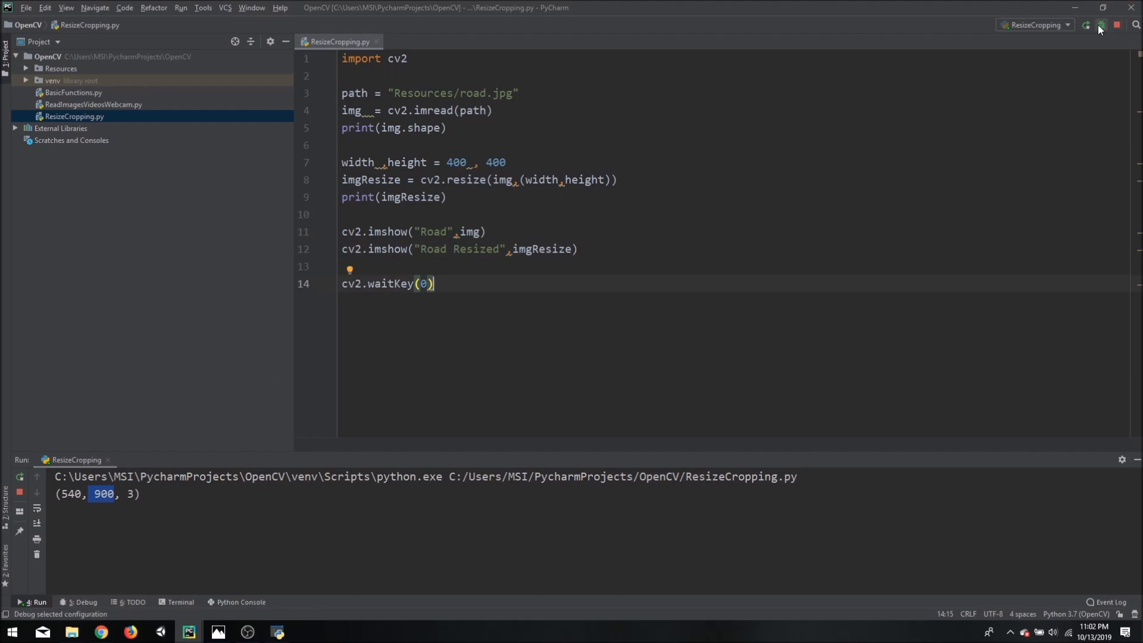
pyautogui.click(1102, 25)
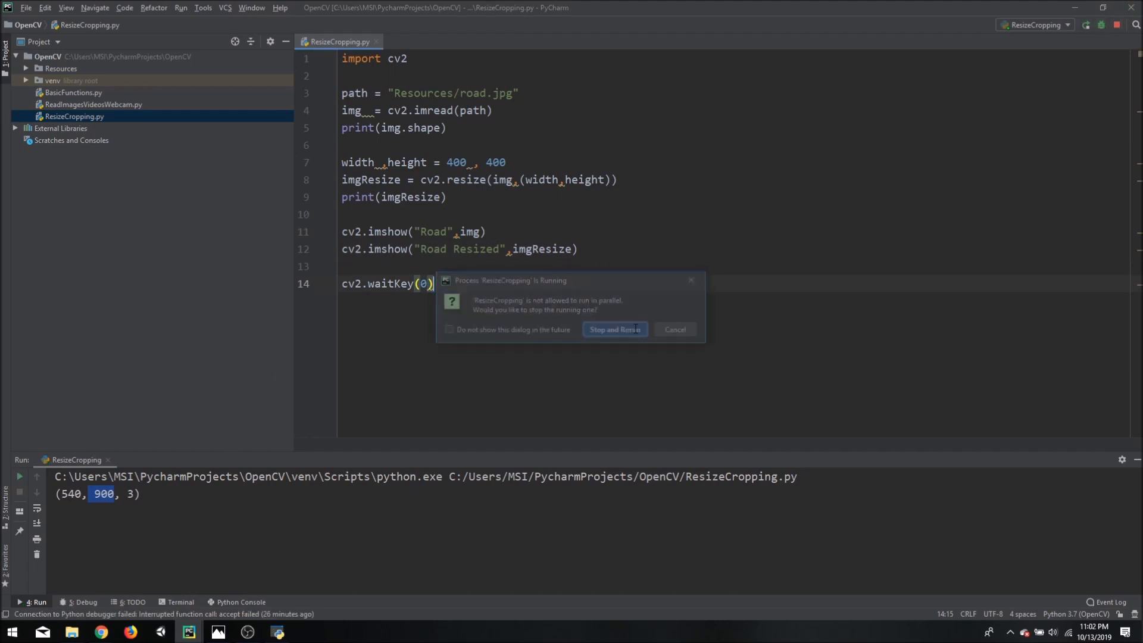
pyautogui.click(614, 329)
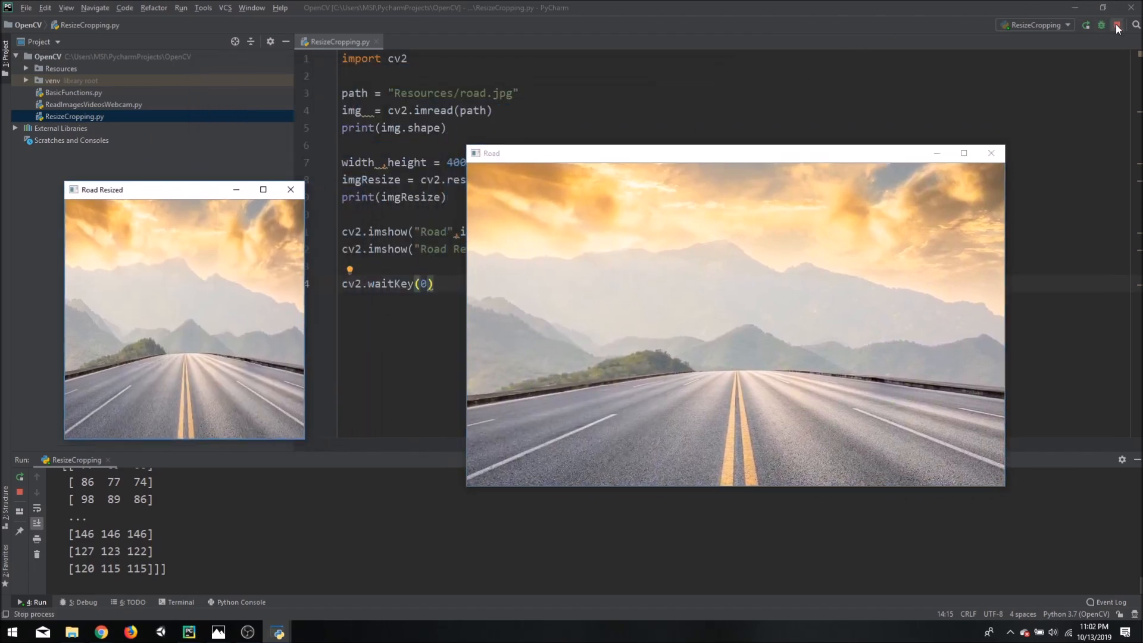
# - Print imgResize.shape and rerun, placing Road Resized beside the original window
pyautogui.click(1115, 24)
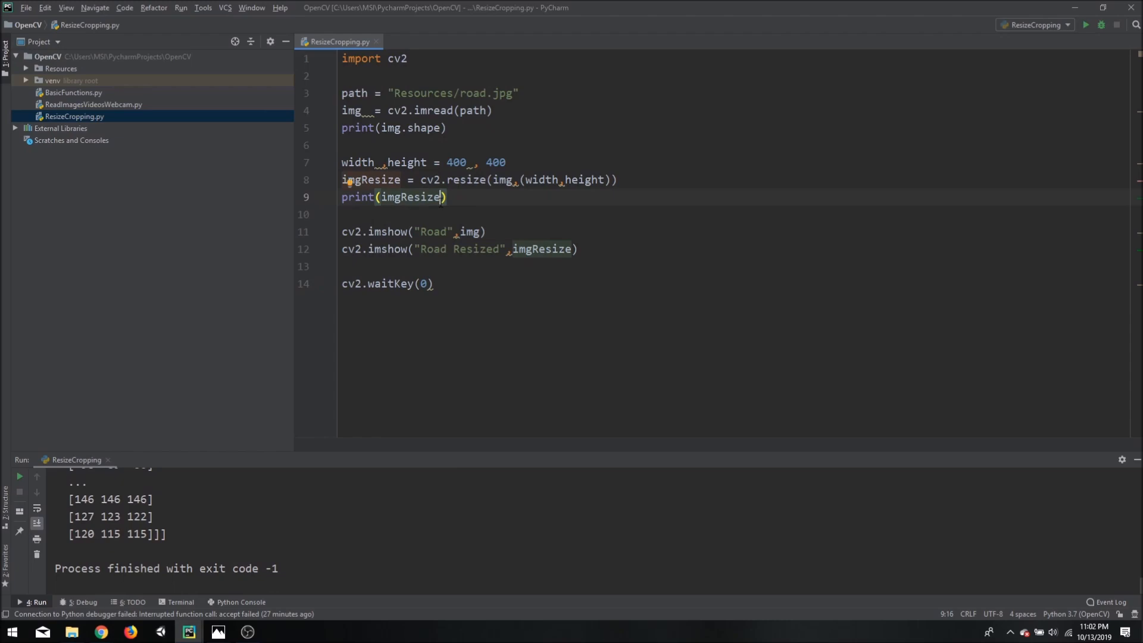
pyautogui.write('.shape')
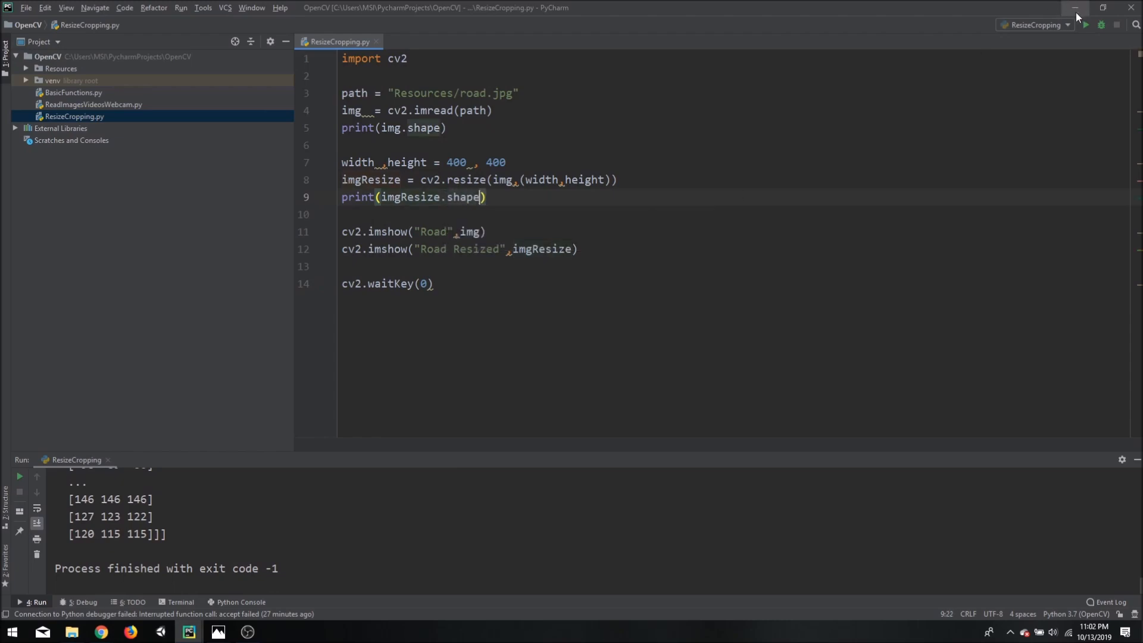
pyautogui.click(1084, 24)
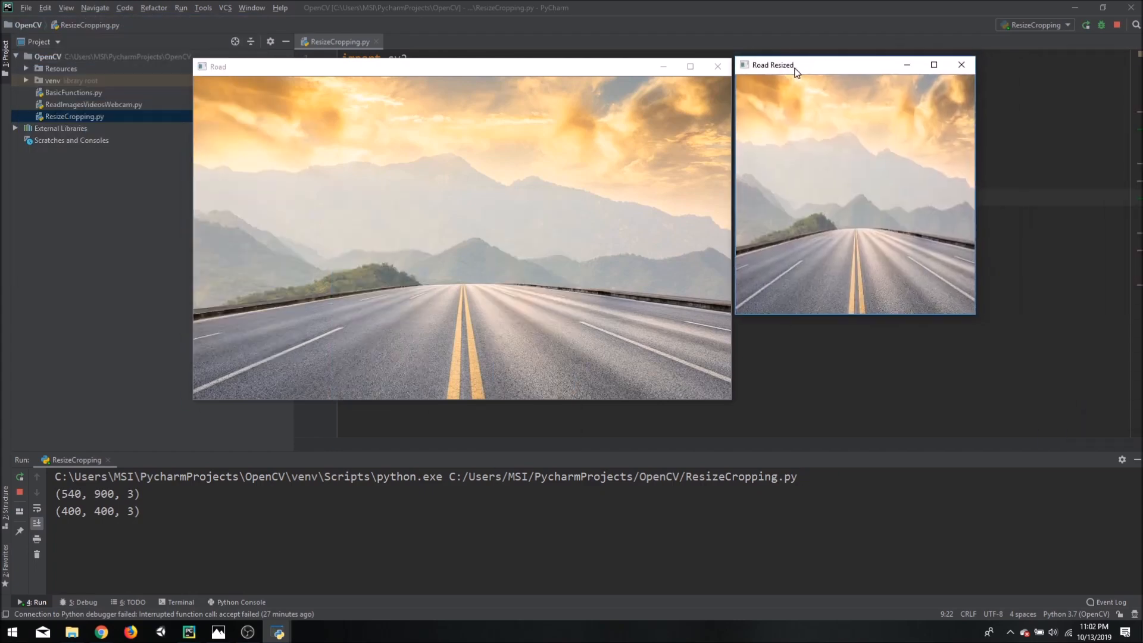
pyautogui.moveTo(795, 65); pyautogui.dragTo(794, 68)
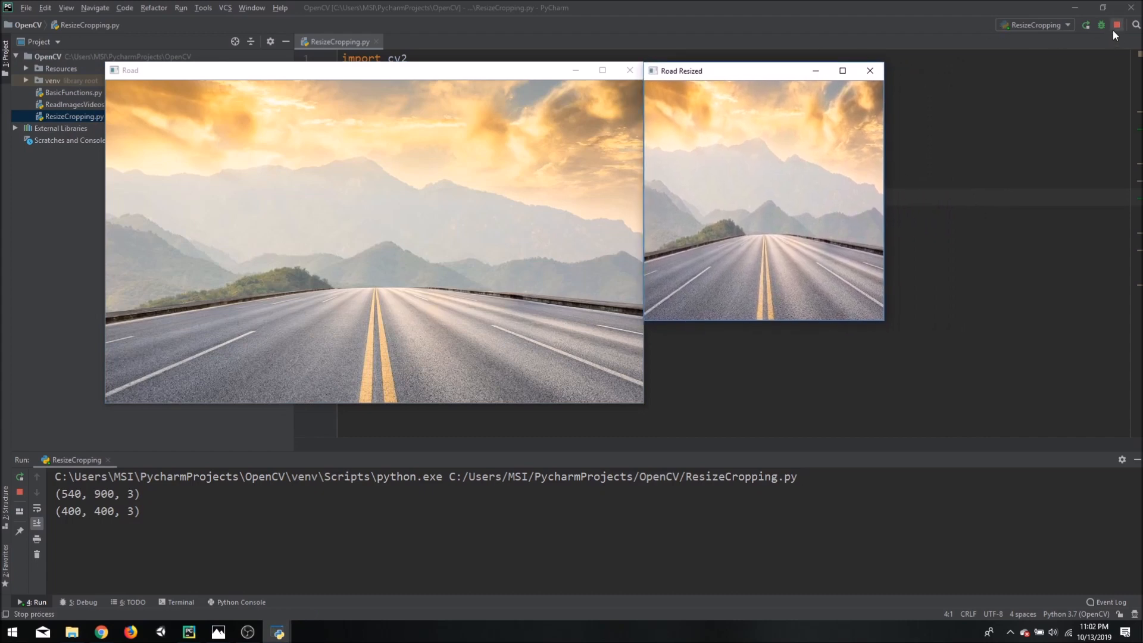
# - Rerun with the 1000×1000 size, compare it with the original, then stop
pyautogui.click(1115, 24)
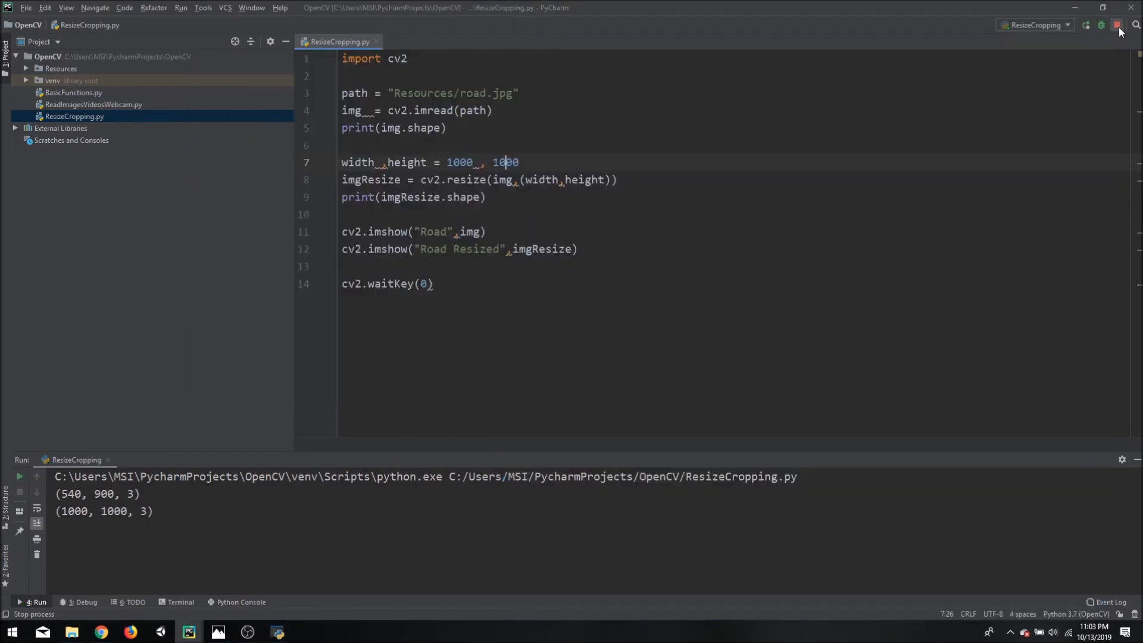
pyautogui.click(1117, 24)
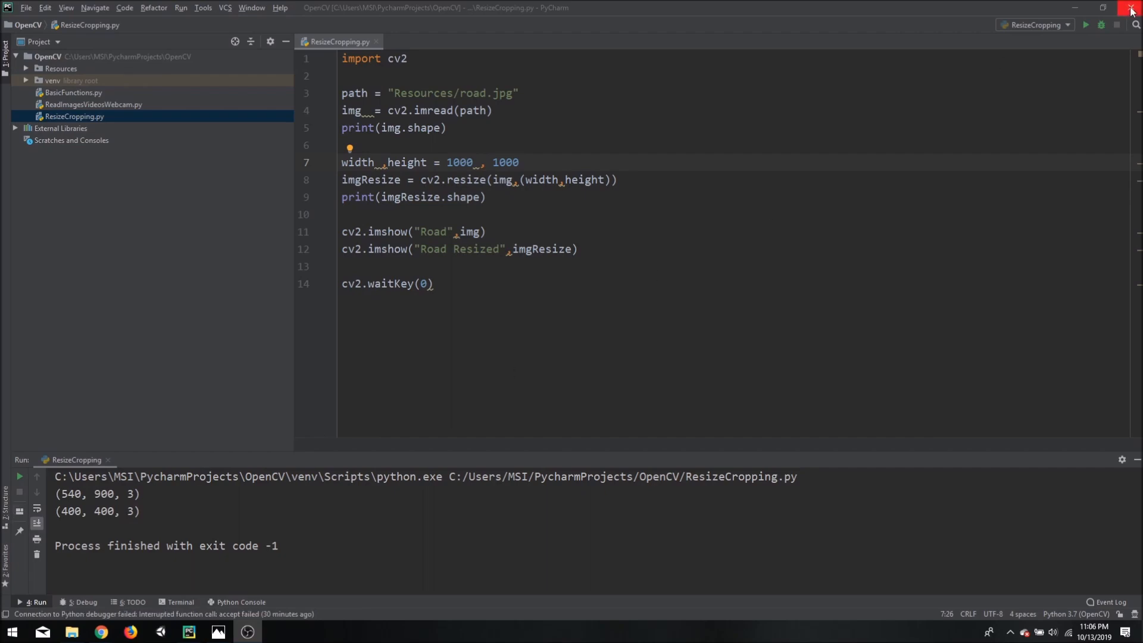
pyautogui.click(1085, 24)
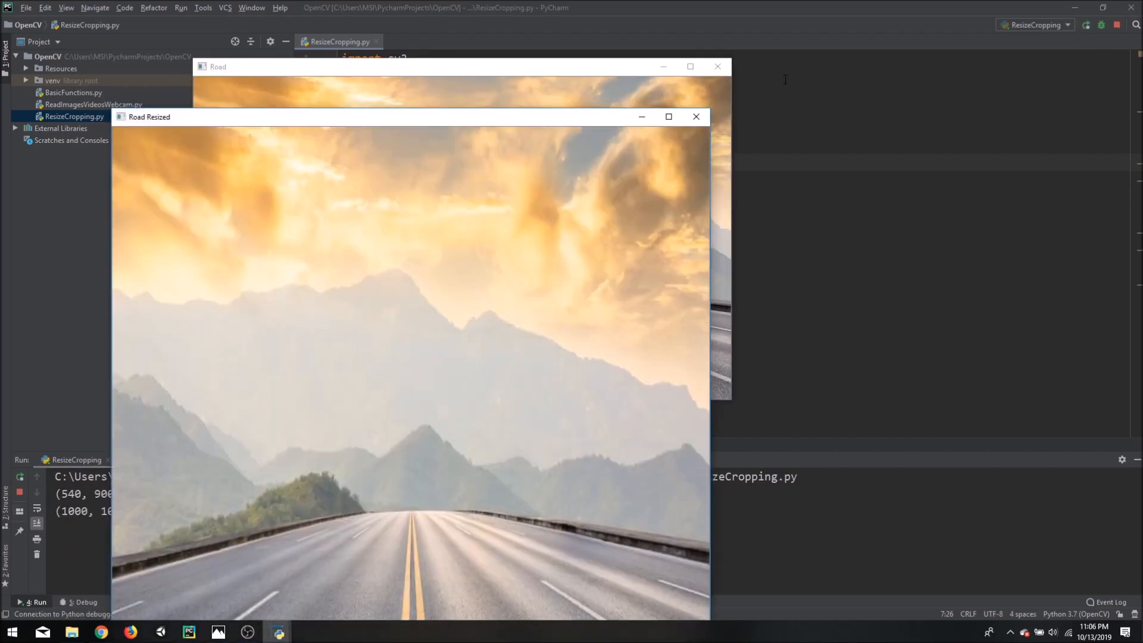
pyautogui.moveTo(461, 66); pyautogui.dragTo(526, 95)
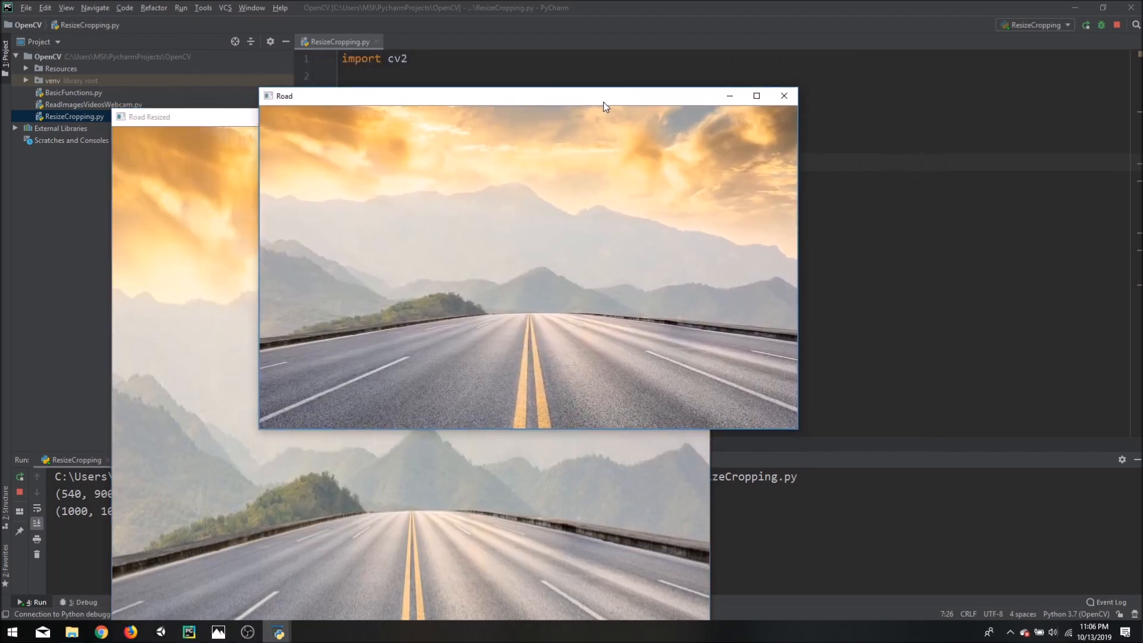
pyautogui.moveTo(607, 359)
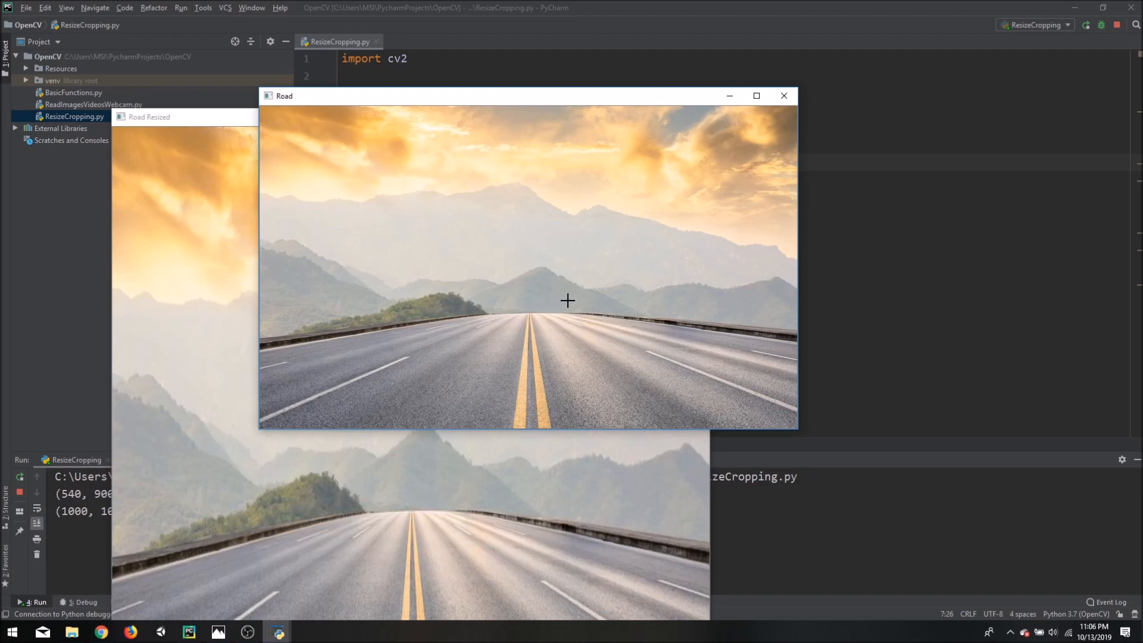
pyautogui.moveTo(540, 271)
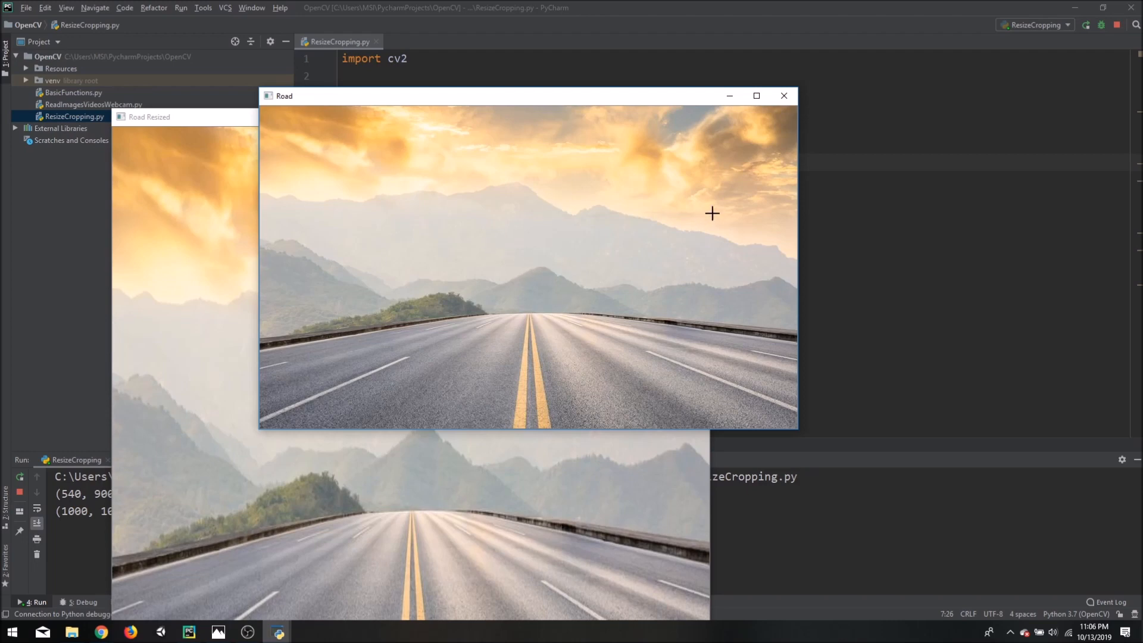
pyautogui.moveTo(726, 183)
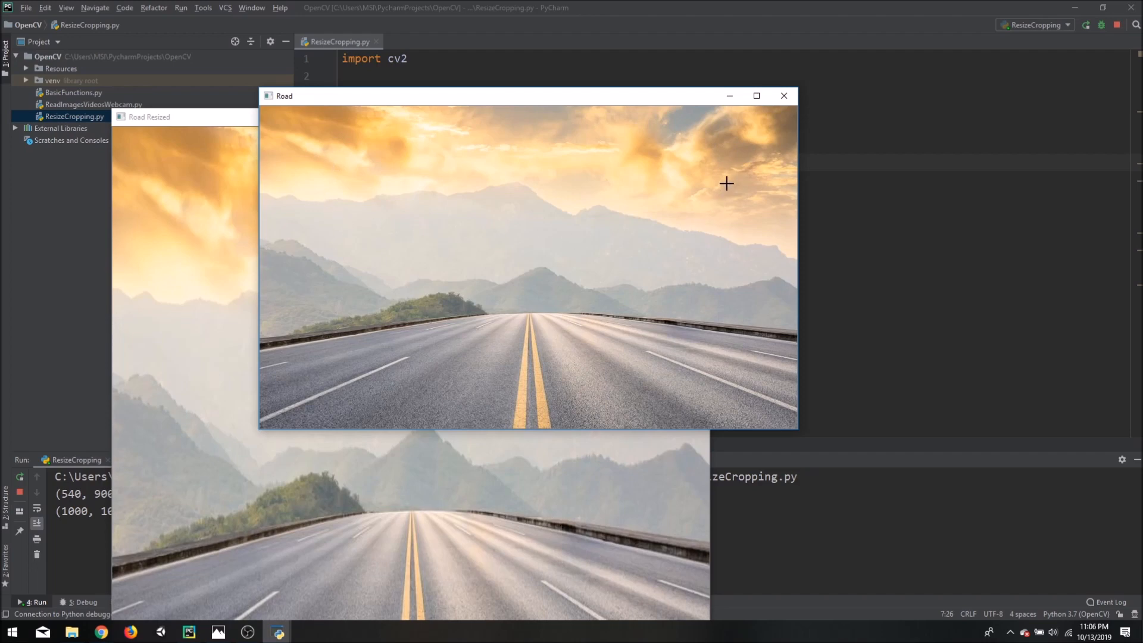
pyautogui.moveTo(653, 244)
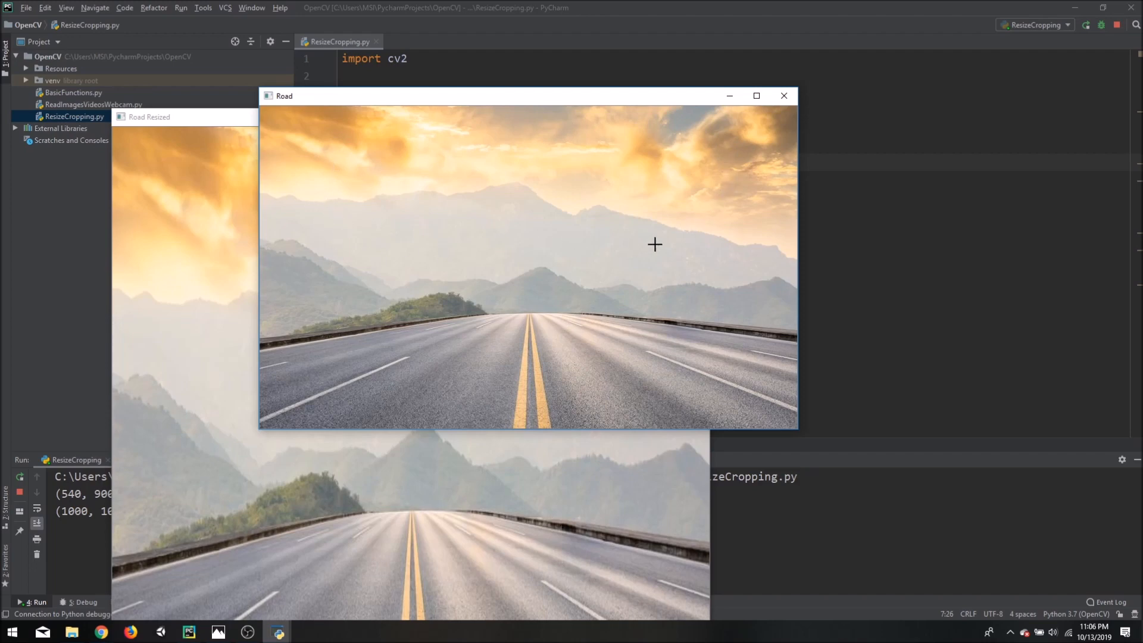
pyautogui.moveTo(529, 293)
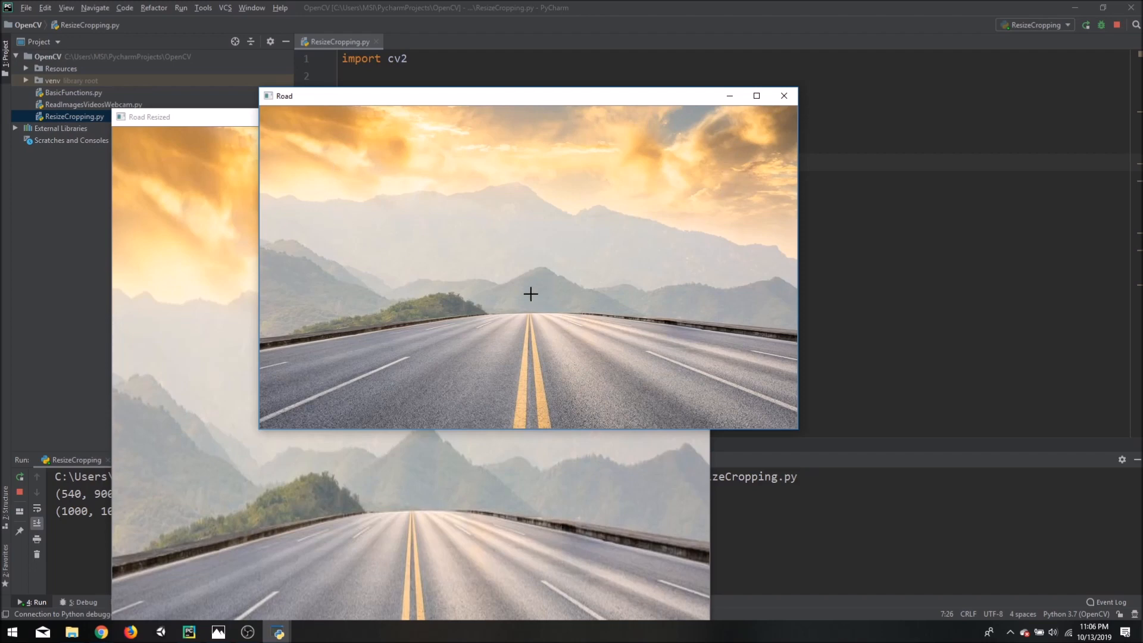
pyautogui.moveTo(256, 285)
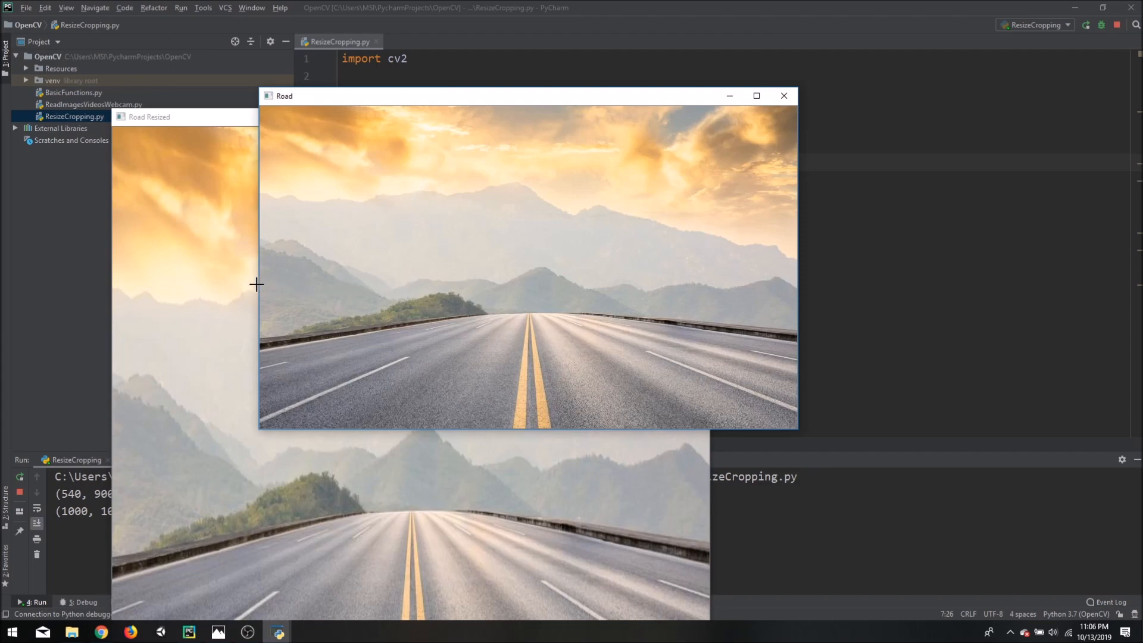
pyautogui.moveTo(754, 289)
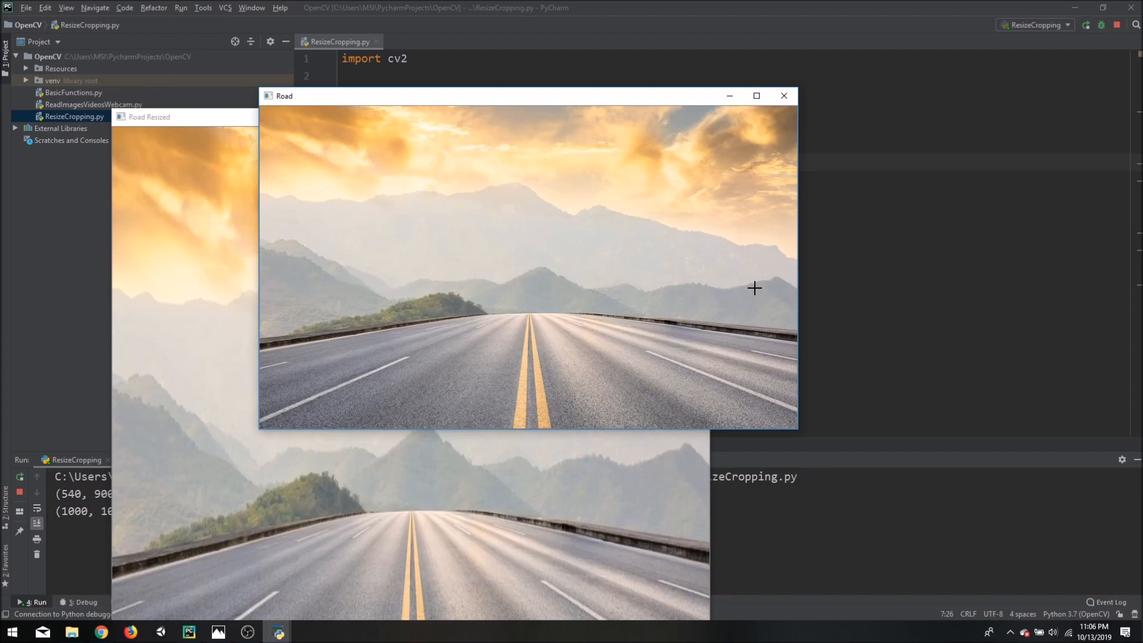
pyautogui.moveTo(423, 313)
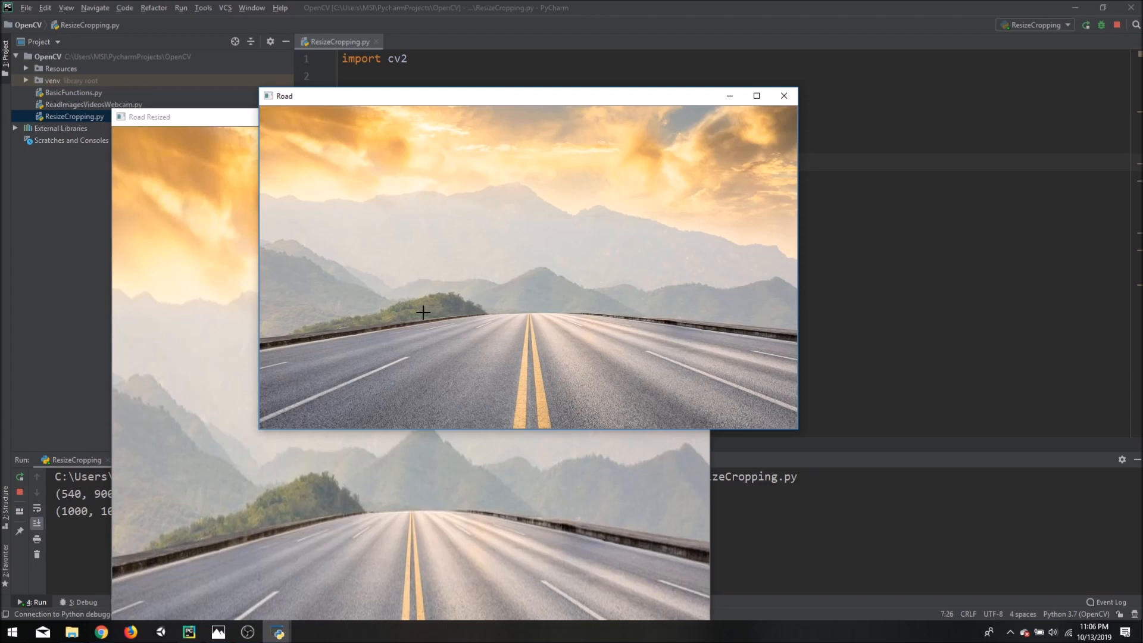
pyautogui.moveTo(571, 330)
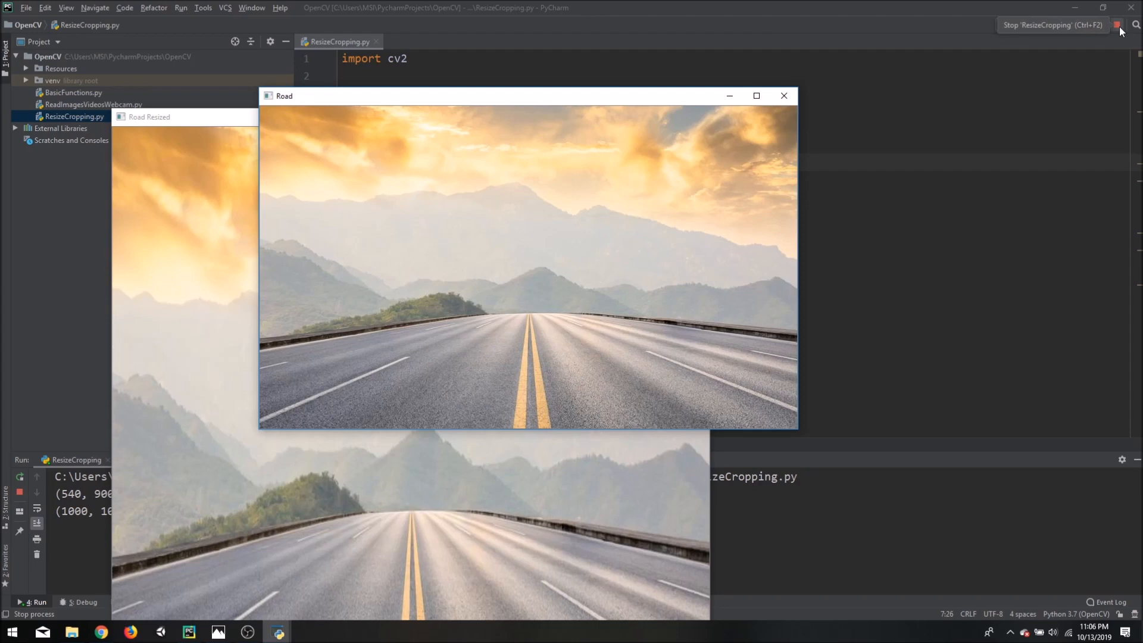
pyautogui.click(1116, 25)
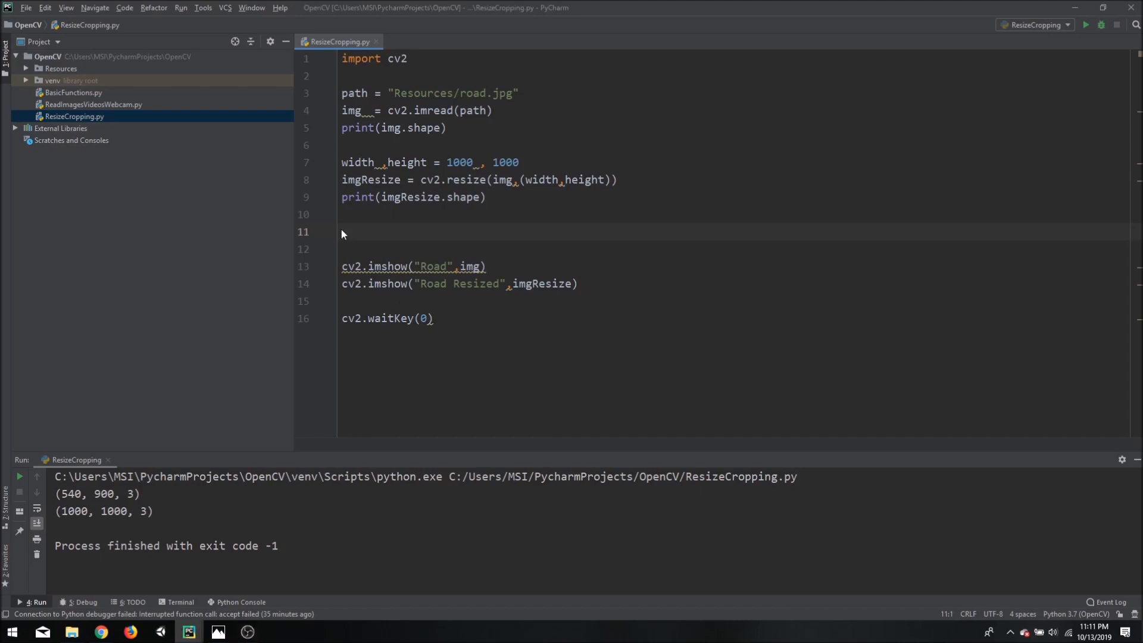
# - Type imgCropped = img[0:900,300:540], using 900 and 540 from the printed shape
pyautogui.write('imgCropped =')
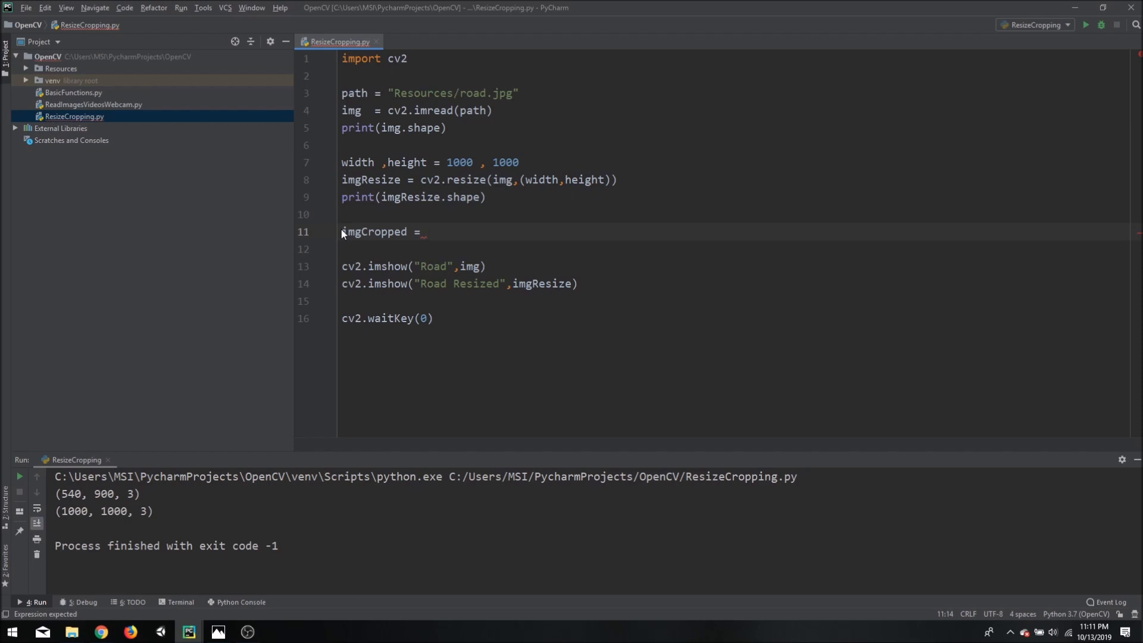
pyautogui.write('img[')
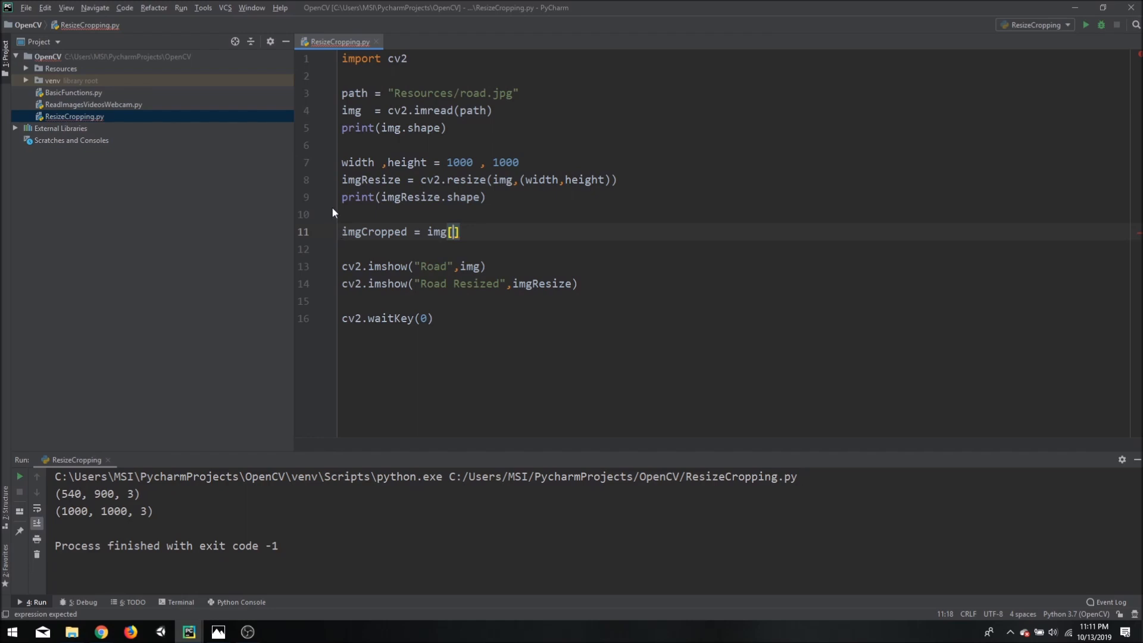
pyautogui.moveTo(322, 218)
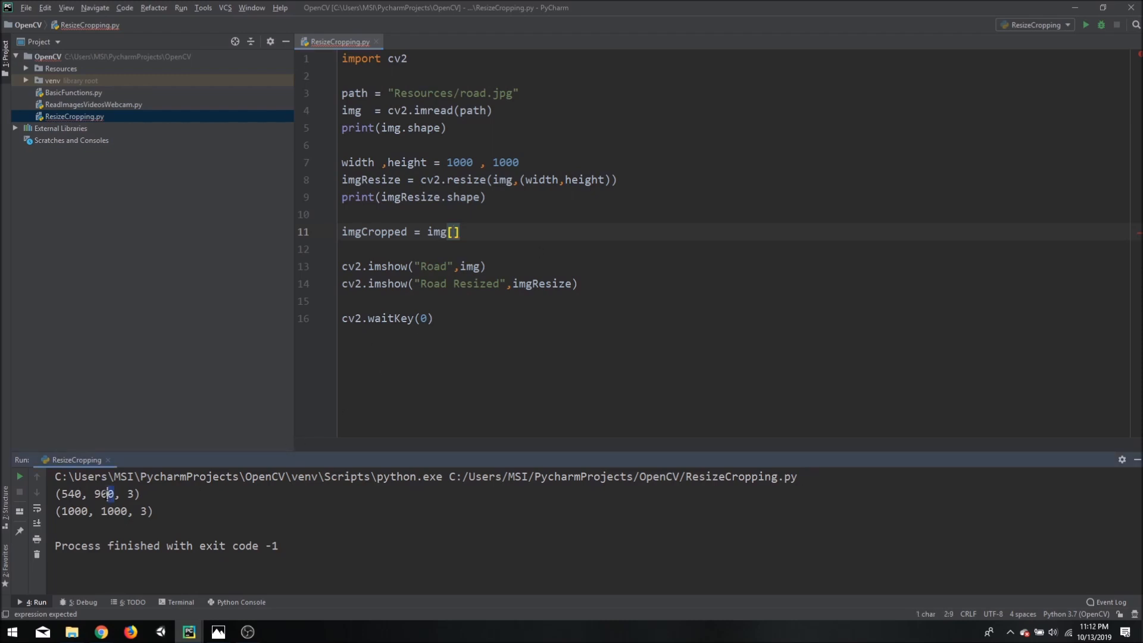
pyautogui.doubleClick(103, 493)
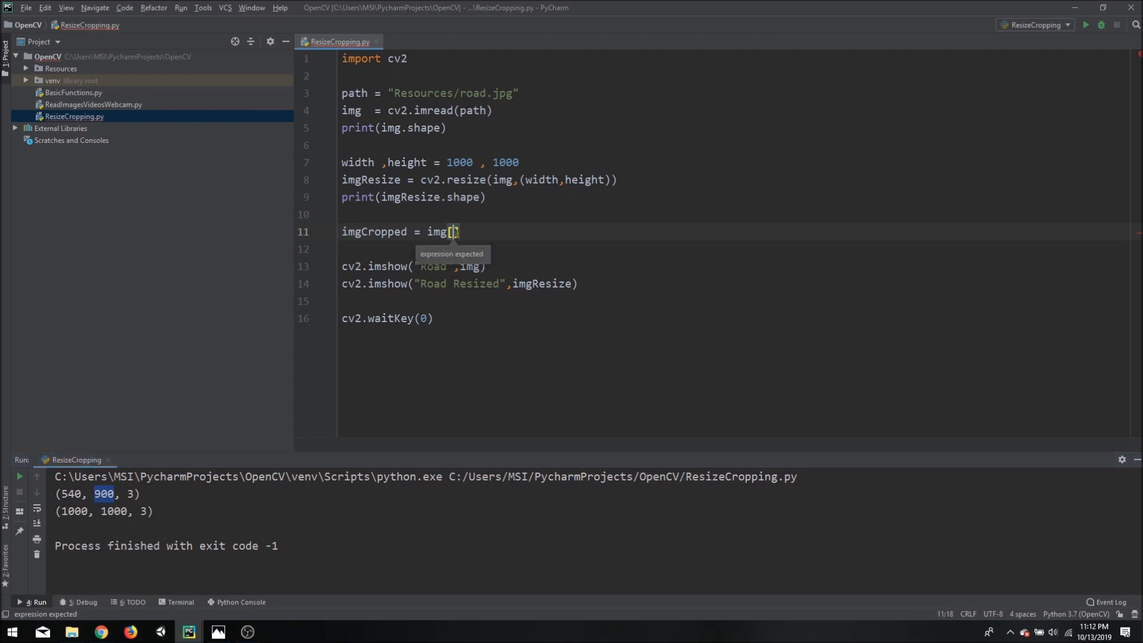
pyautogui.write('0:9')
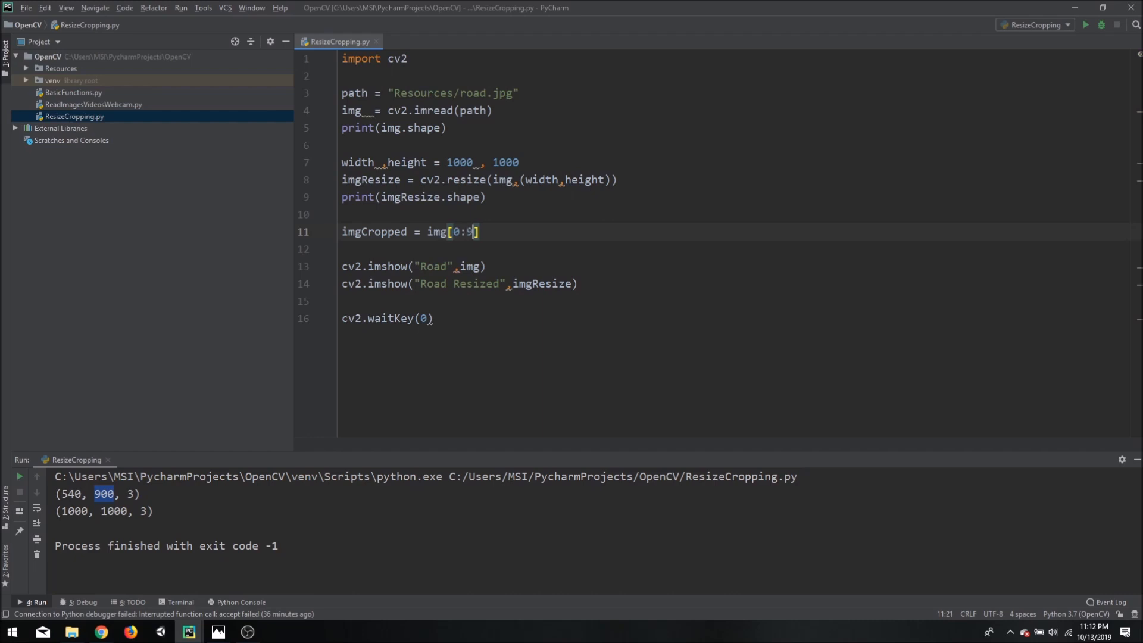
pyautogui.write('00')
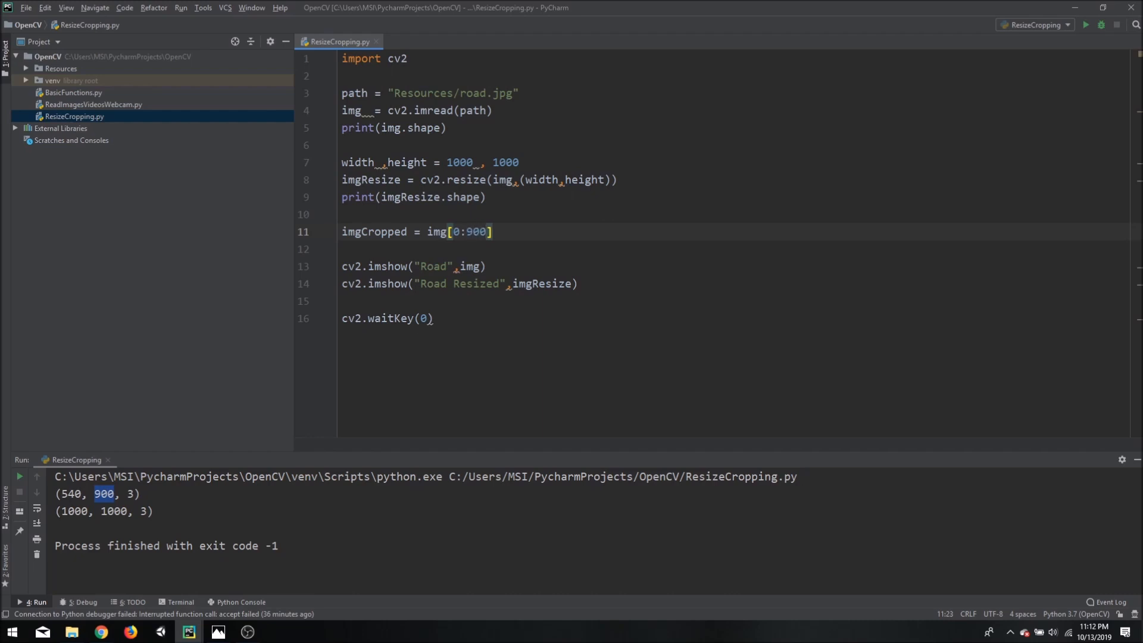
pyautogui.write(',')
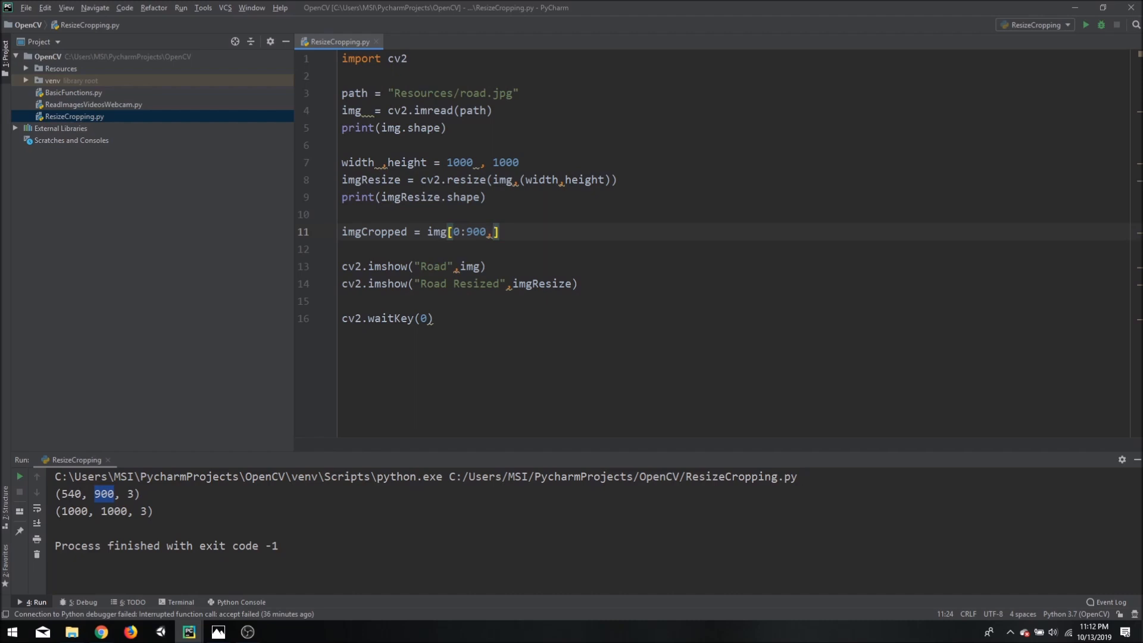
pyautogui.doubleClick(70, 493)
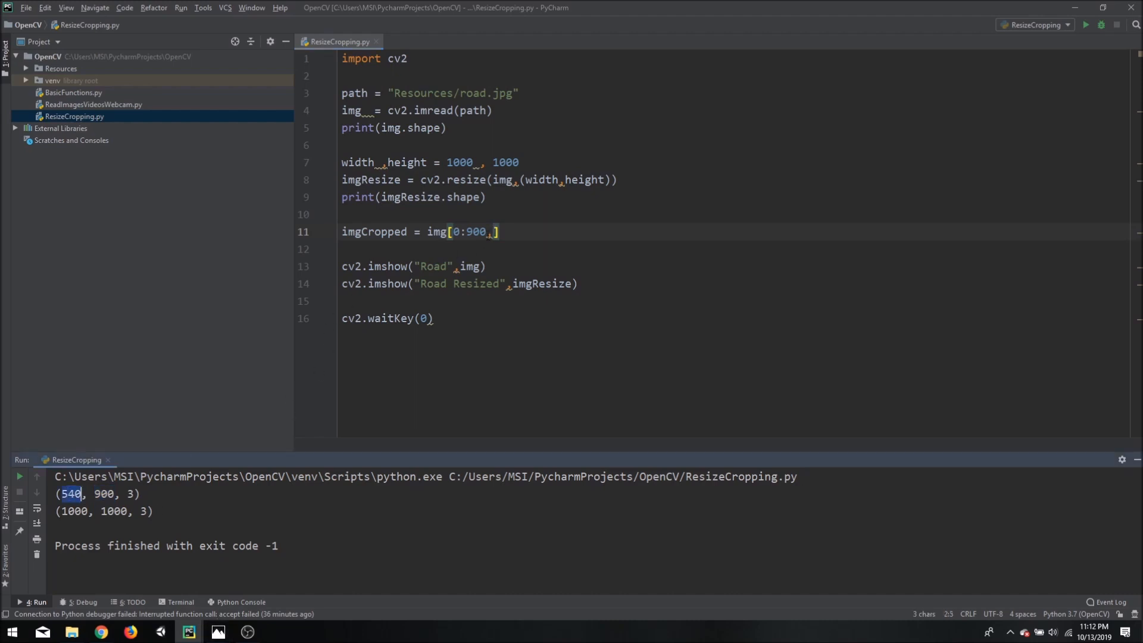
pyautogui.write('540')
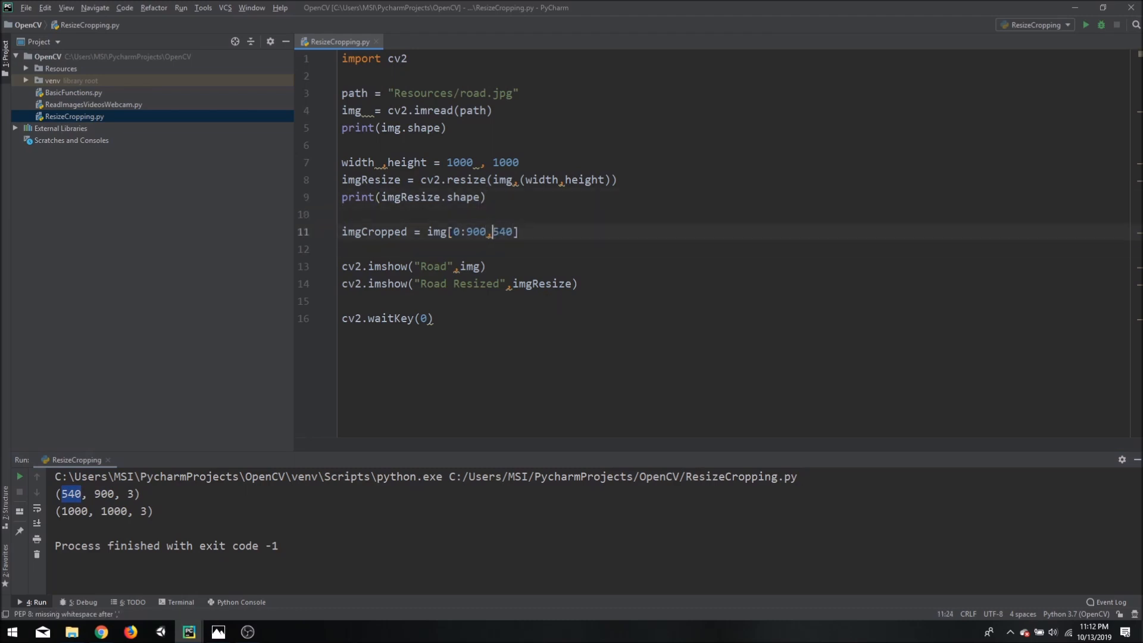
pyautogui.write(':')
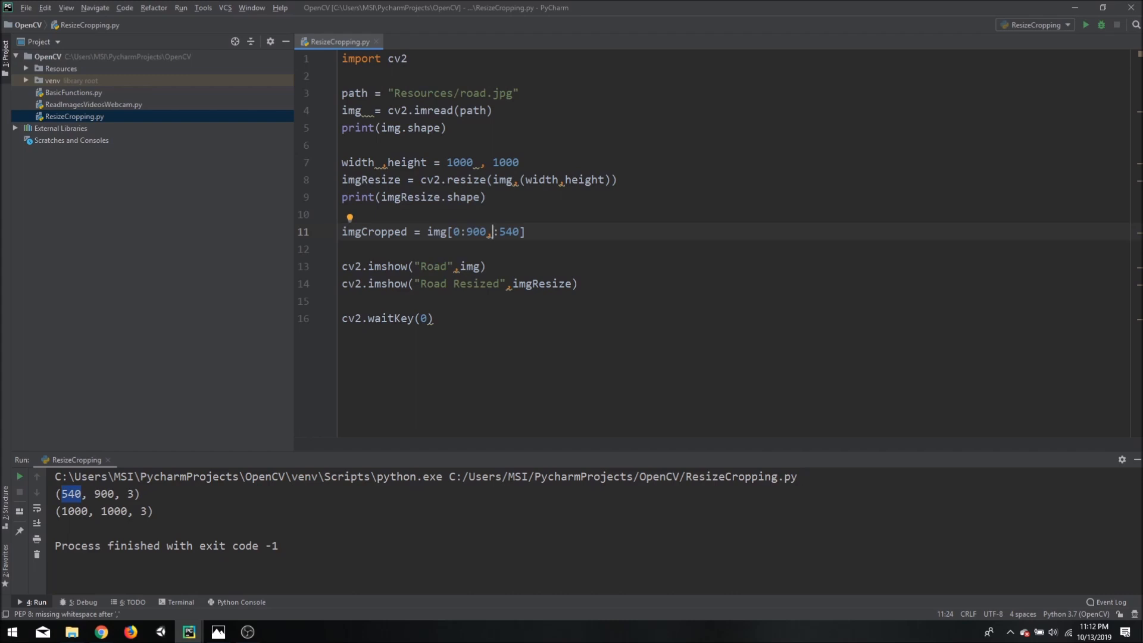
pyautogui.write('300')
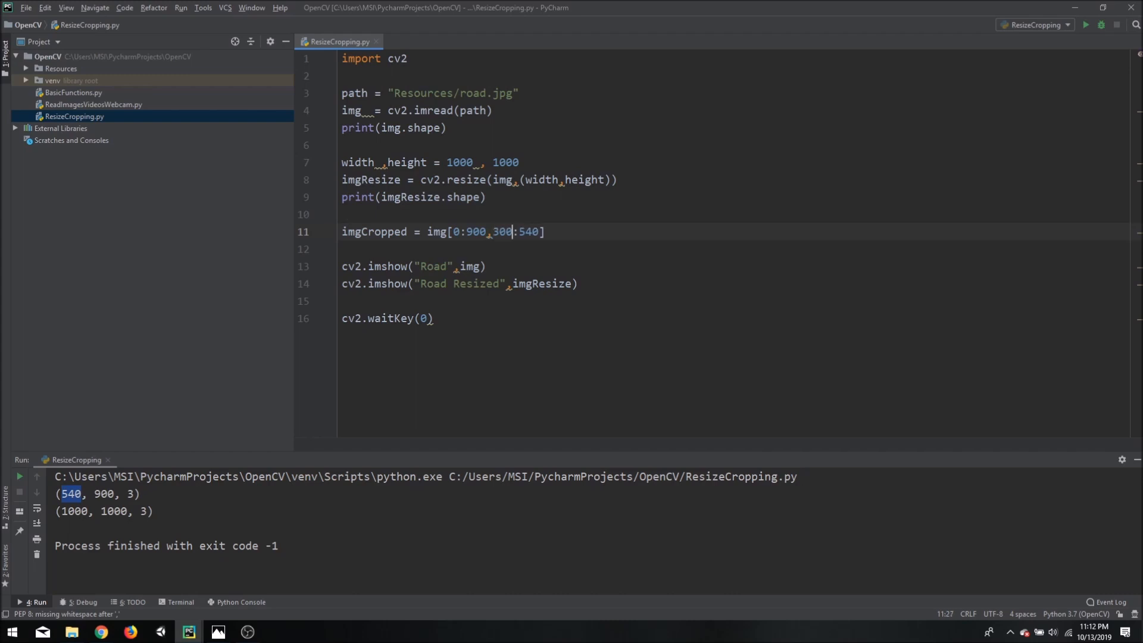
pyautogui.moveTo(1085, 24)
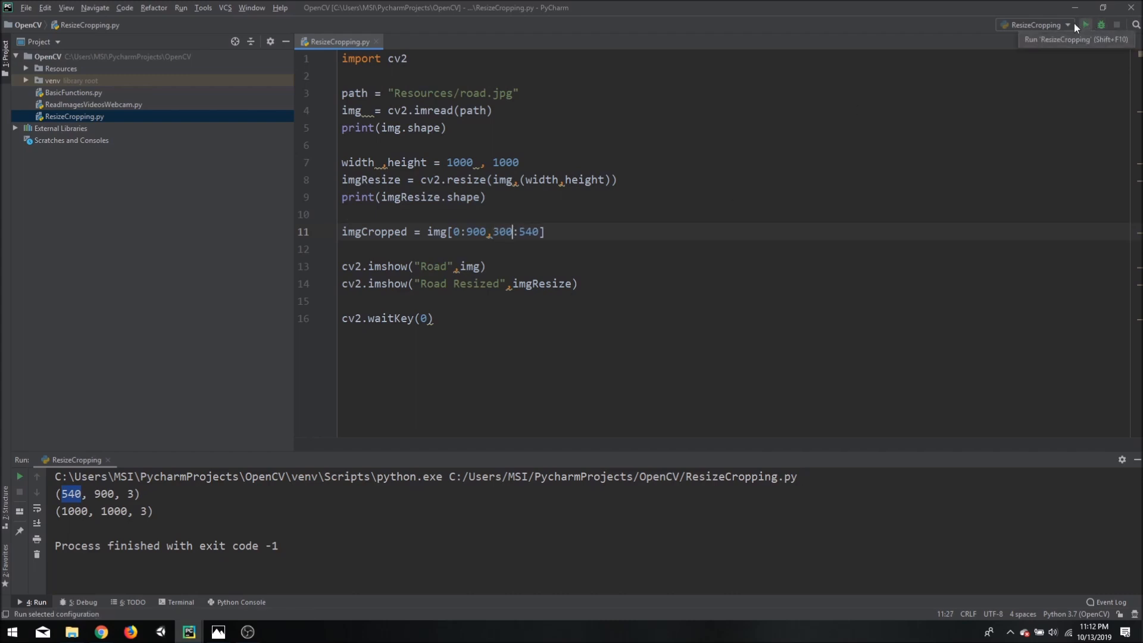
# - Duplicate the imshow line as "Road Cropped" with imgCropped and run it
pyautogui.moveTo(413, 284); pyautogui.dragTo(577, 283)
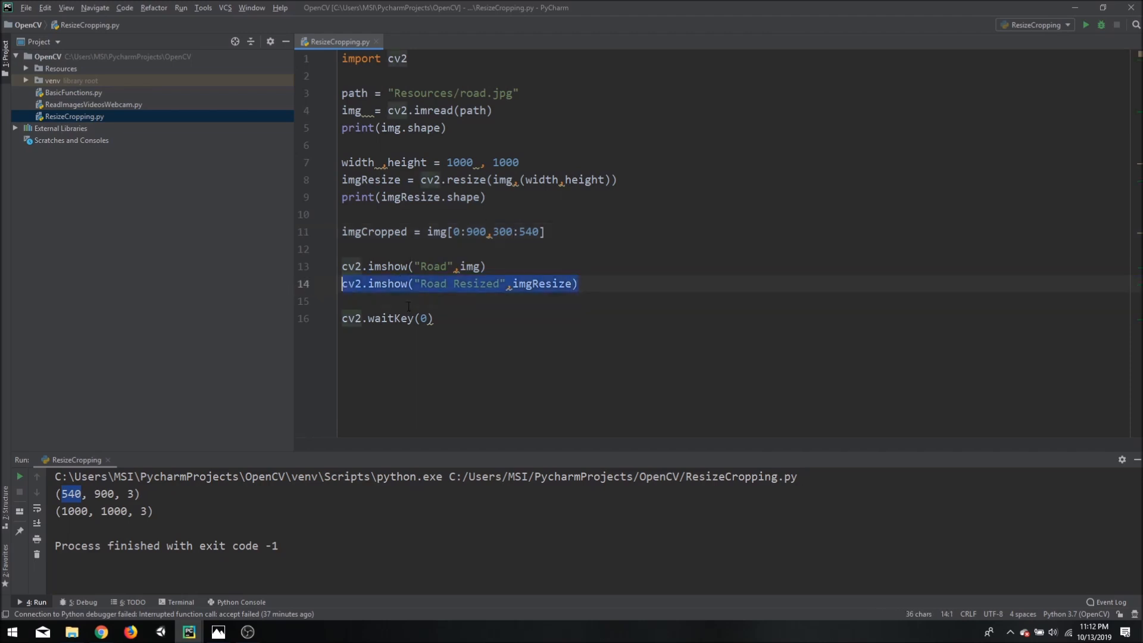
pyautogui.press('ctrl+d')
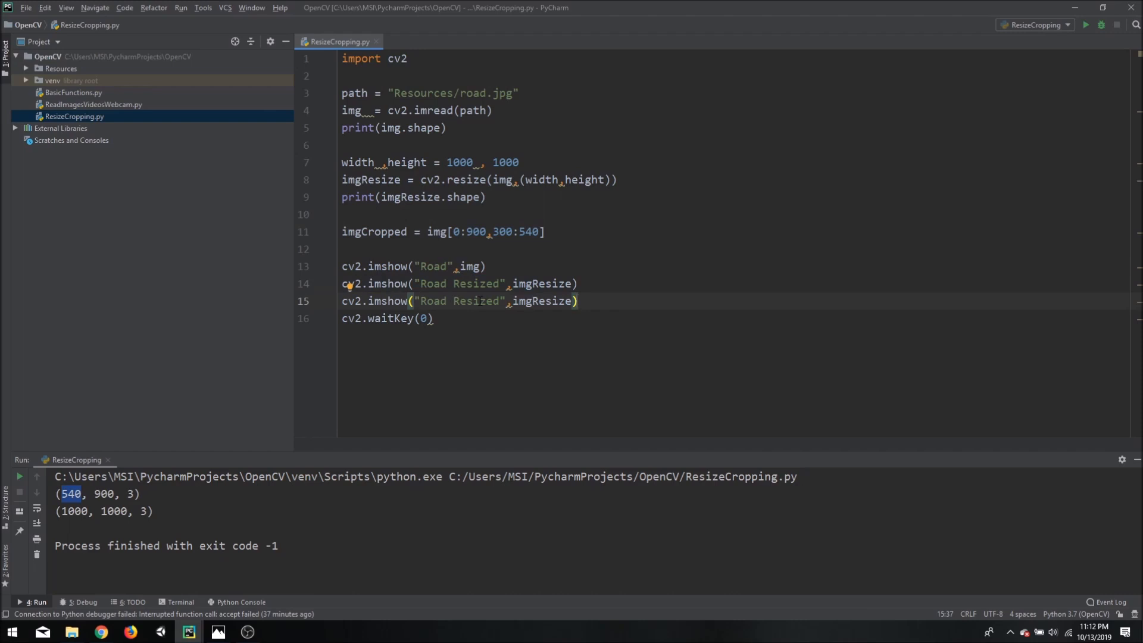
pyautogui.write('Cropped')
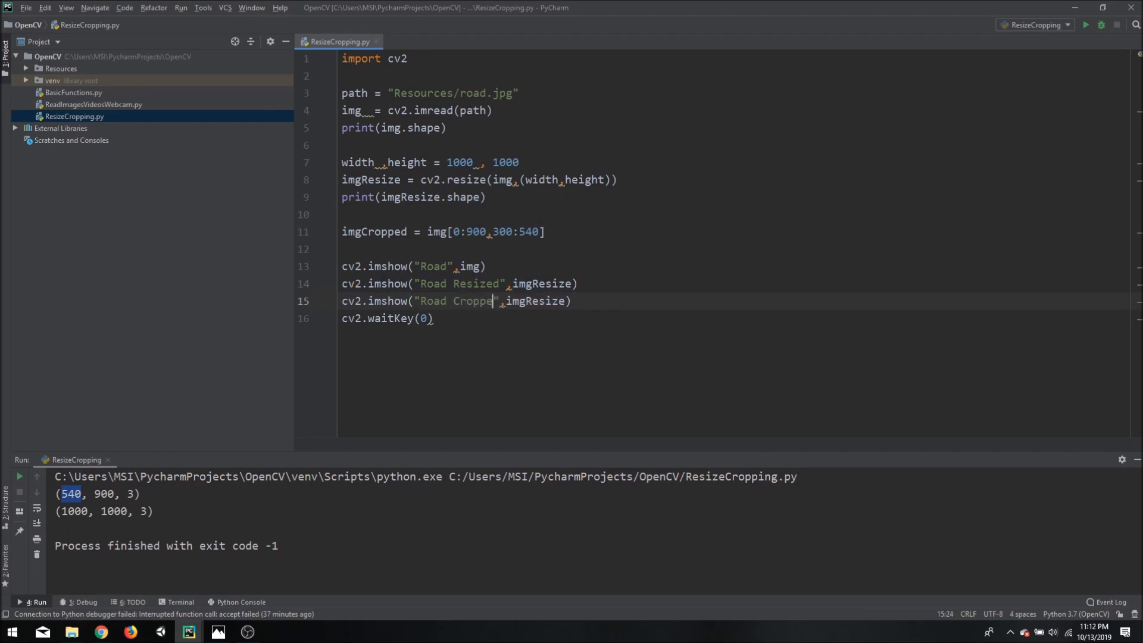
pyautogui.doubleClick(542, 300)
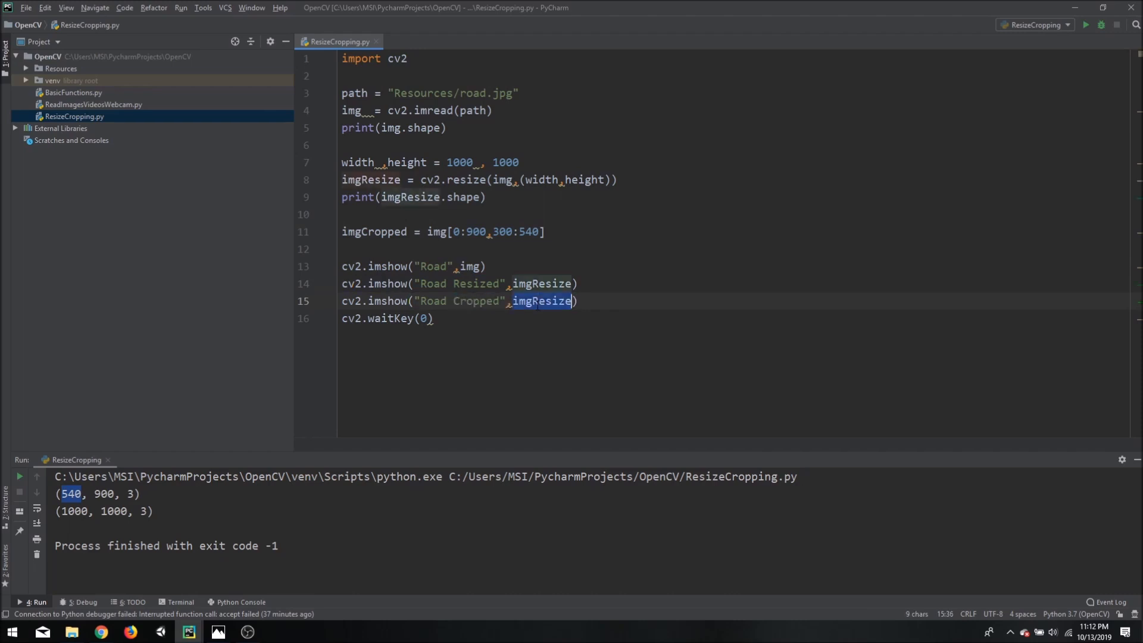
pyautogui.write('imgCropped')
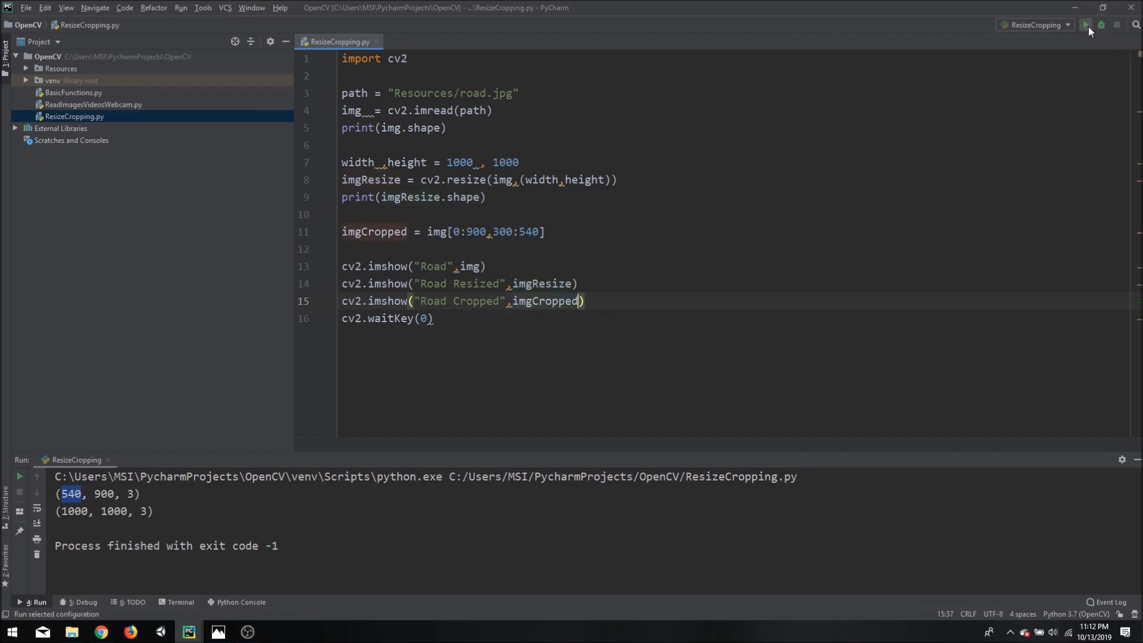
pyautogui.click(1085, 24)
pyautogui.write('#')
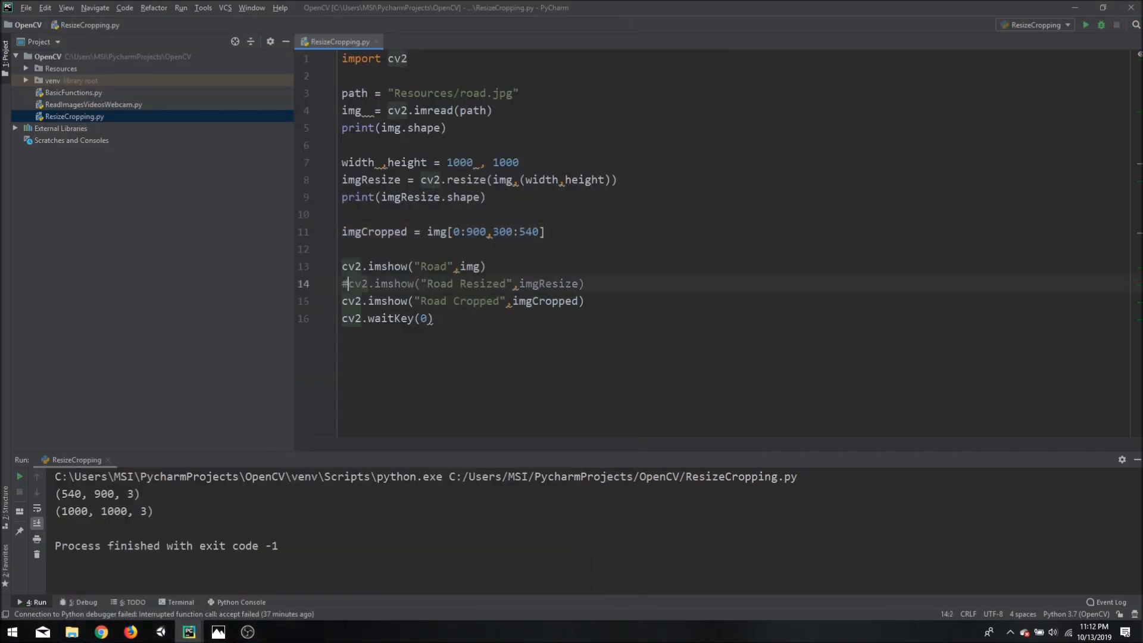
pyautogui.moveTo(1085, 24)
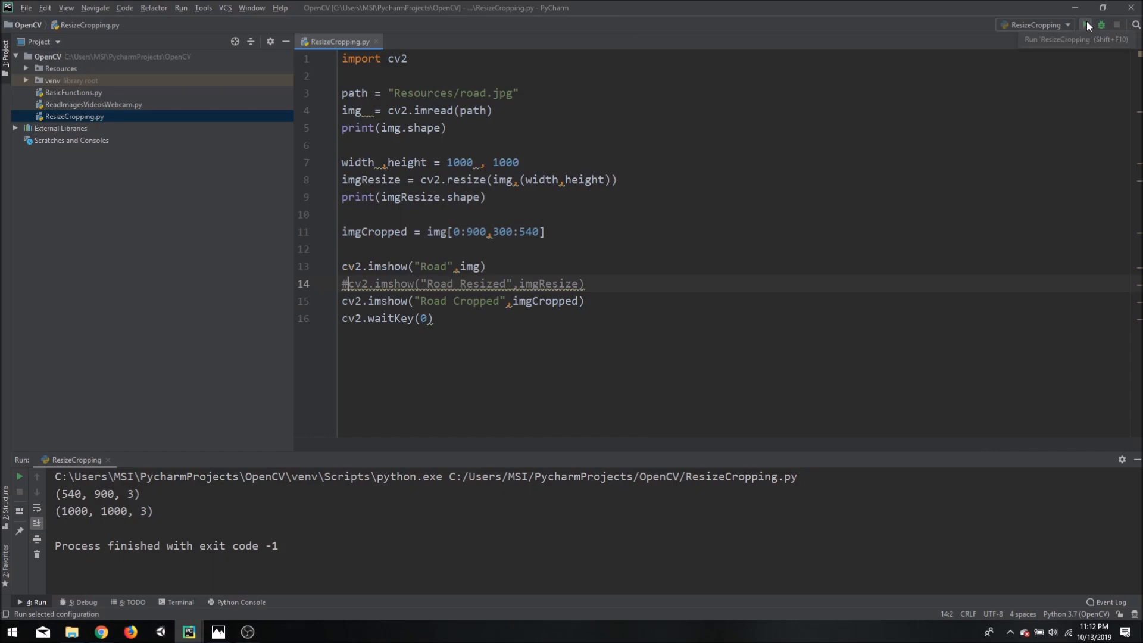
pyautogui.click(1085, 24)
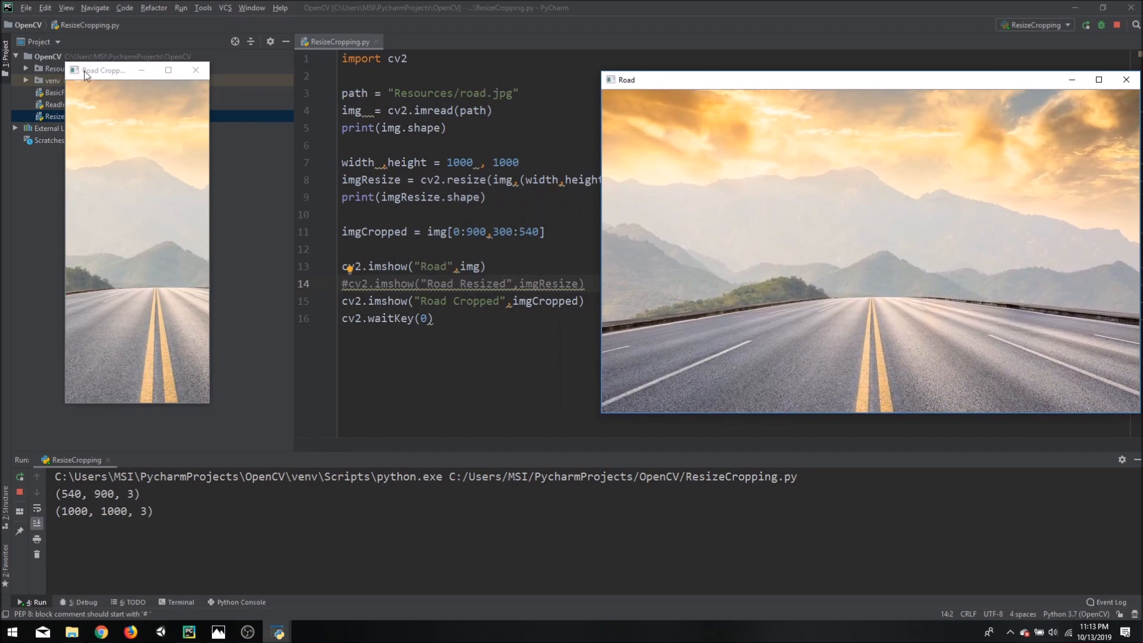
pyautogui.moveTo(101, 70); pyautogui.dragTo(480, 81)
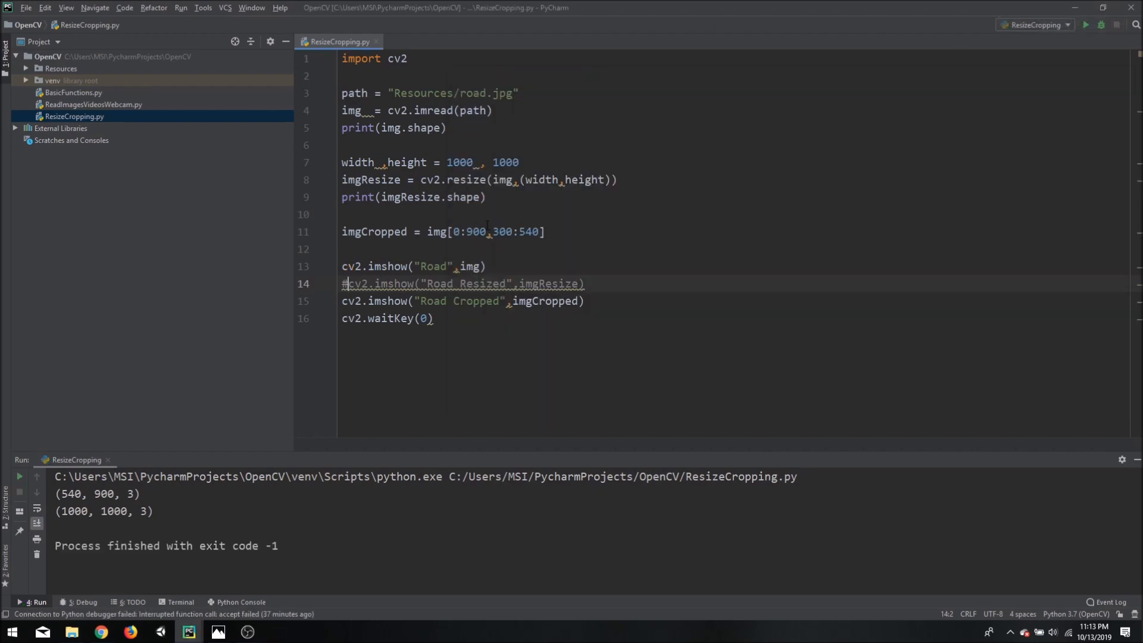
# - Reorder the crop to img[300:540,0:900] and rerun to compare the road band
pyautogui.doubleClick(470, 231)
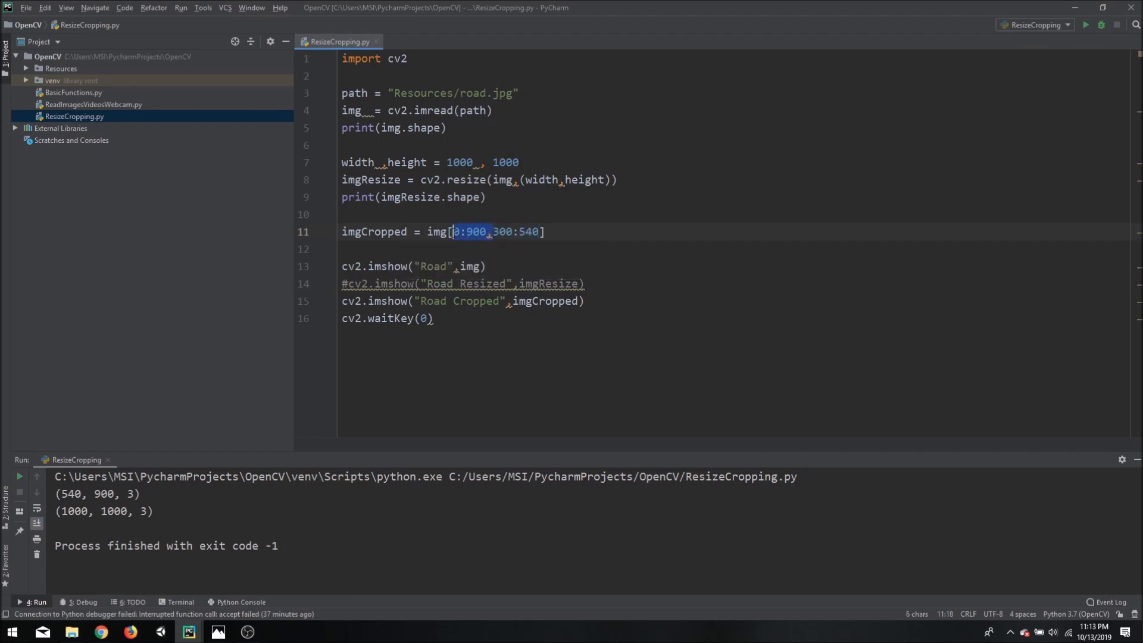
pyautogui.press('Delete')
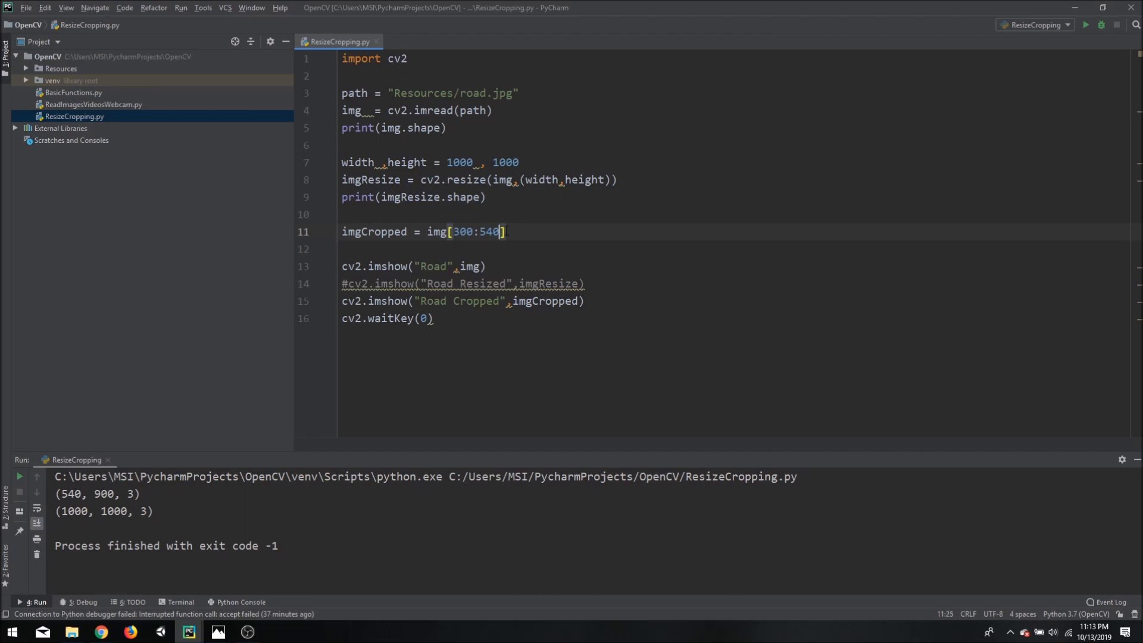
pyautogui.write(',0:900')
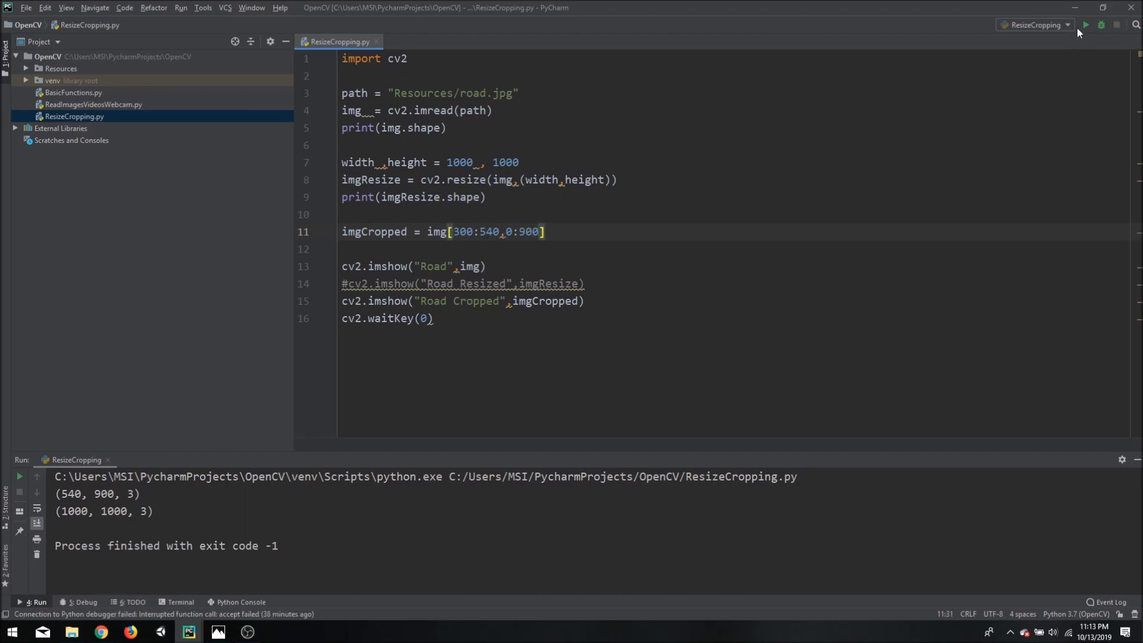
pyautogui.click(1085, 24)
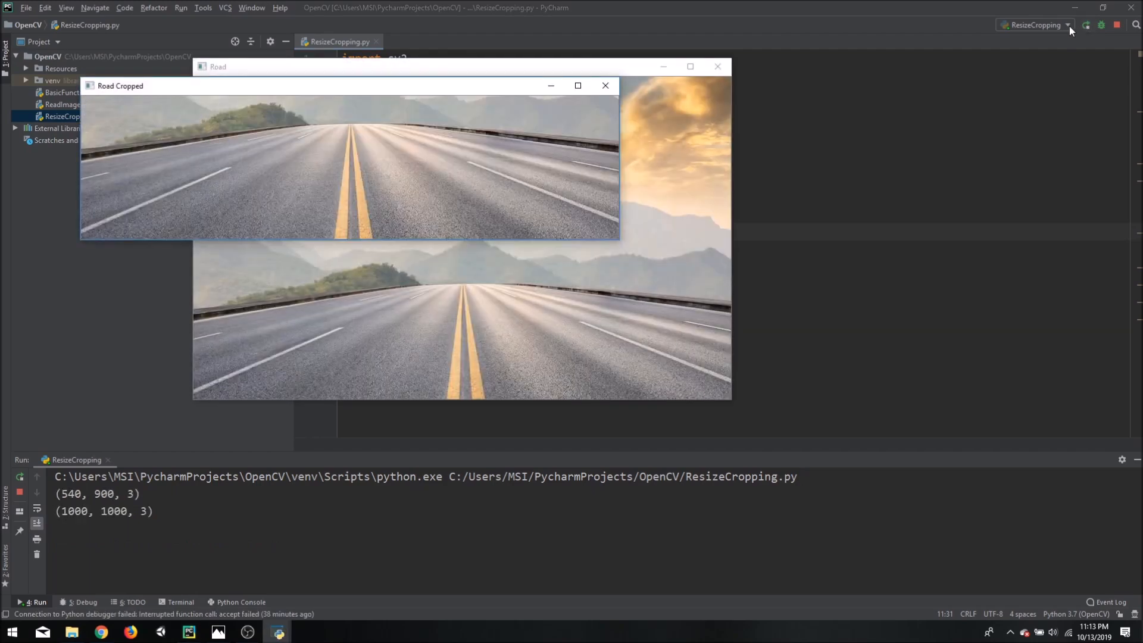
pyautogui.moveTo(120, 85); pyautogui.dragTo(512, 187)
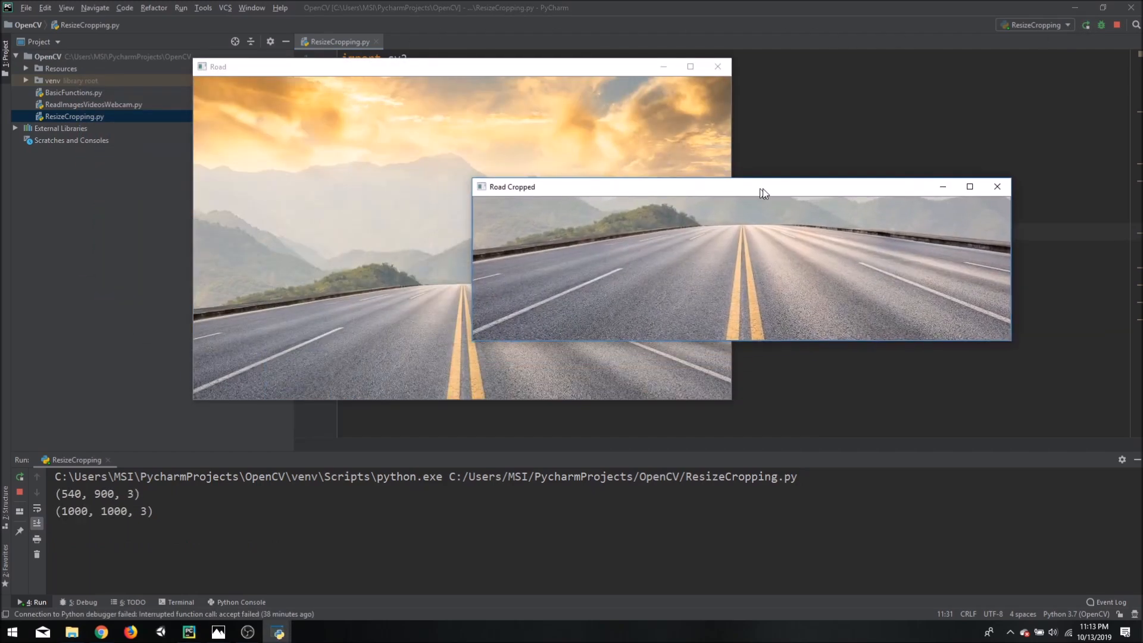
pyautogui.moveTo(762, 187); pyautogui.dragTo(795, 85)
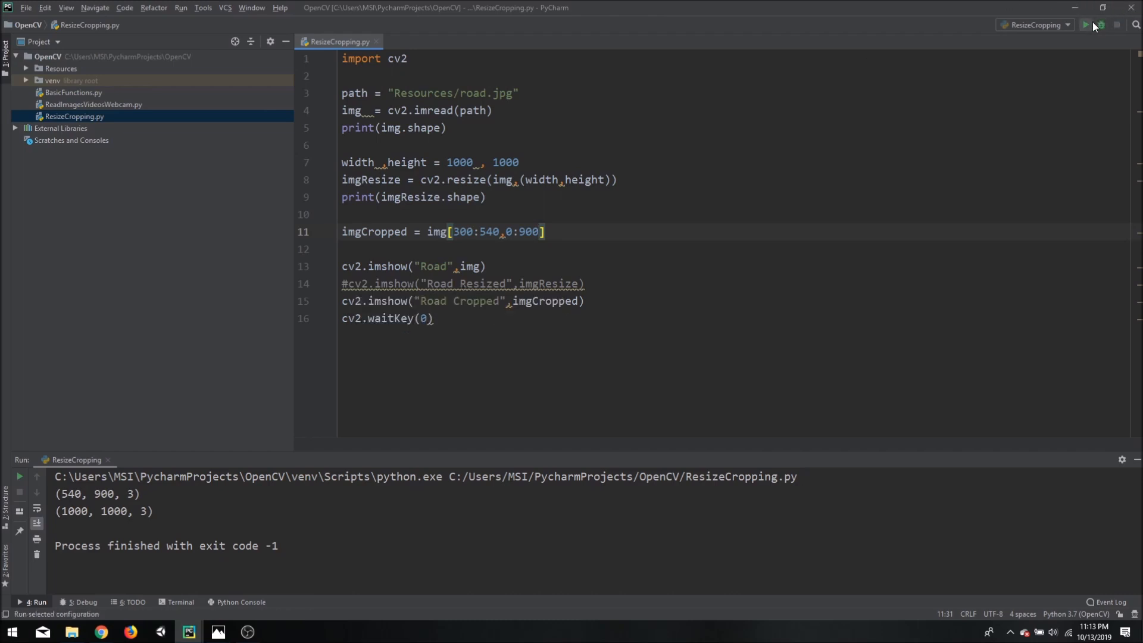
pyautogui.click(1085, 24)
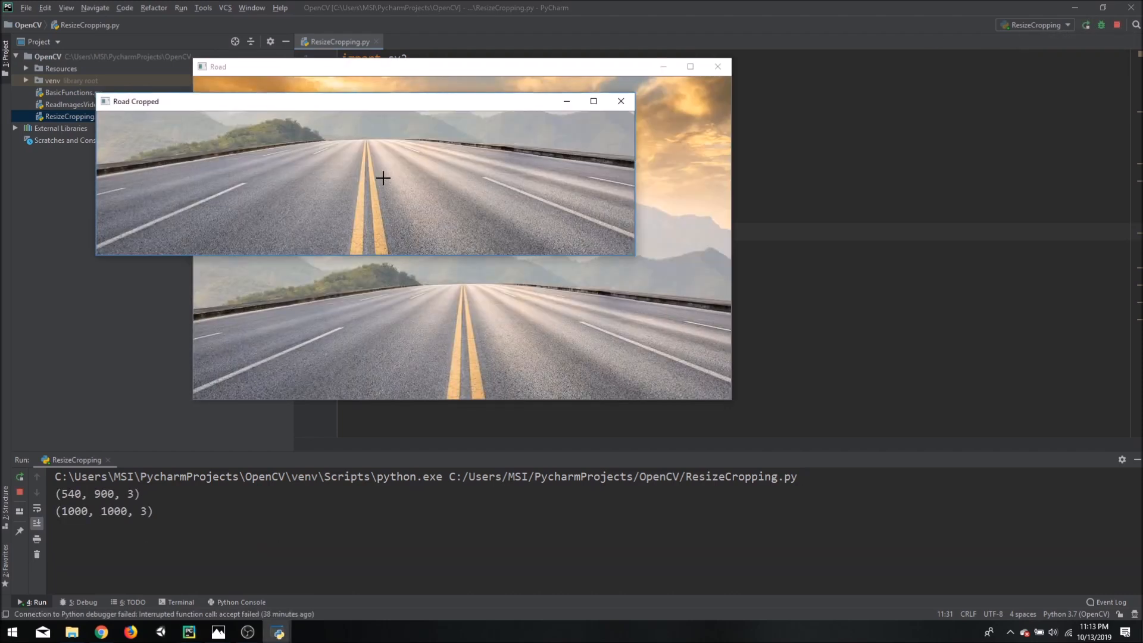
pyautogui.moveTo(346, 131)
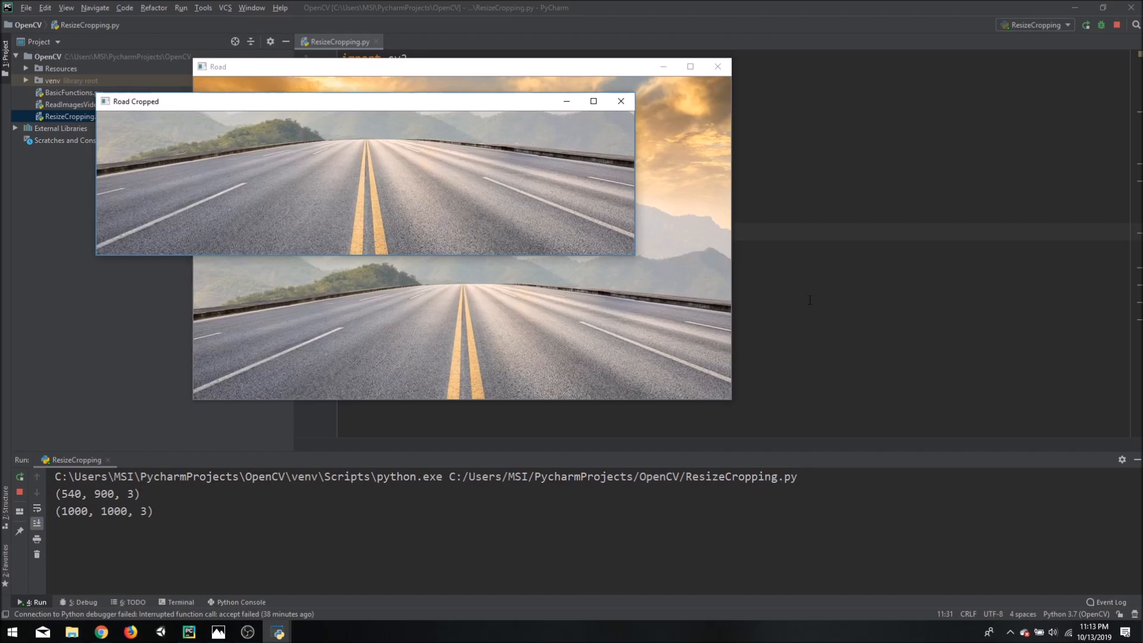
pyautogui.moveTo(349, 246)
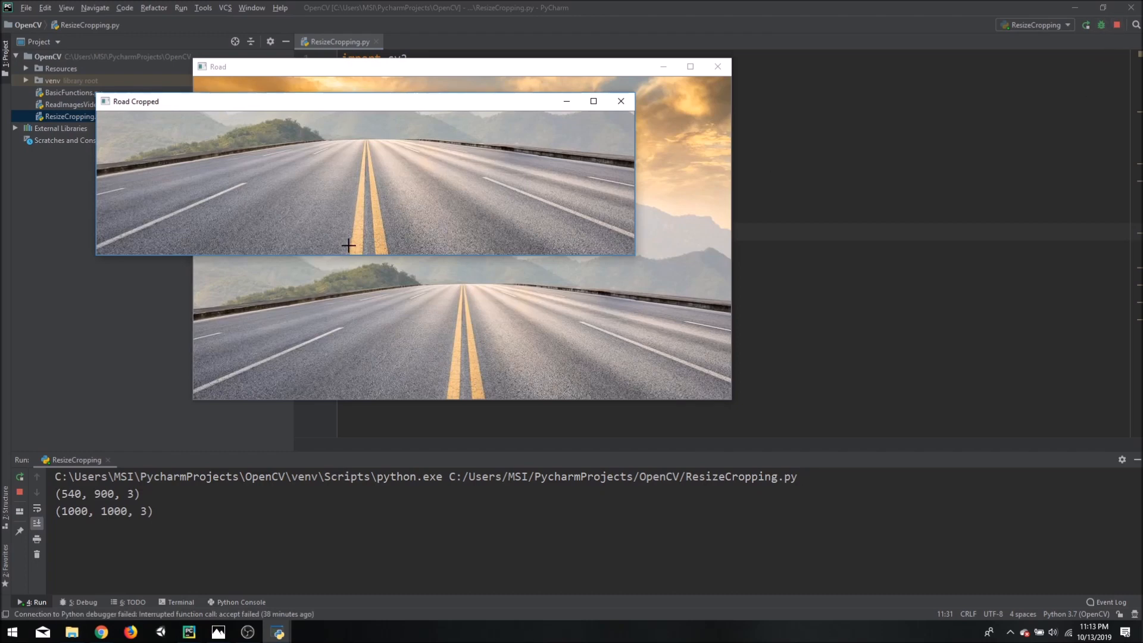
pyautogui.moveTo(399, 264)
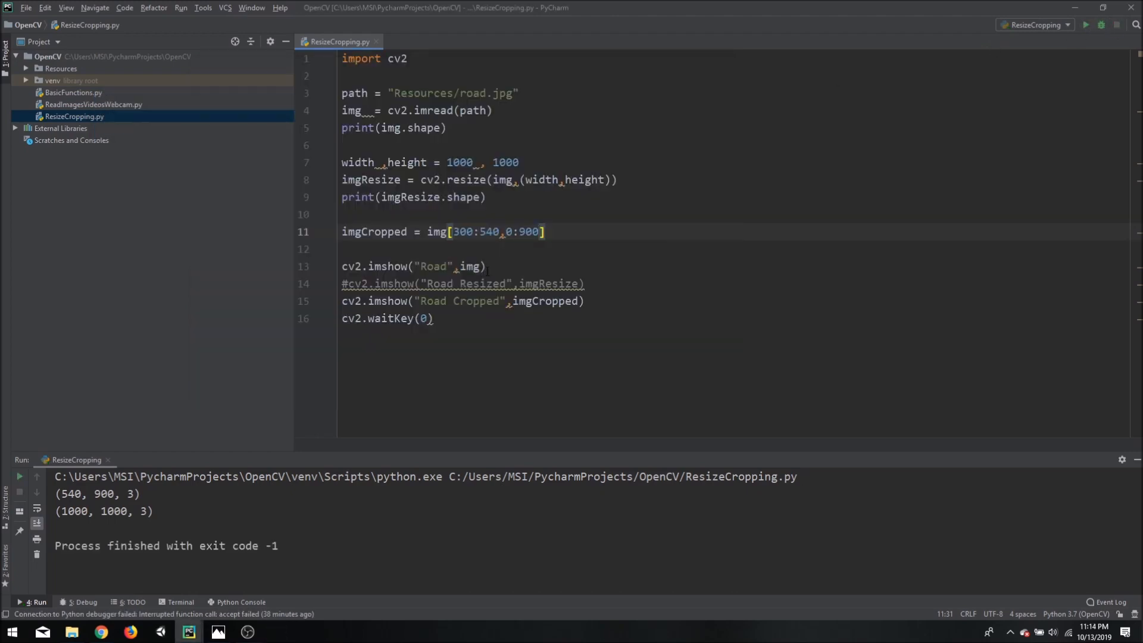
# - Narrow the crop columns to 430:480 and rerun to view the center-line strip
pyautogui.doubleClick(526, 231)
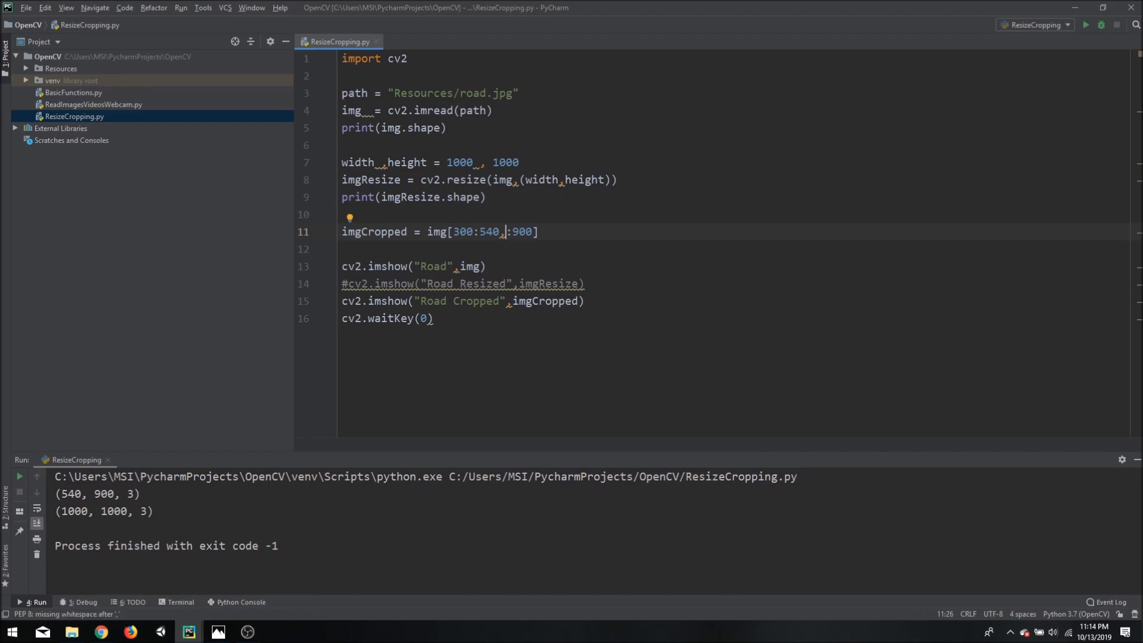
pyautogui.write('430')
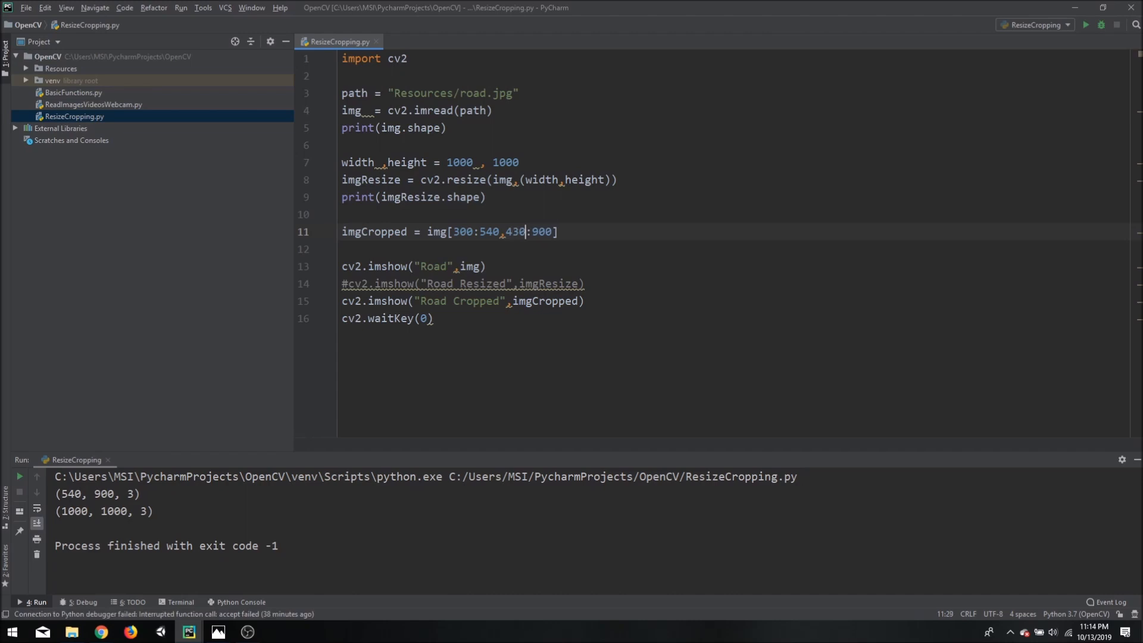
pyautogui.press('BackSpace')
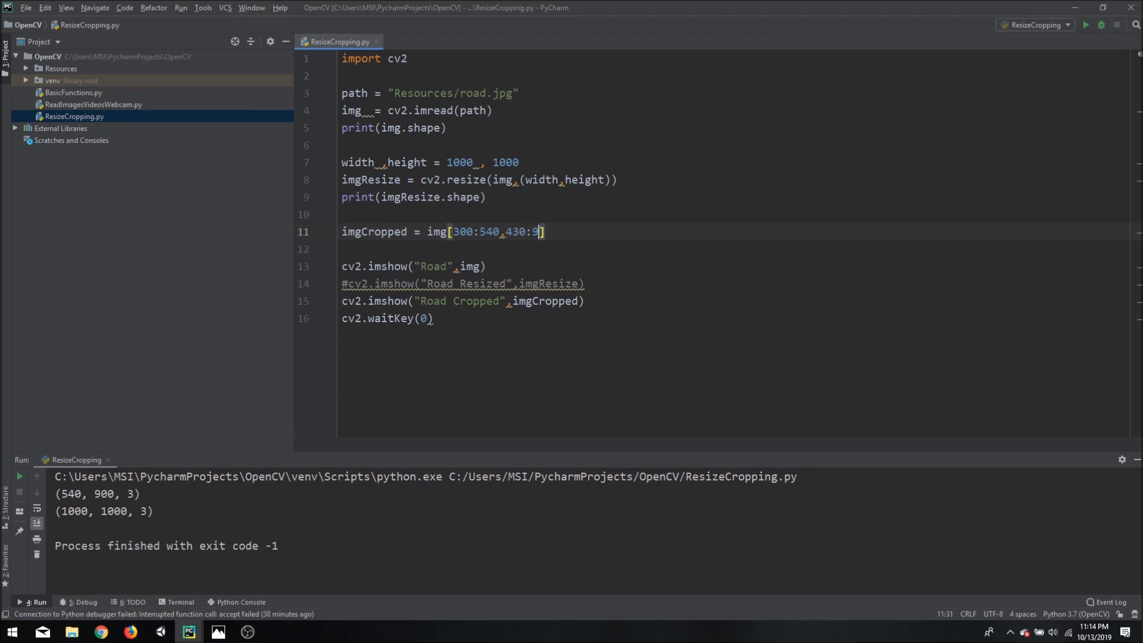
pyautogui.write('70')
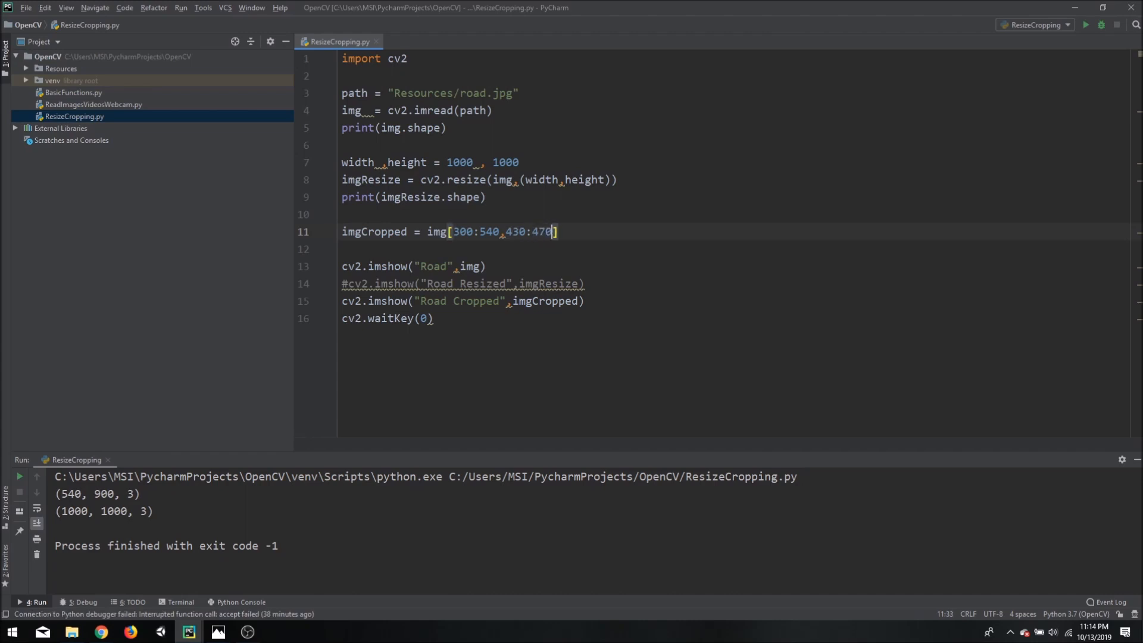
pyautogui.click(1085, 24)
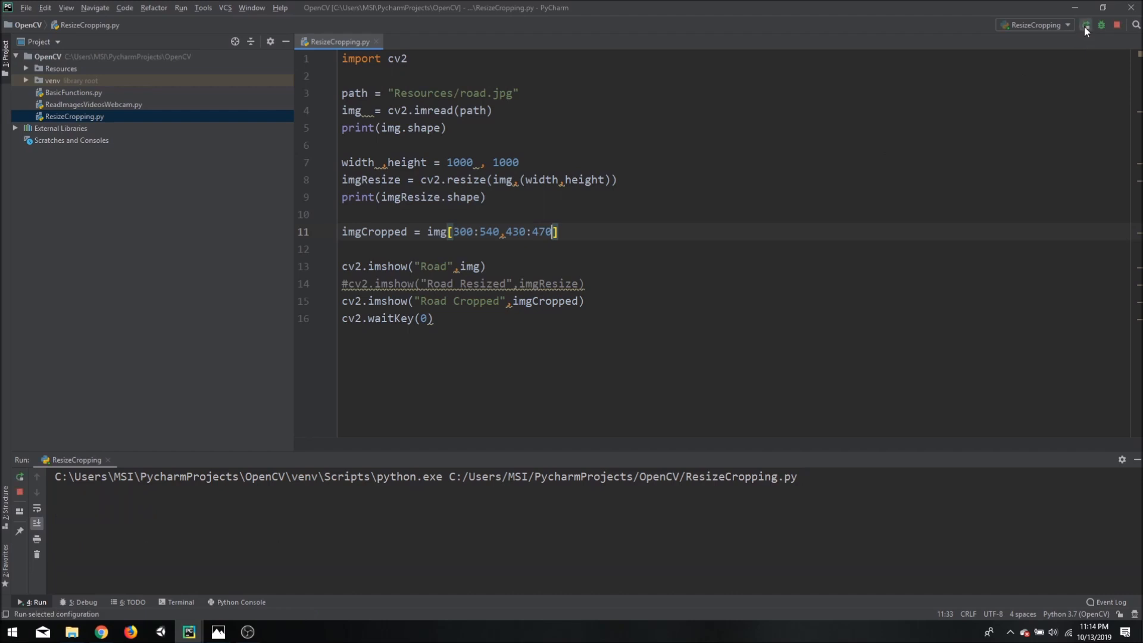
pyautogui.click(1084, 23)
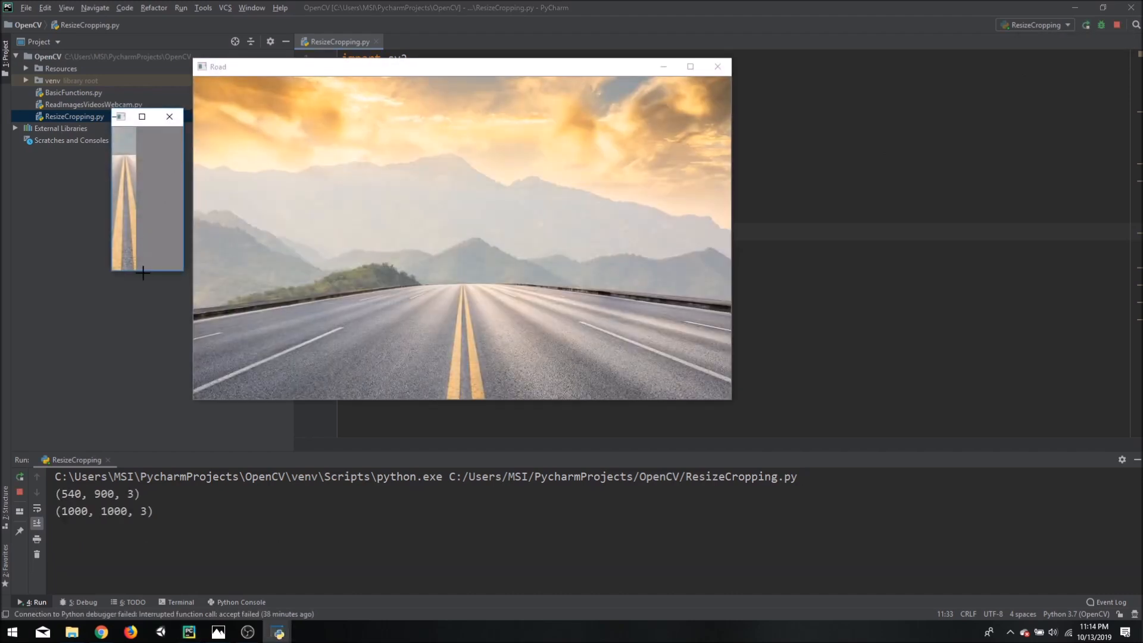
pyautogui.moveTo(121, 242)
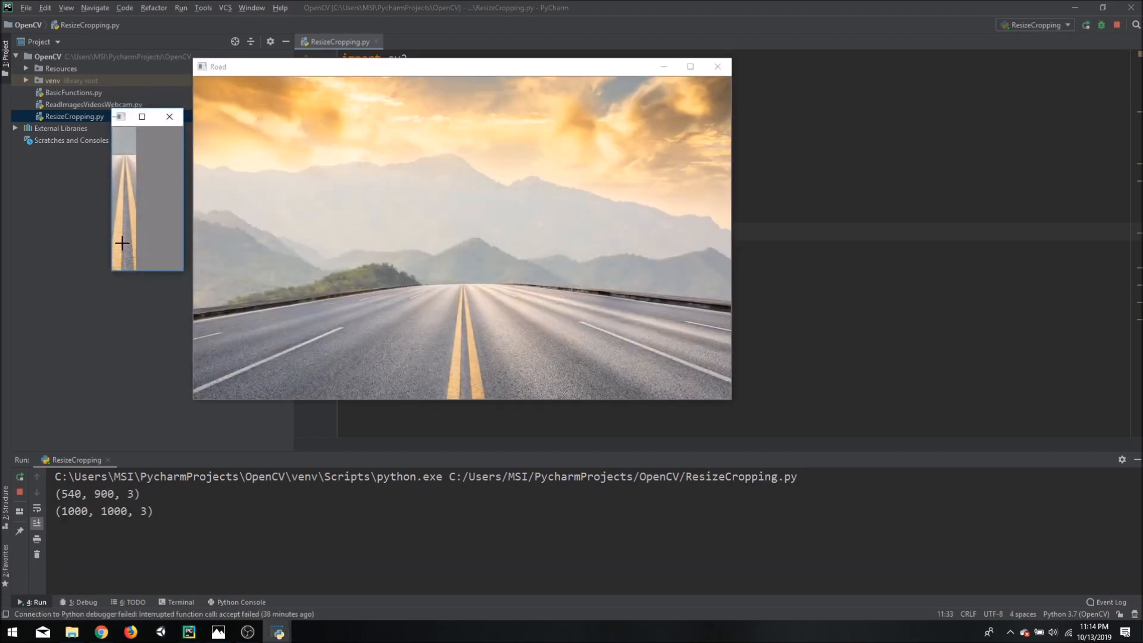
pyautogui.click(715, 66)
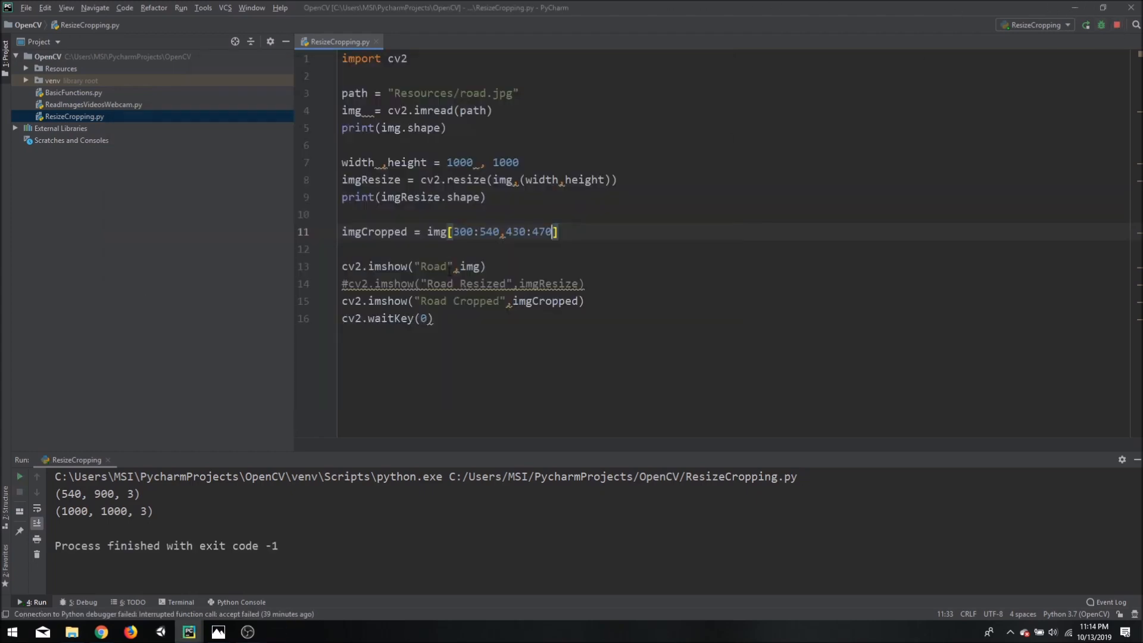
pyautogui.press('BackSpace')
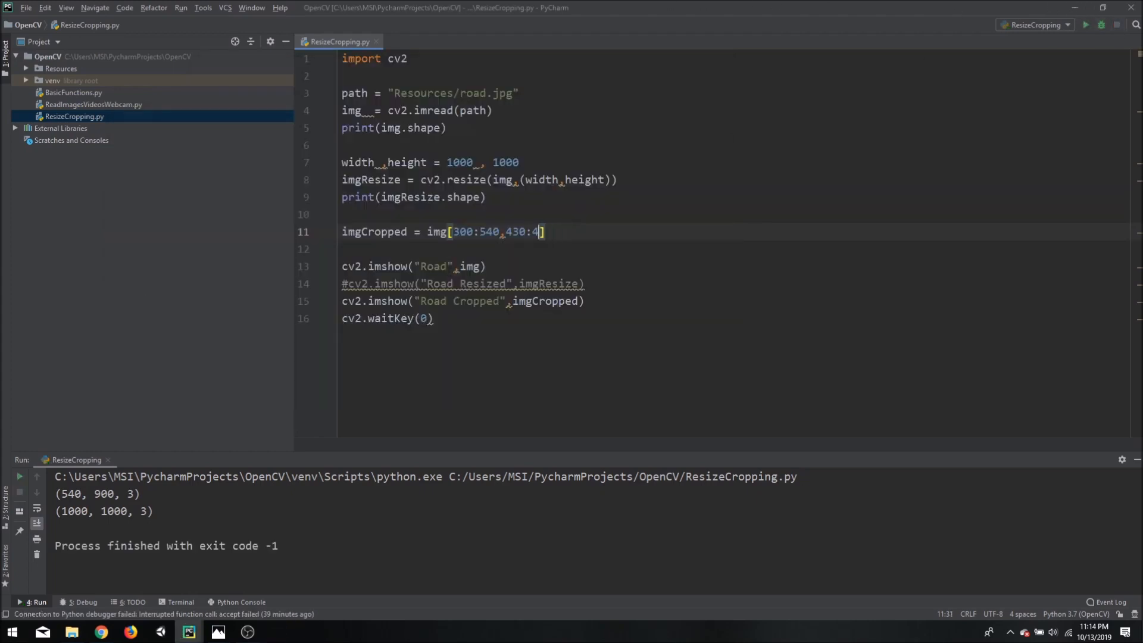
pyautogui.write('80')
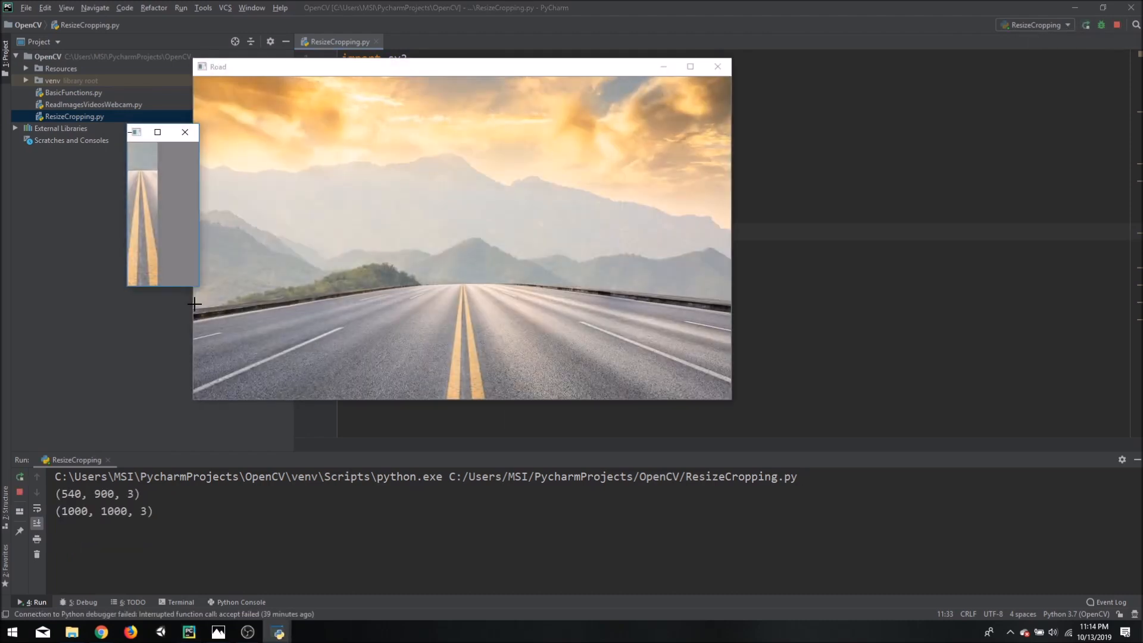
pyautogui.moveTo(150, 178)
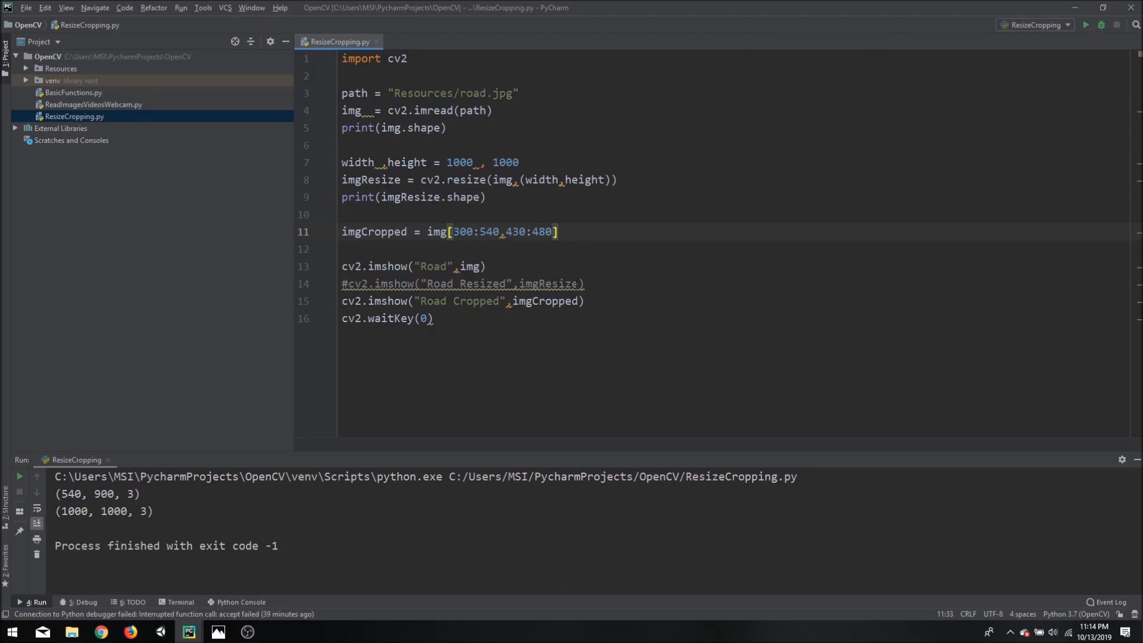
# - Start a new line imCropResize = cv2.resize on the cropped image
pyautogui.click(559, 231)
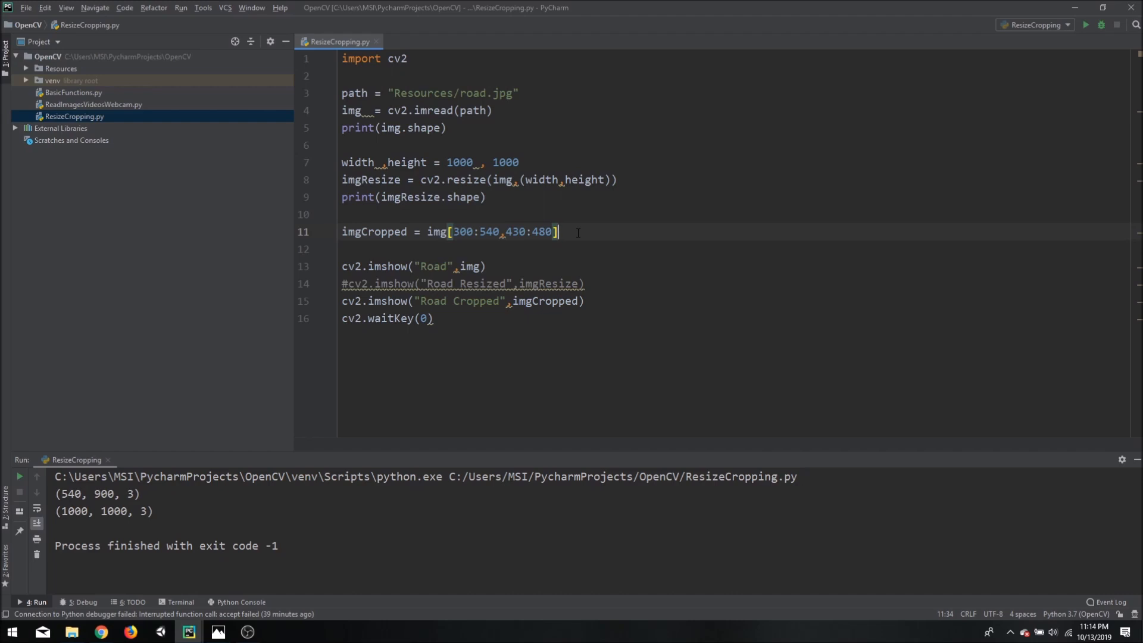
pyautogui.press('enter')
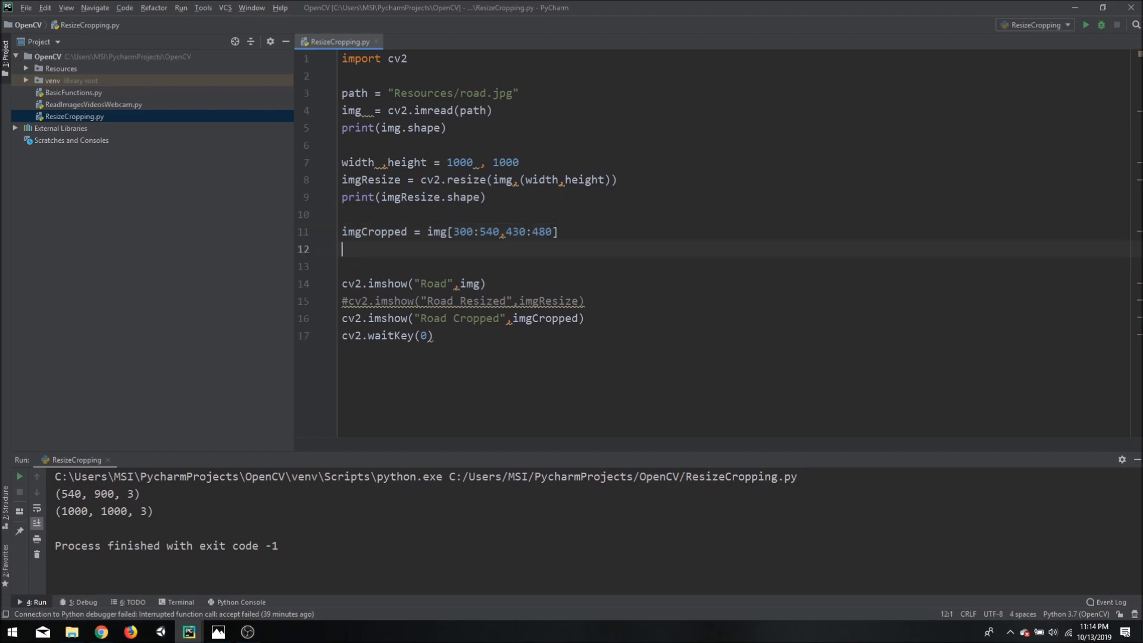
pyautogui.write('imC')
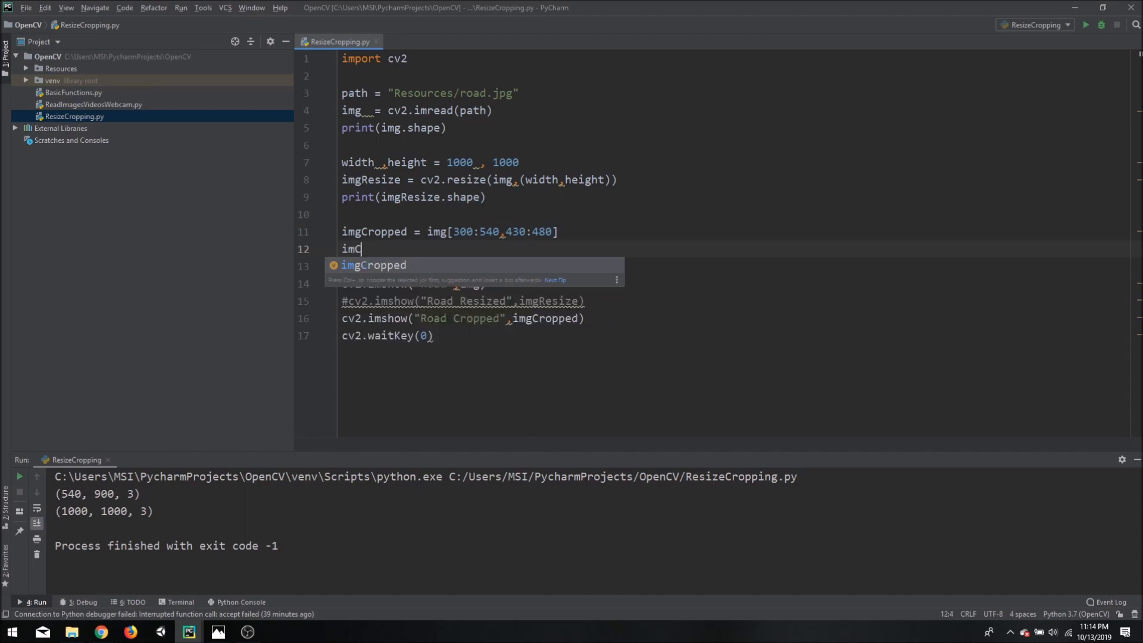
pyautogui.write('ropRe')
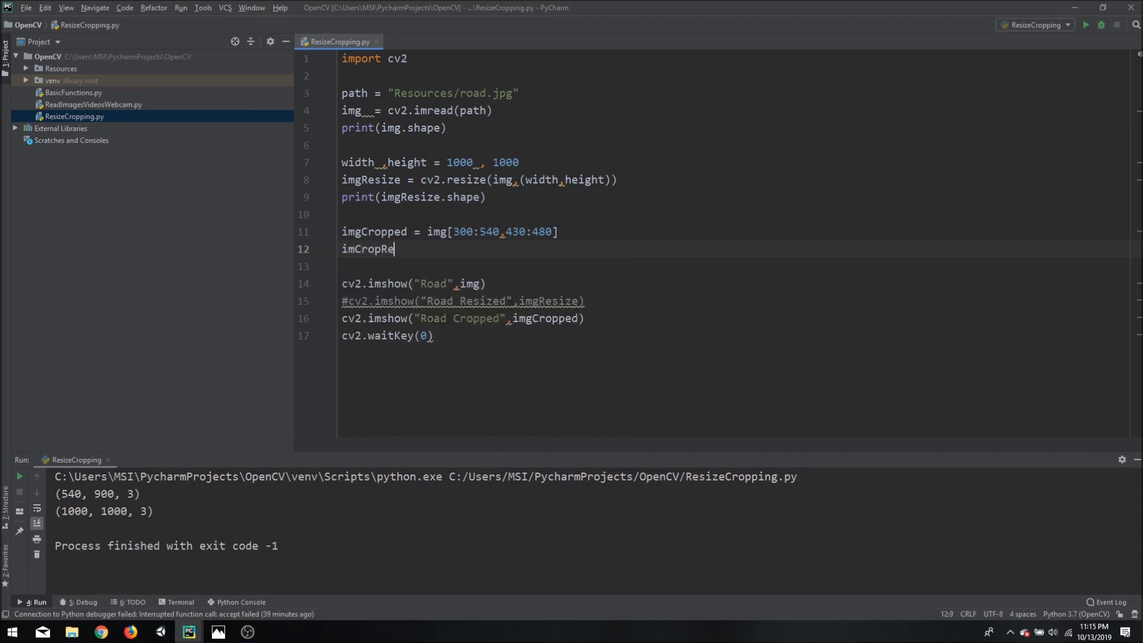
pyautogui.write('size')
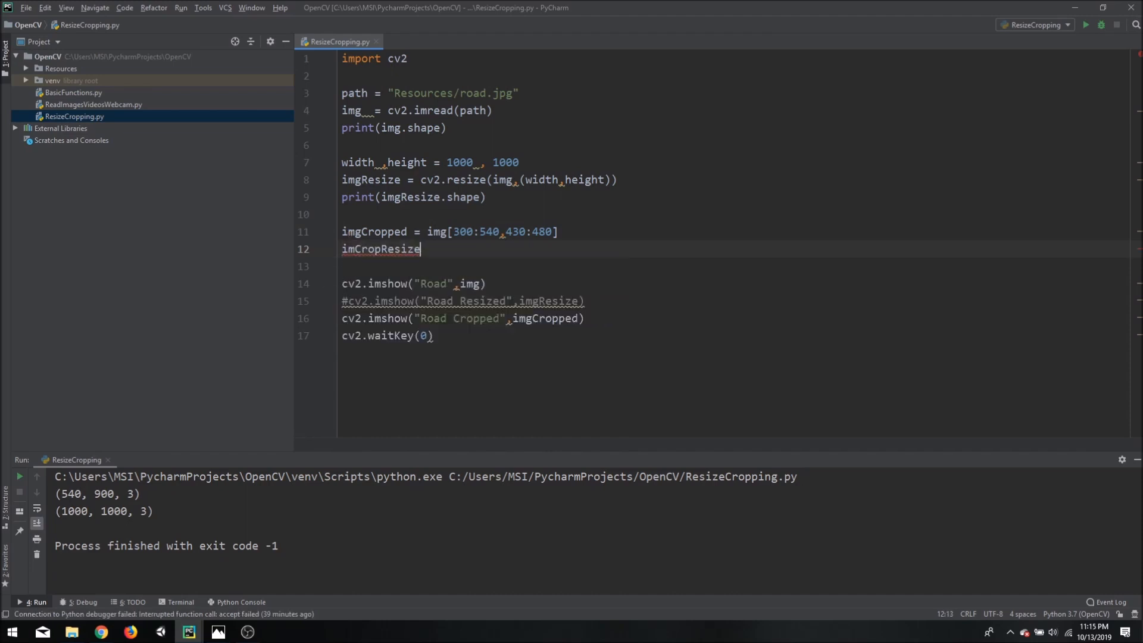
pyautogui.write('=')
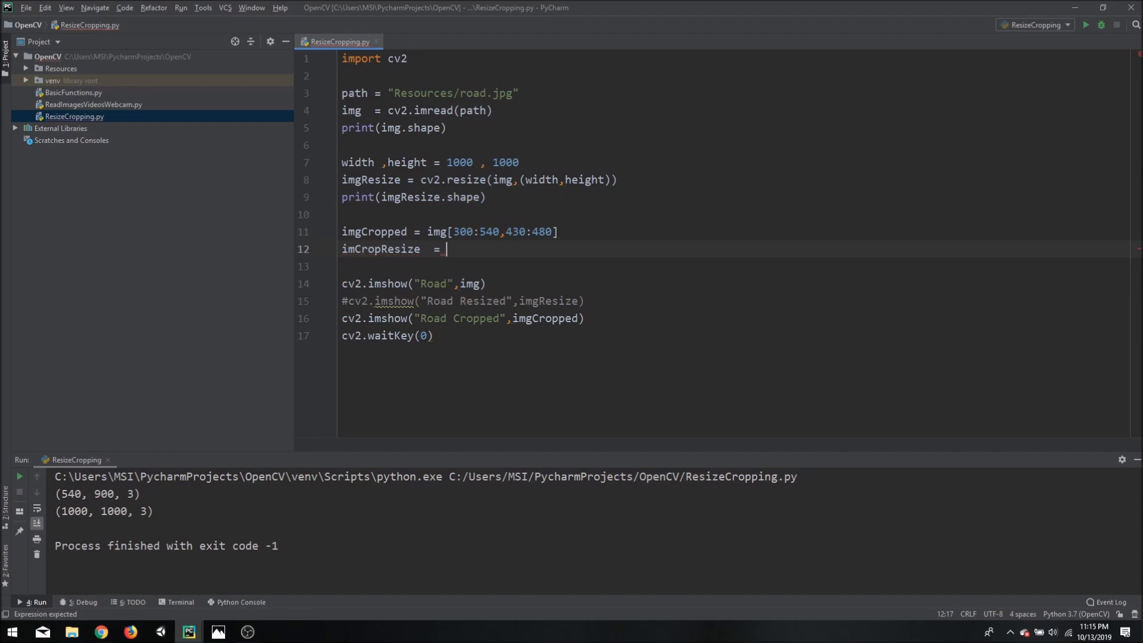
pyautogui.write('cv2.resize(')
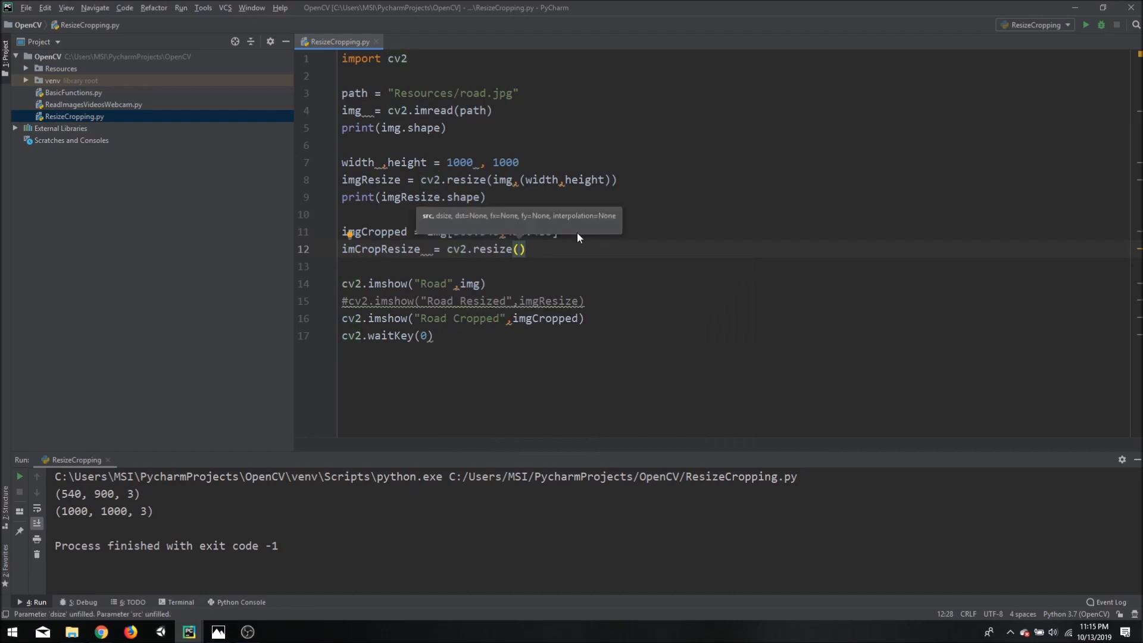
pyautogui.write('imgCropped')
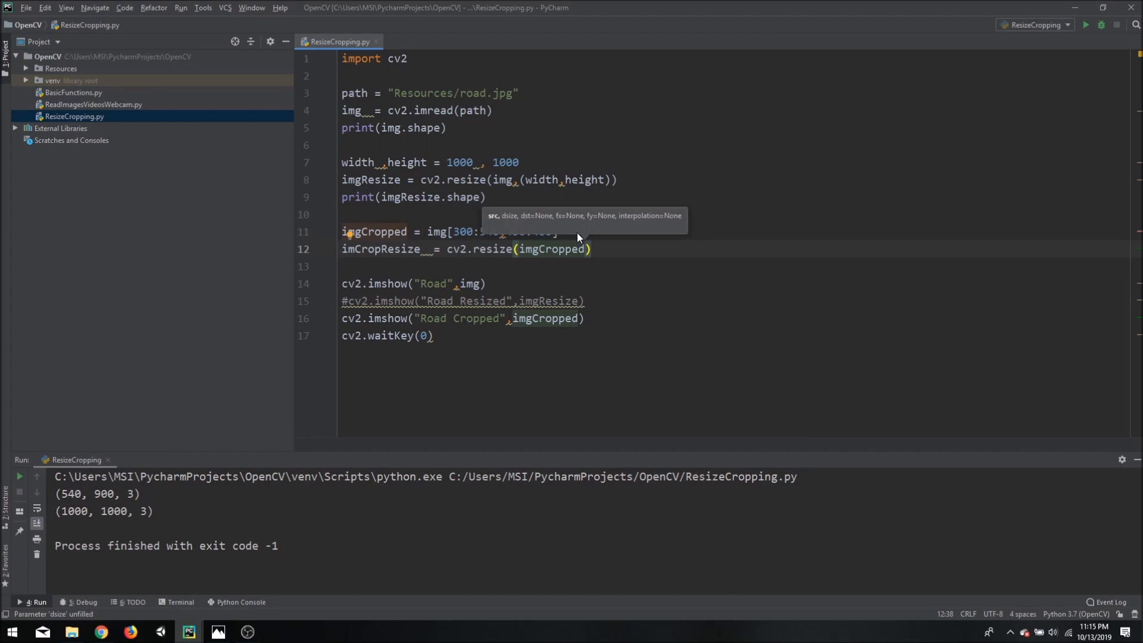
pyautogui.write('()')
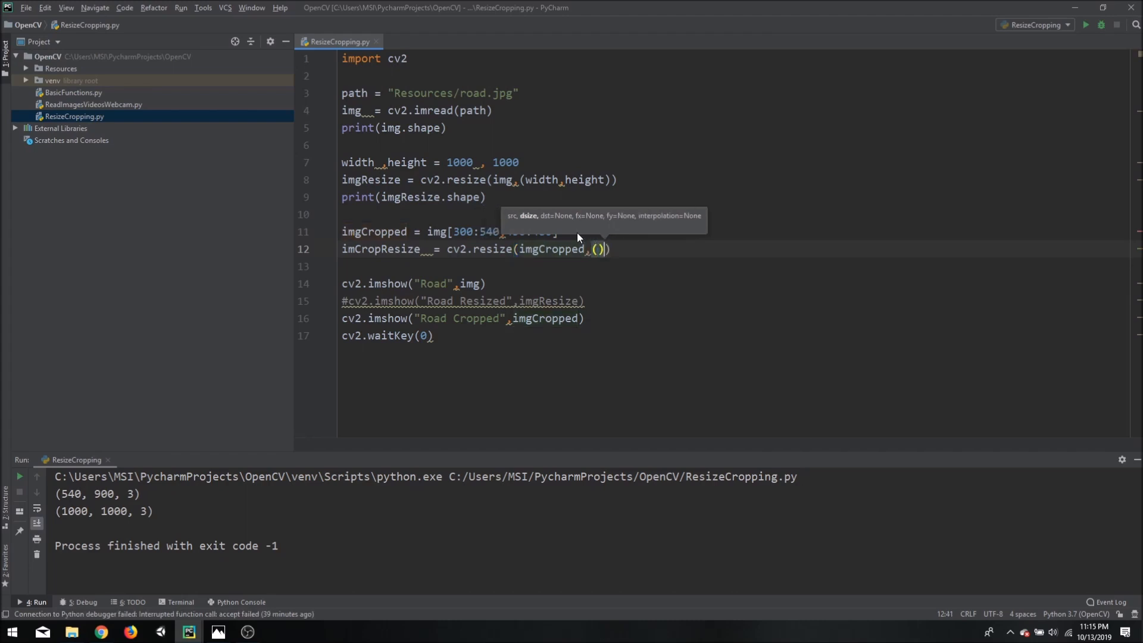
pyautogui.write('430:480')
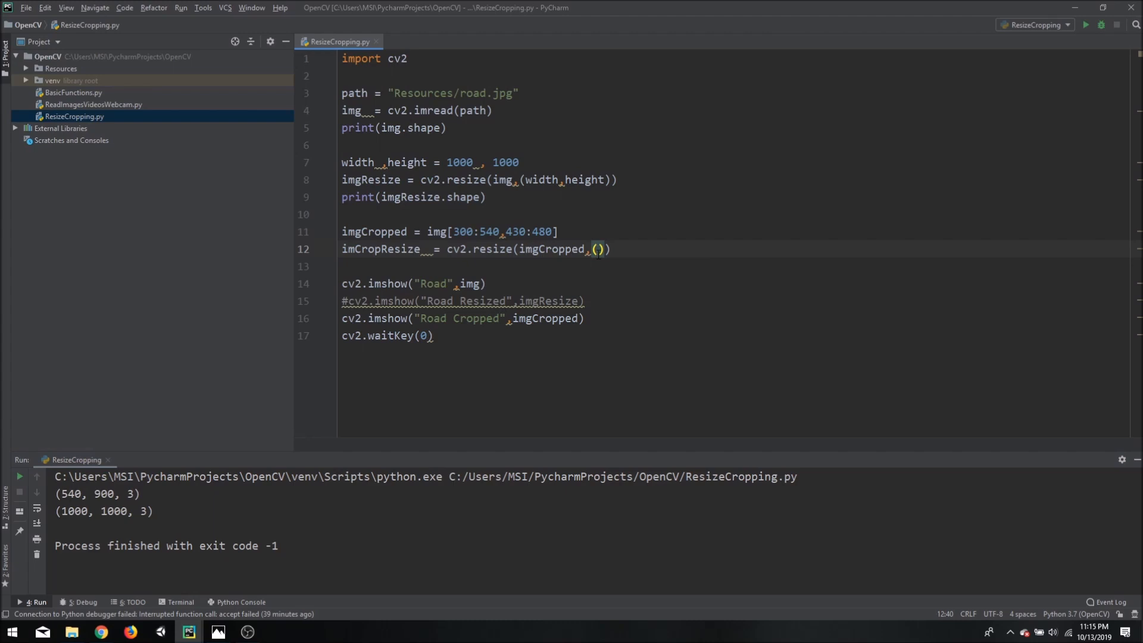
# - Pass (img.shape[1], img.shape[0]) as the size, checking width 900 in the output
pyautogui.write('img')
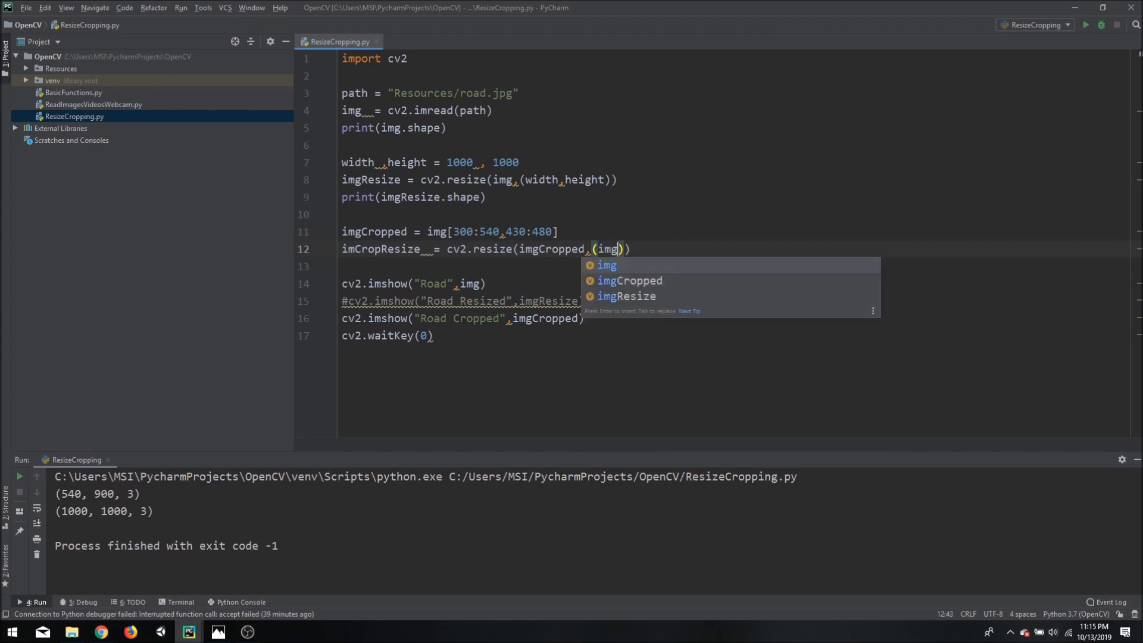
pyautogui.write('.shape')
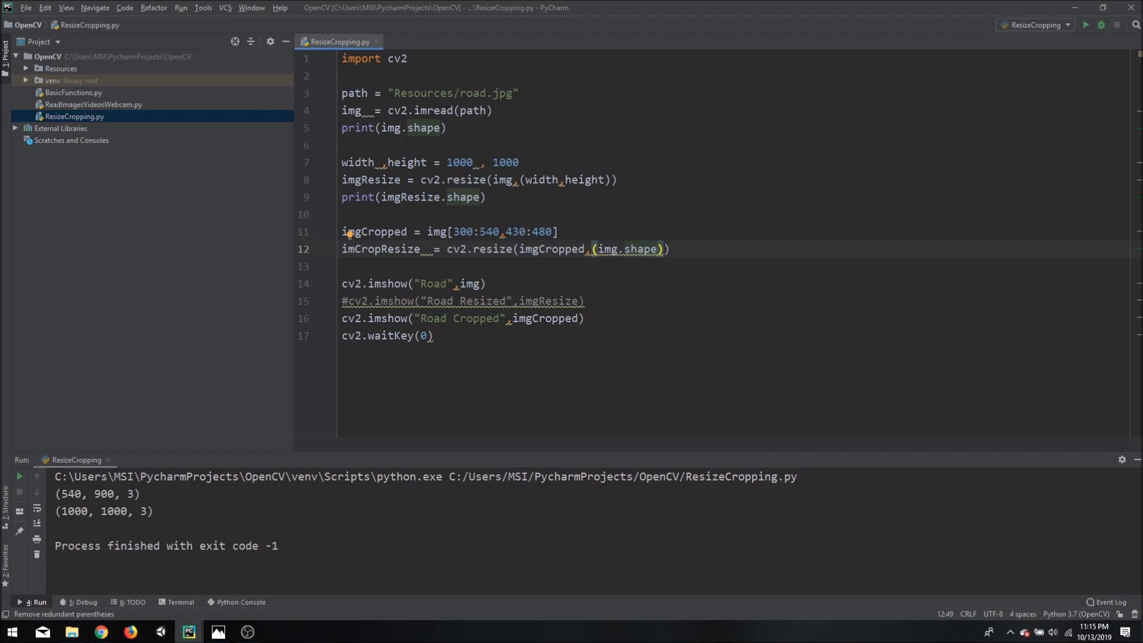
pyautogui.write('[]')
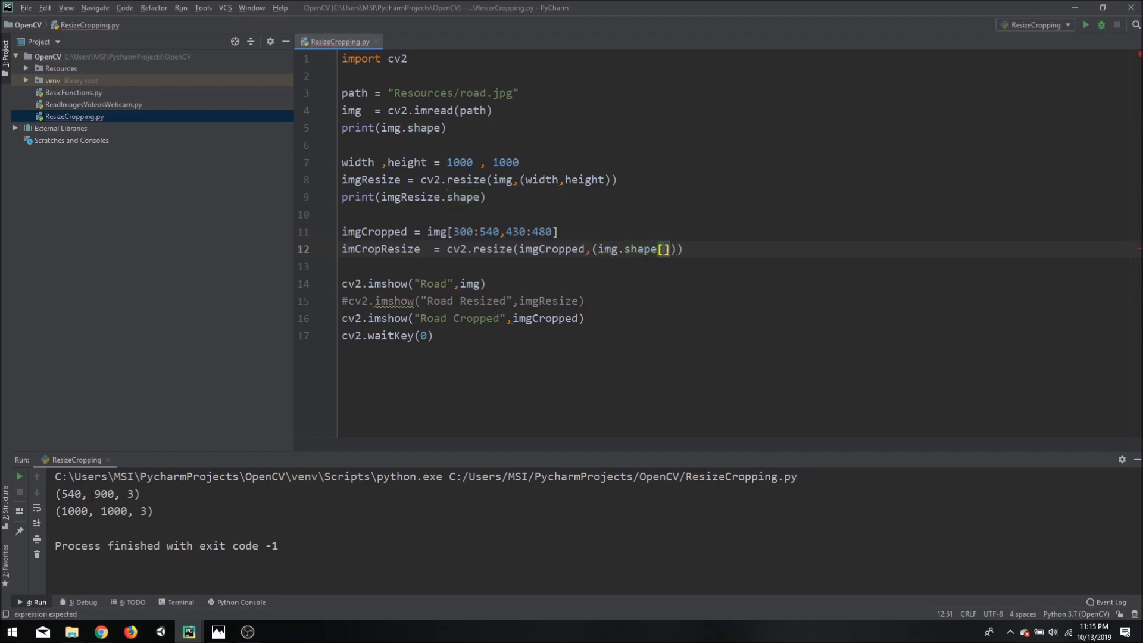
pyautogui.doubleClick(103, 494)
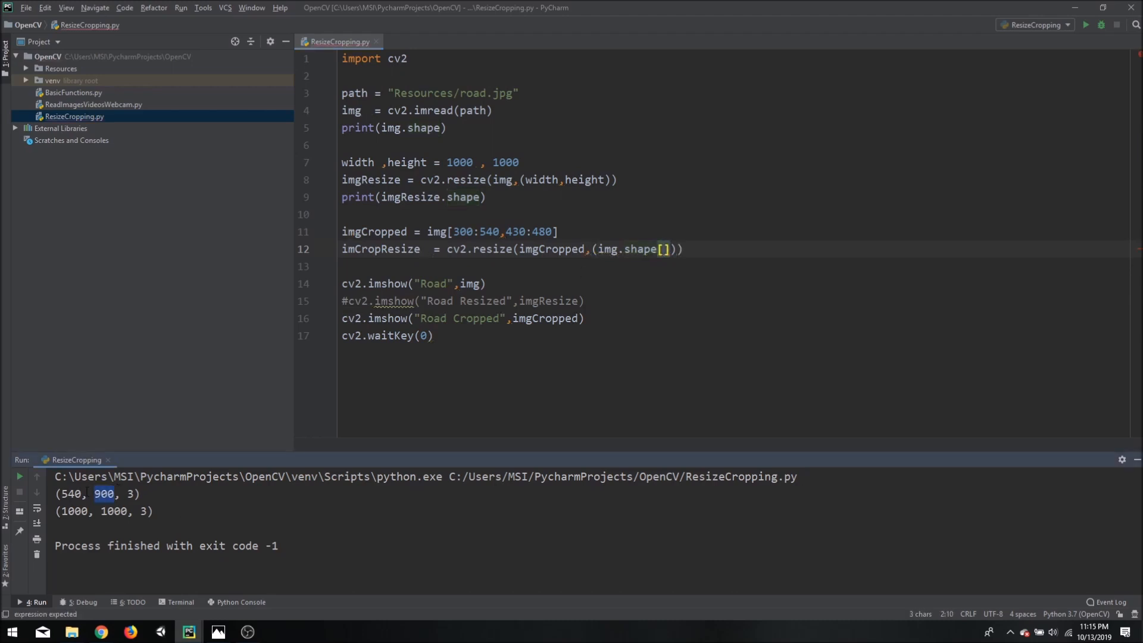
pyautogui.click(94, 493)
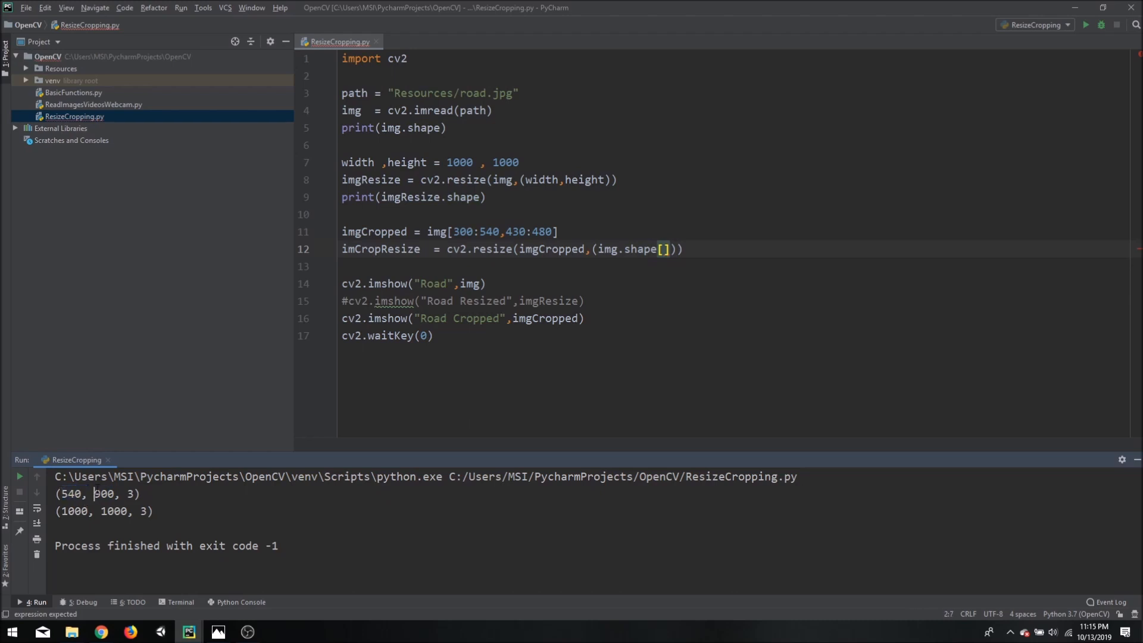
pyautogui.doubleClick(103, 493)
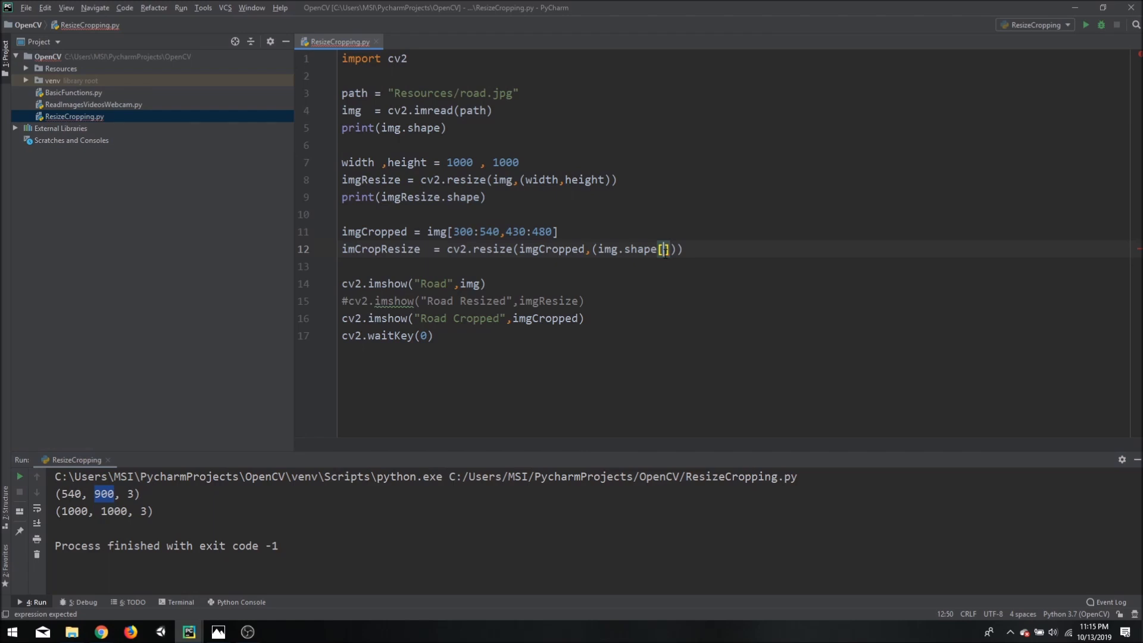
pyautogui.write('1],')
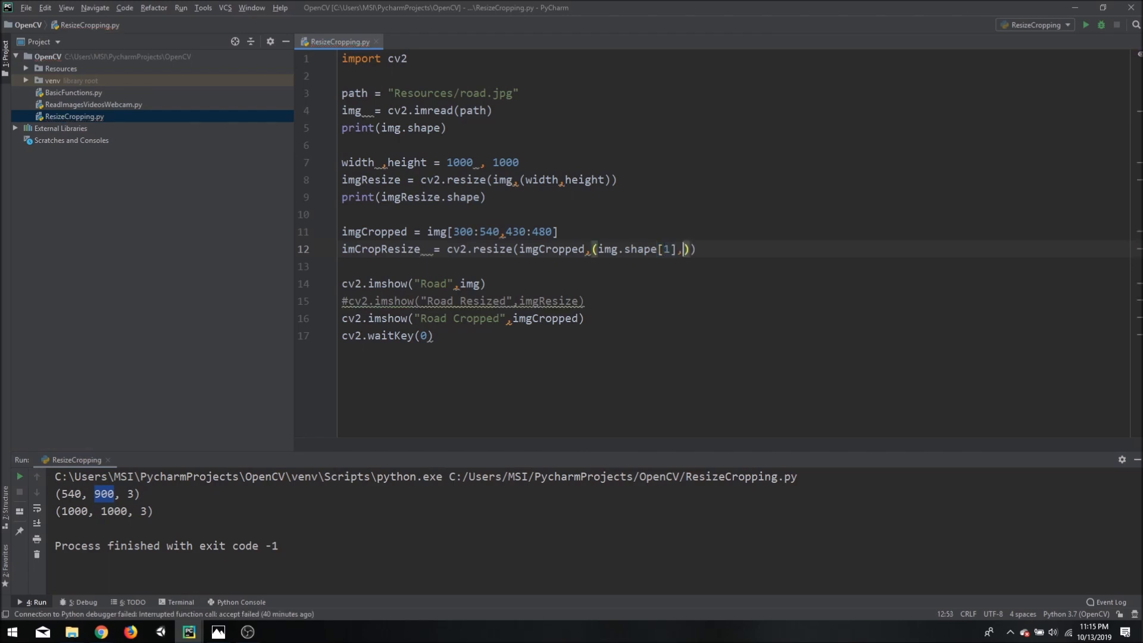
pyautogui.write('img')
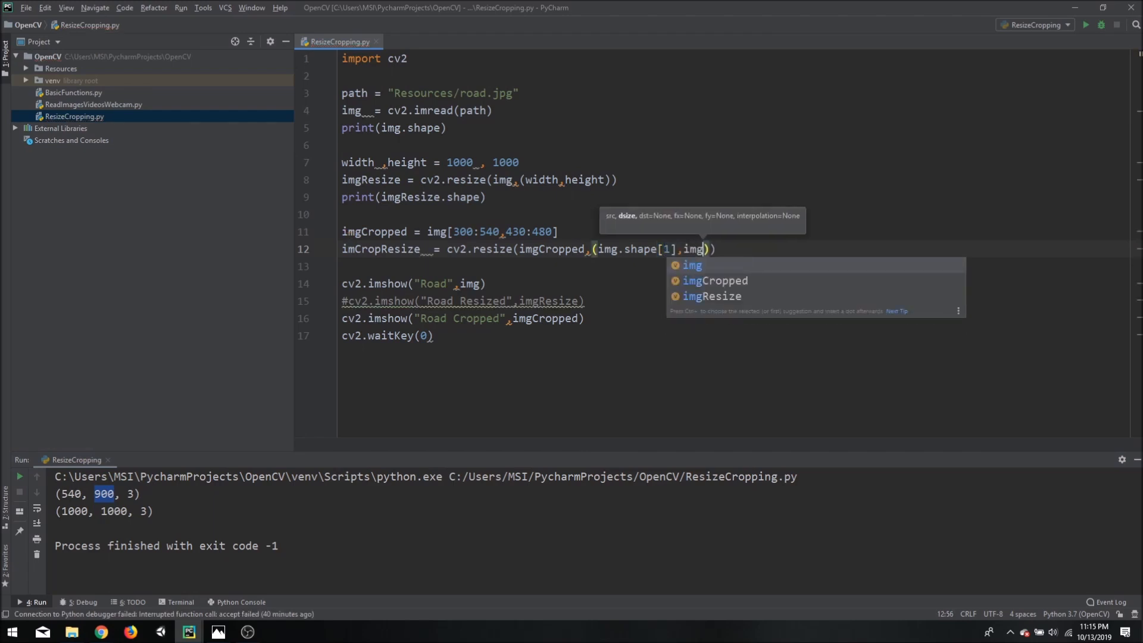
pyautogui.write('.shape[0]')
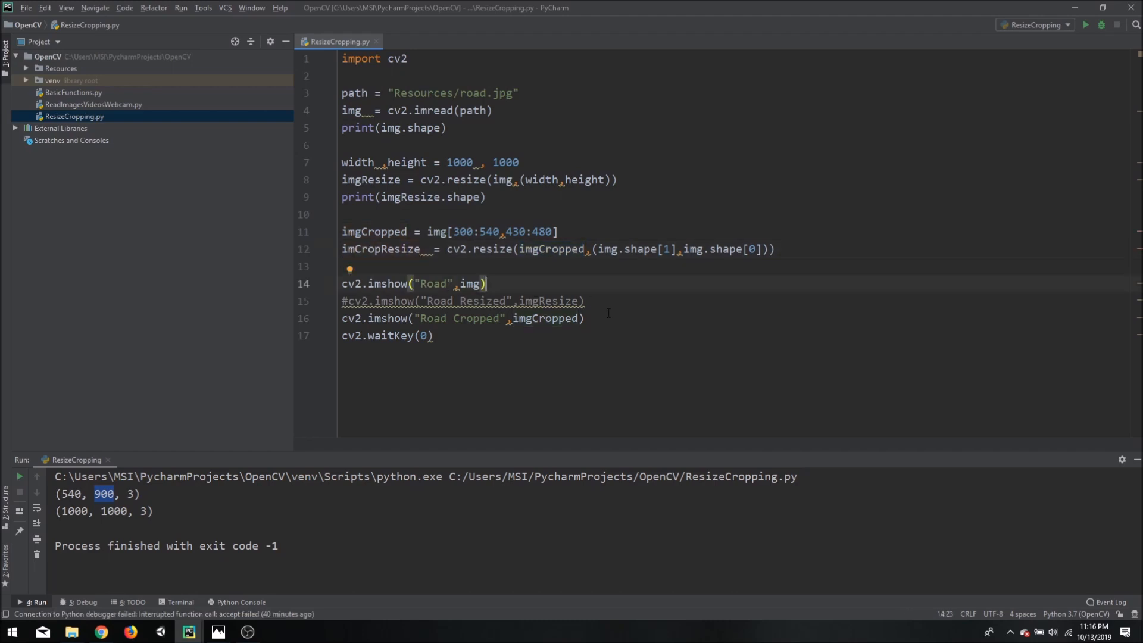
# - Copy the Road Cropped imshow line to display imCropResize as "Road Cropped Resized"
pyautogui.click(584, 318)
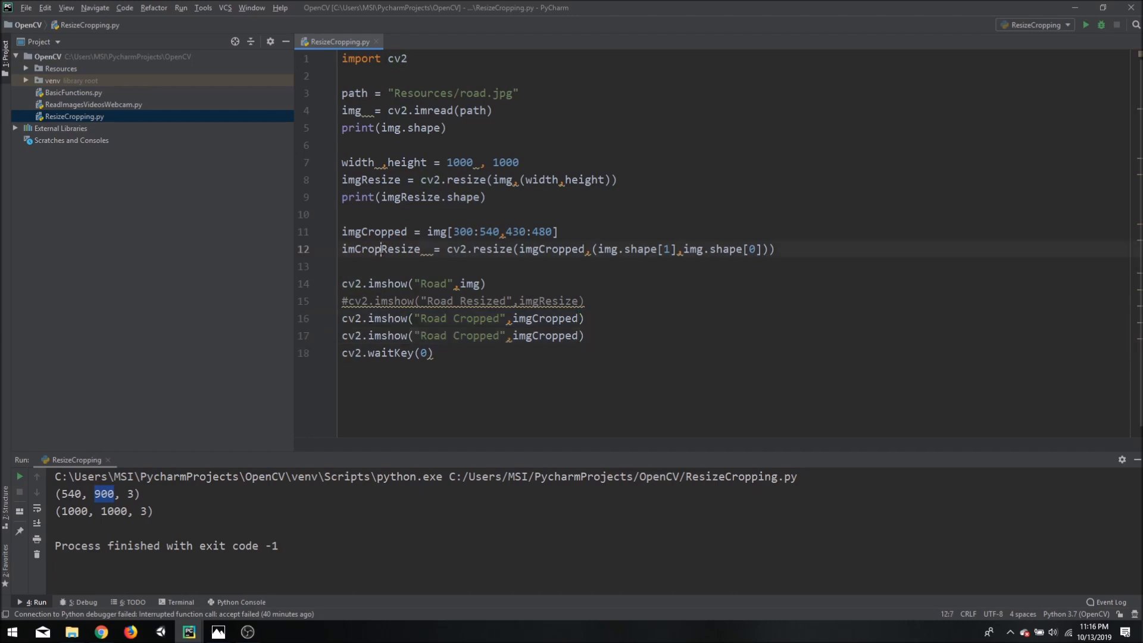
pyautogui.write('imCropResize')
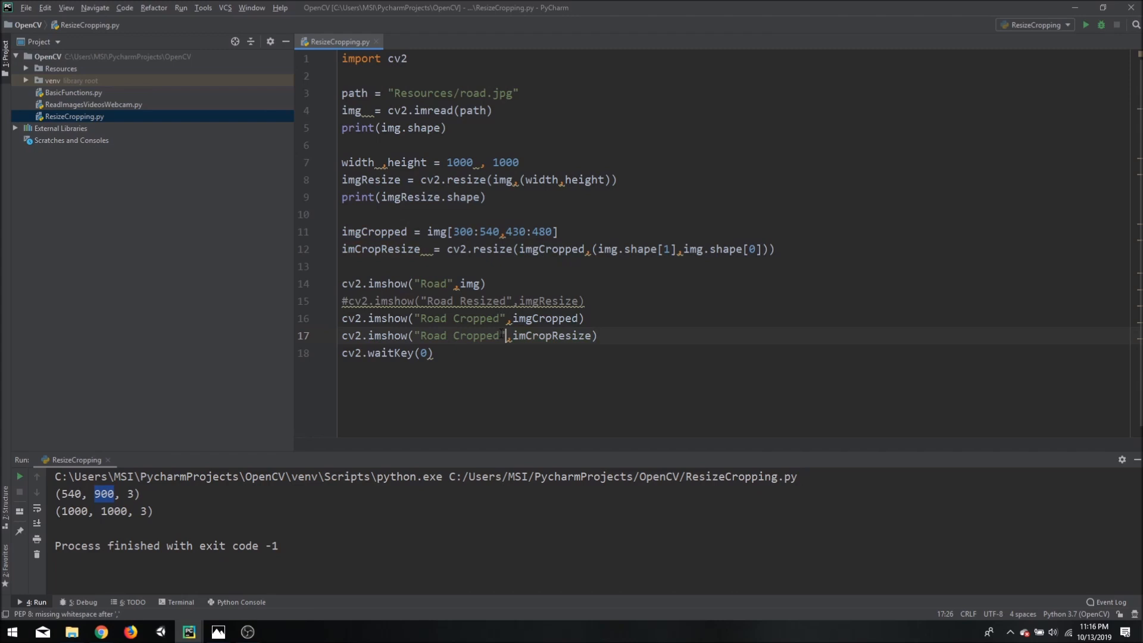
pyautogui.write('Res')
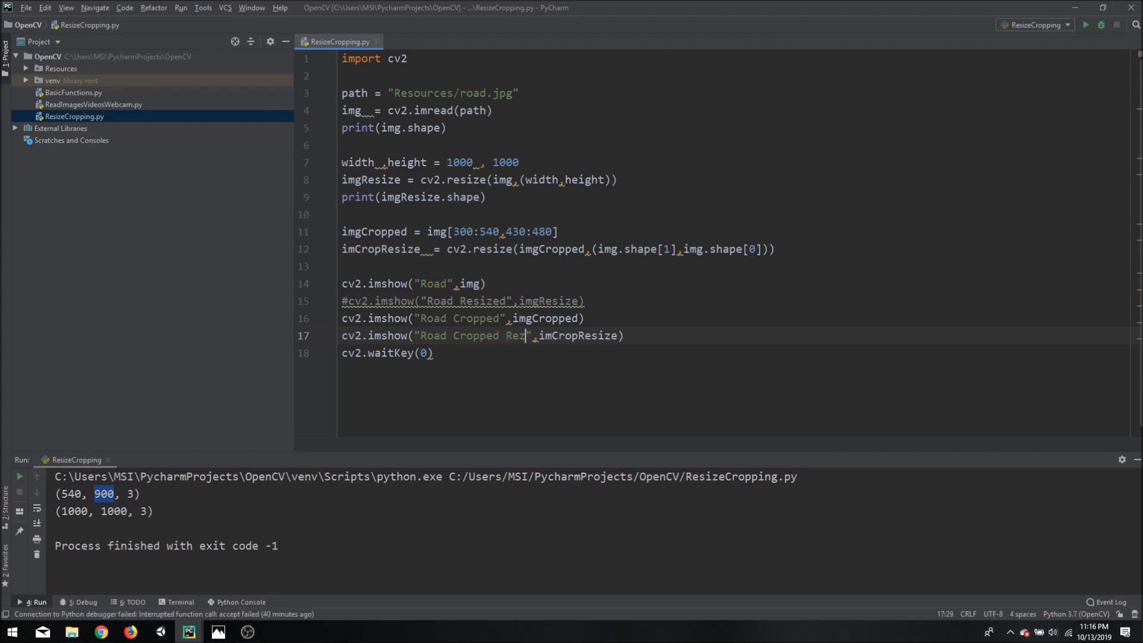
pyautogui.write('ized')
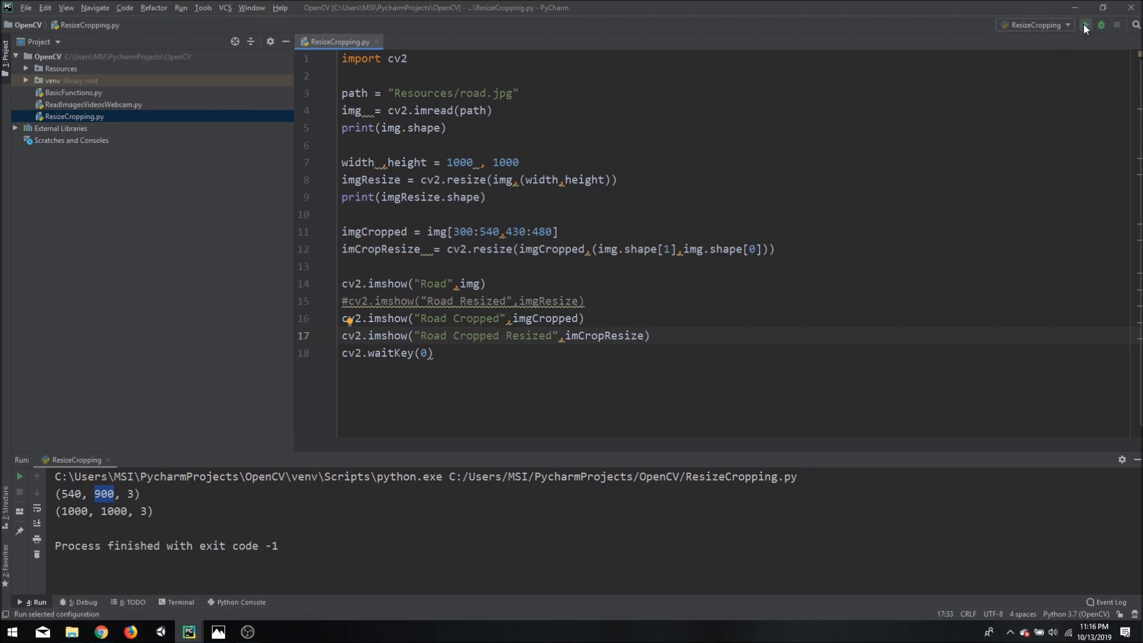
# - Run the script and drag the Road, Road Cropped and Road Cropped Resized windows apart
pyautogui.click(1084, 23)
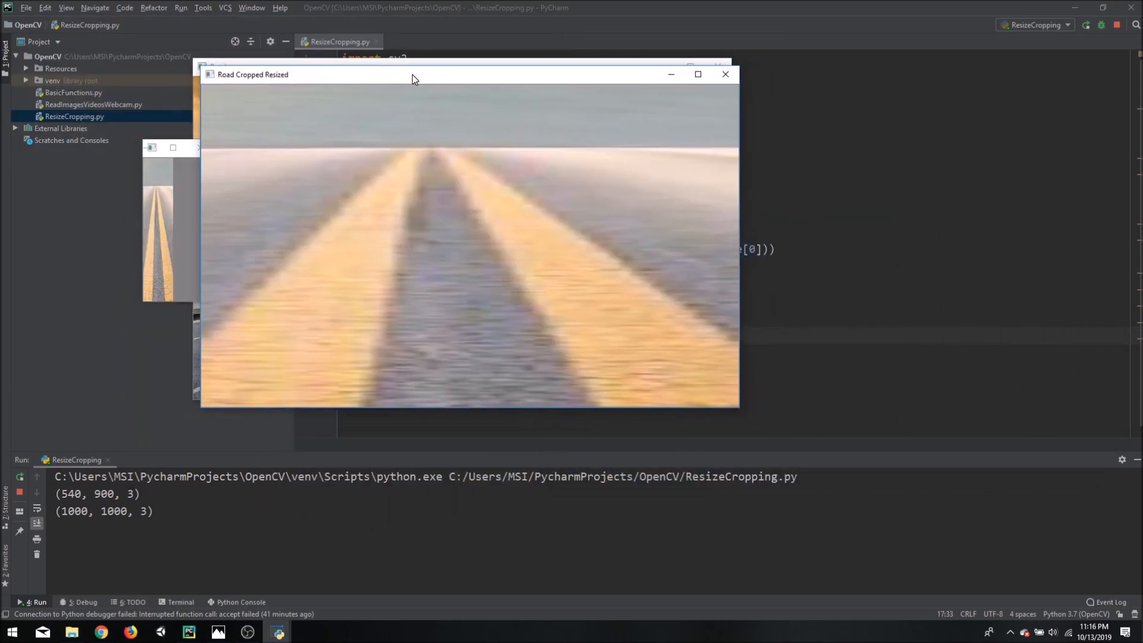
pyautogui.moveTo(412, 74); pyautogui.dragTo(411, 66)
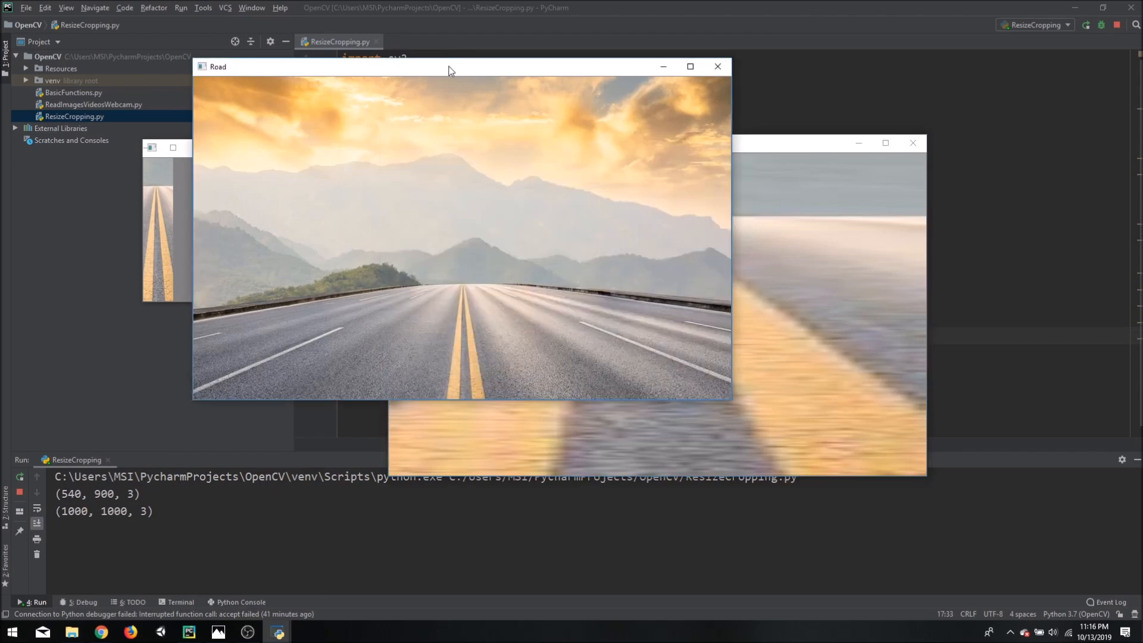
pyautogui.moveTo(448, 66); pyautogui.dragTo(645, 149)
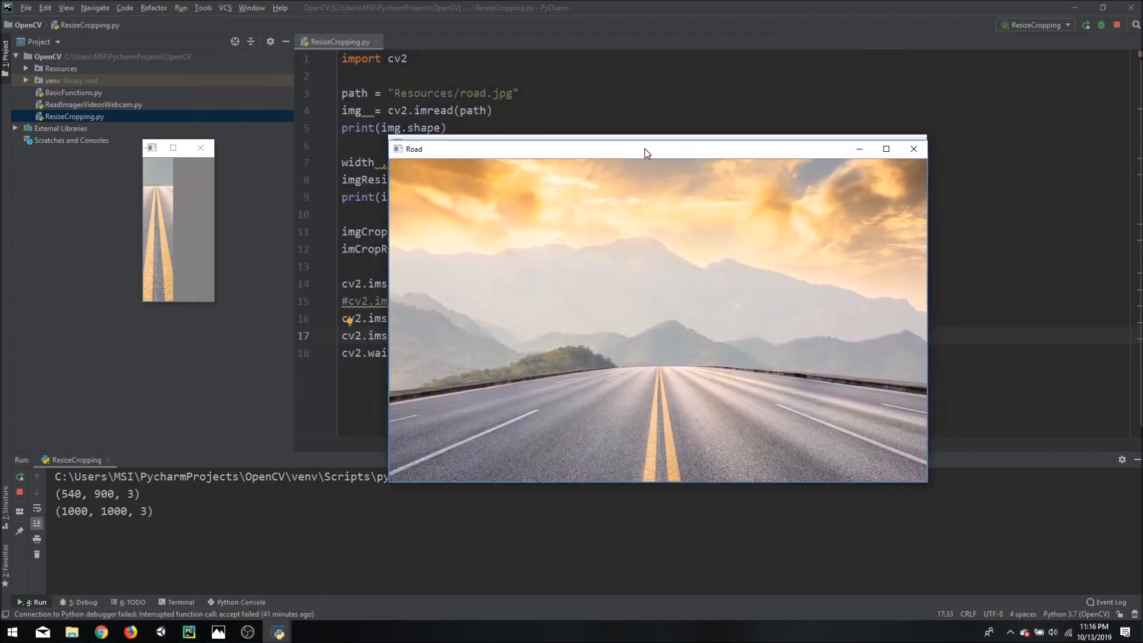